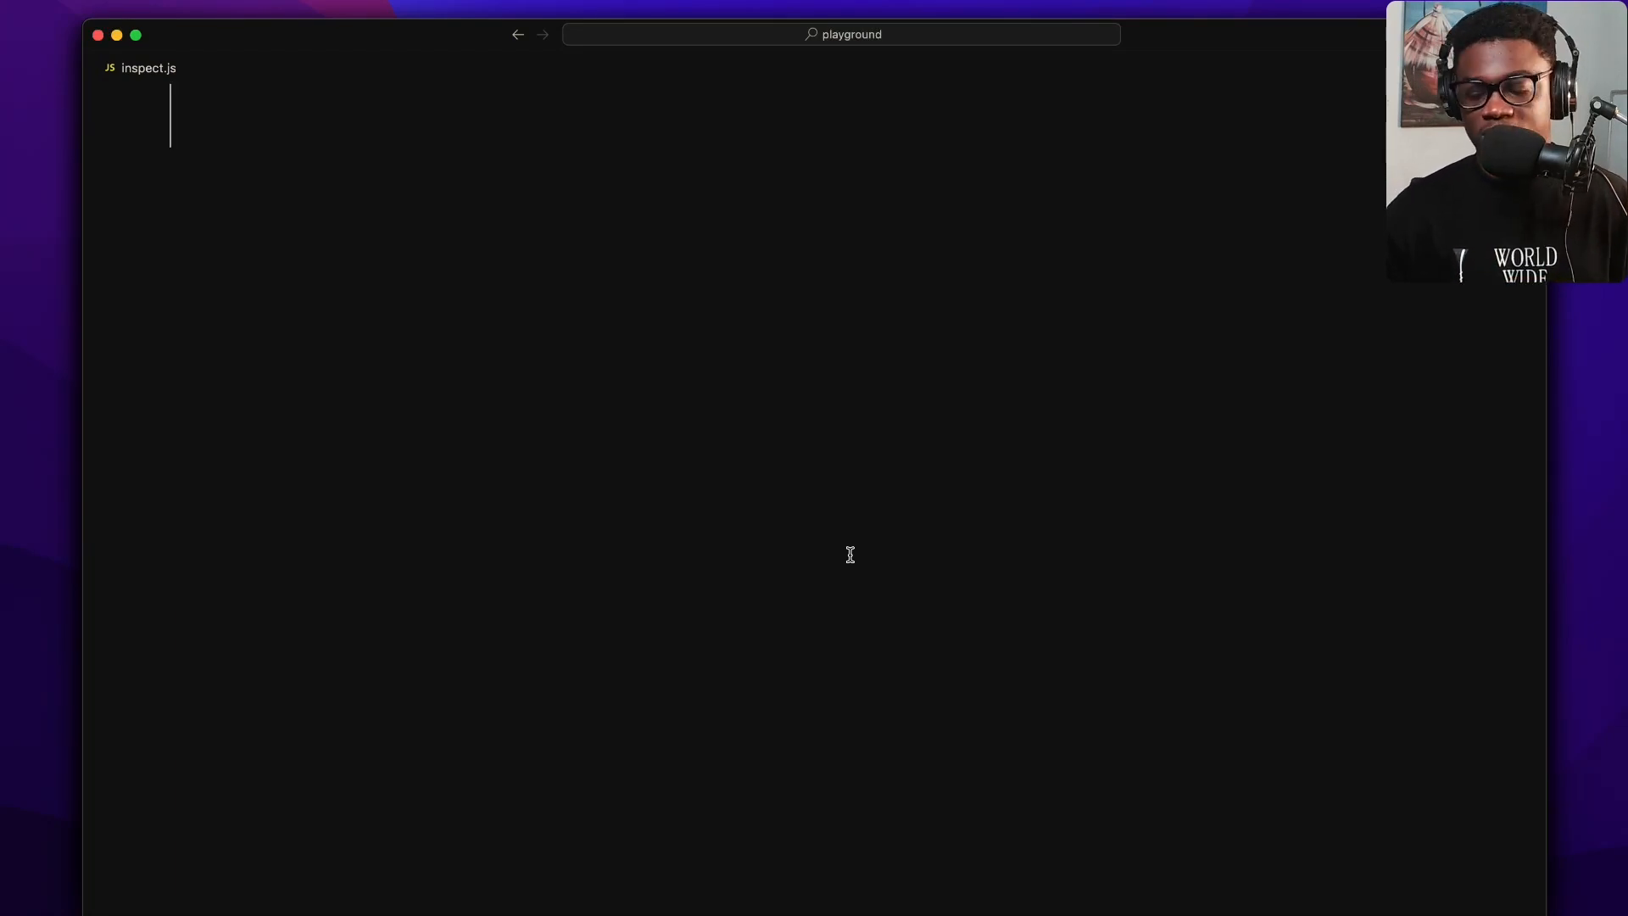
- Define myObject with name 'Kelvin' and age 26, then add console.log(myObject)
text(on)
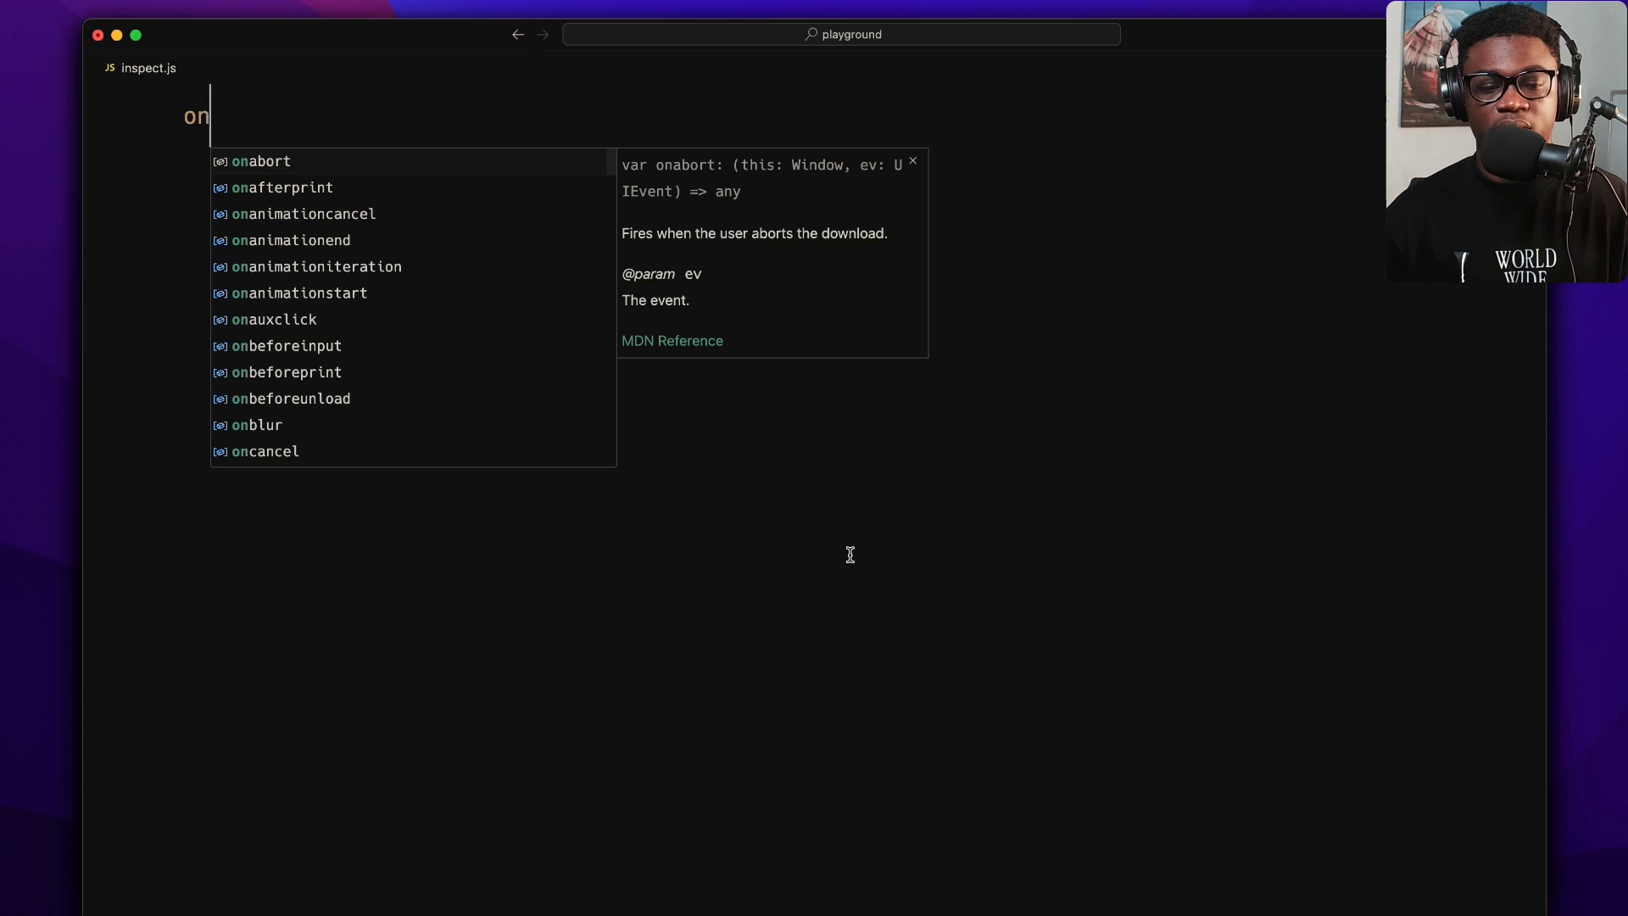
text(const my)
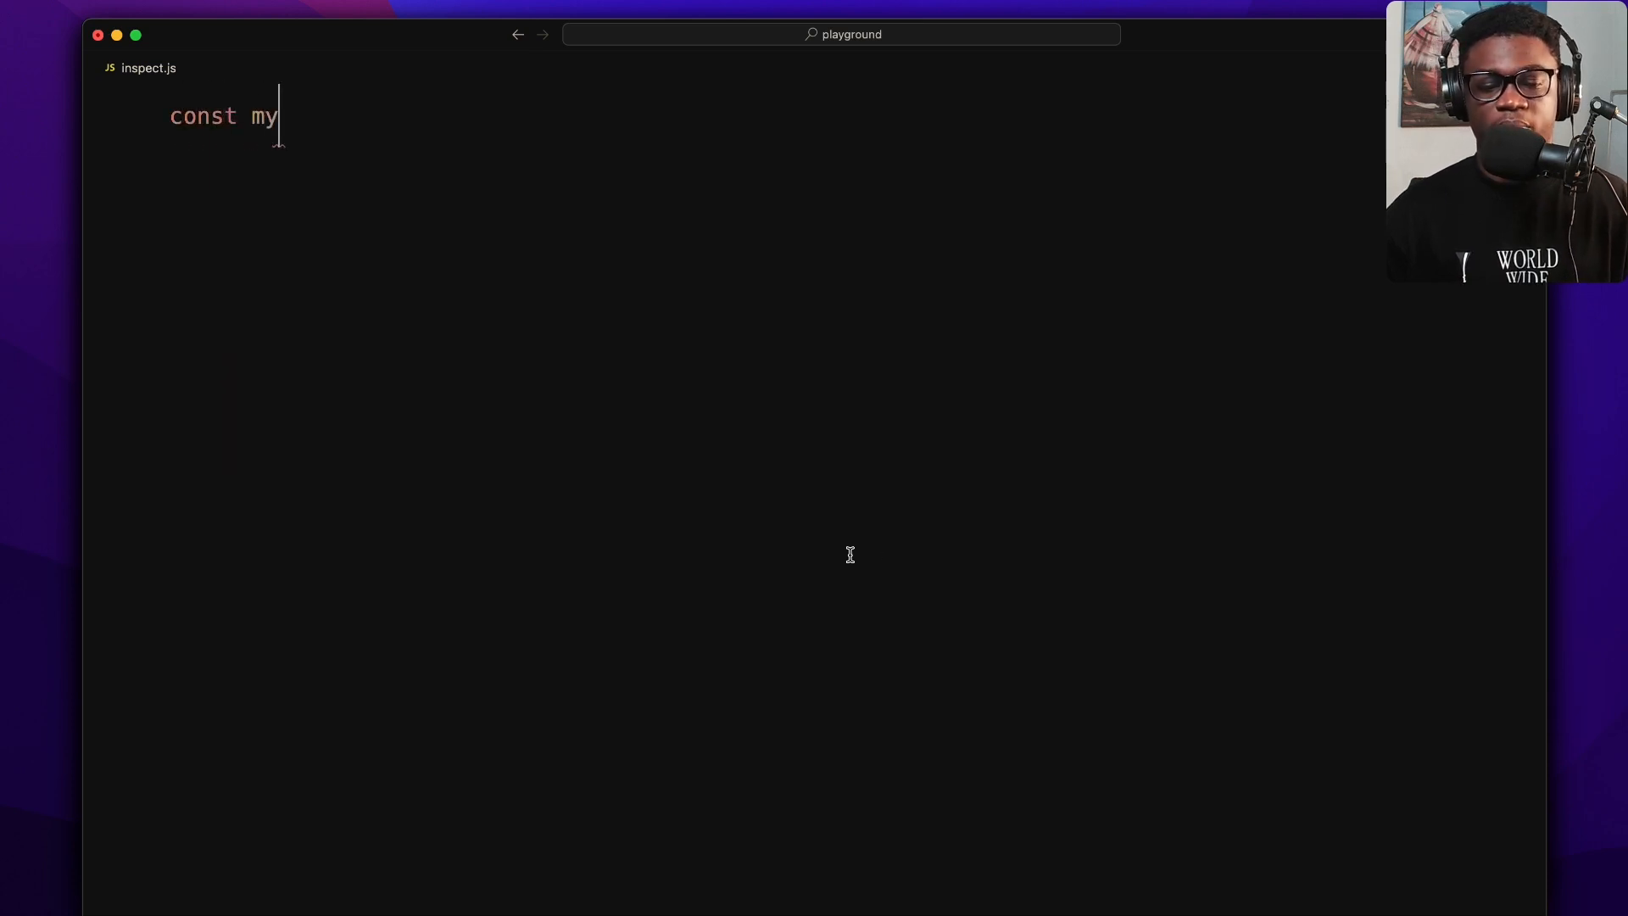
text(Object = {})
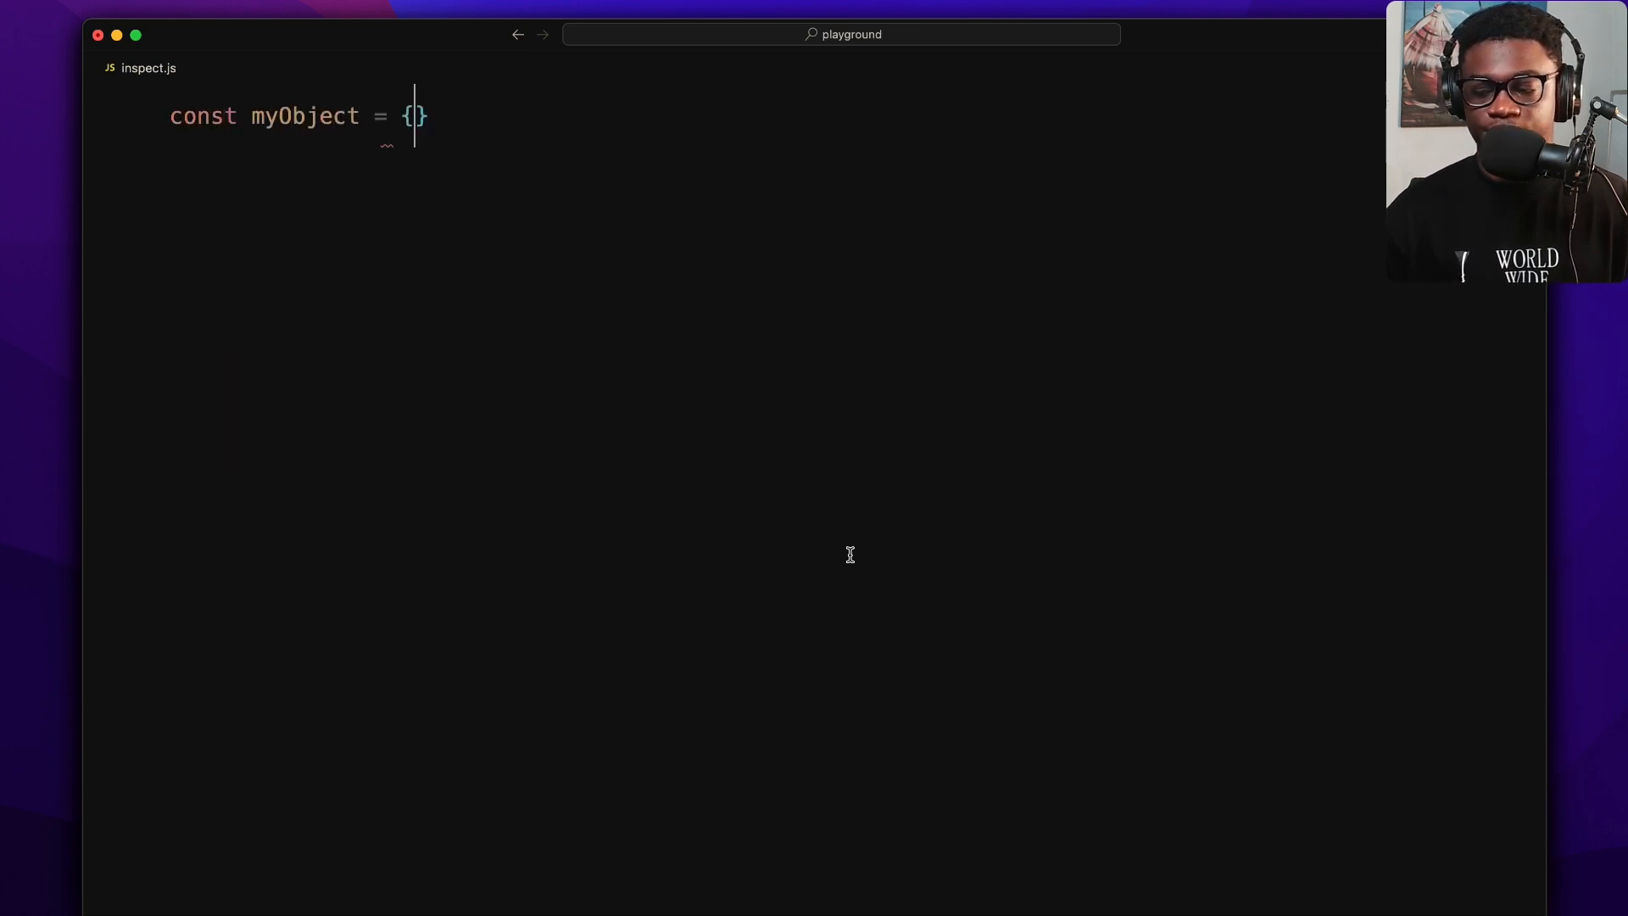
text(name)
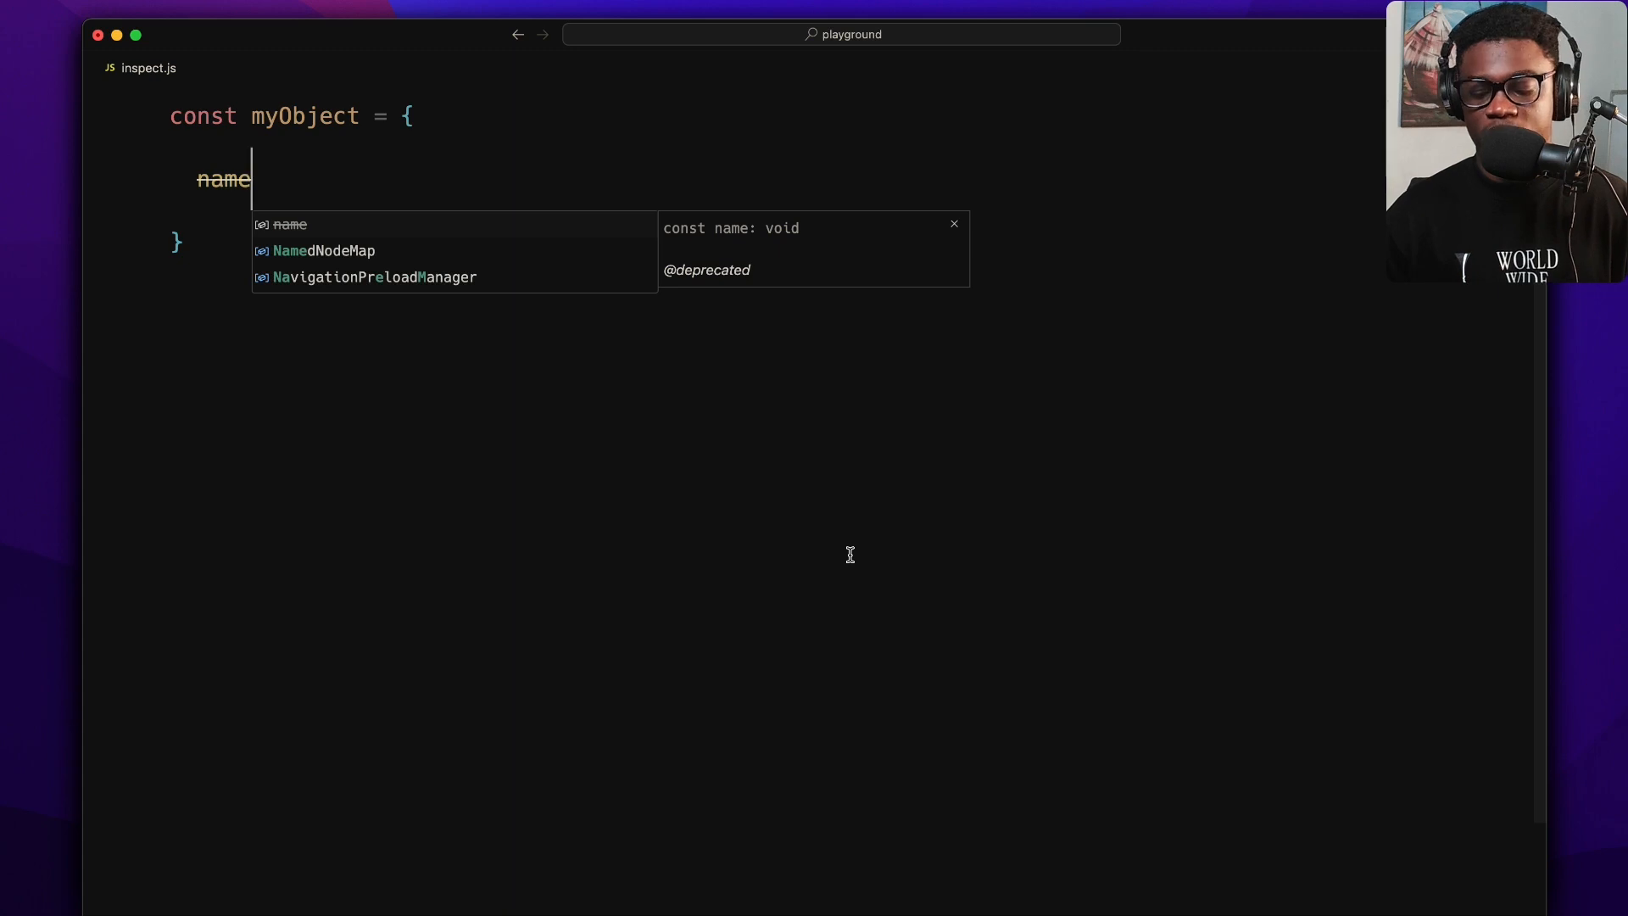
text(: 'Kelvin',)
text(age:)
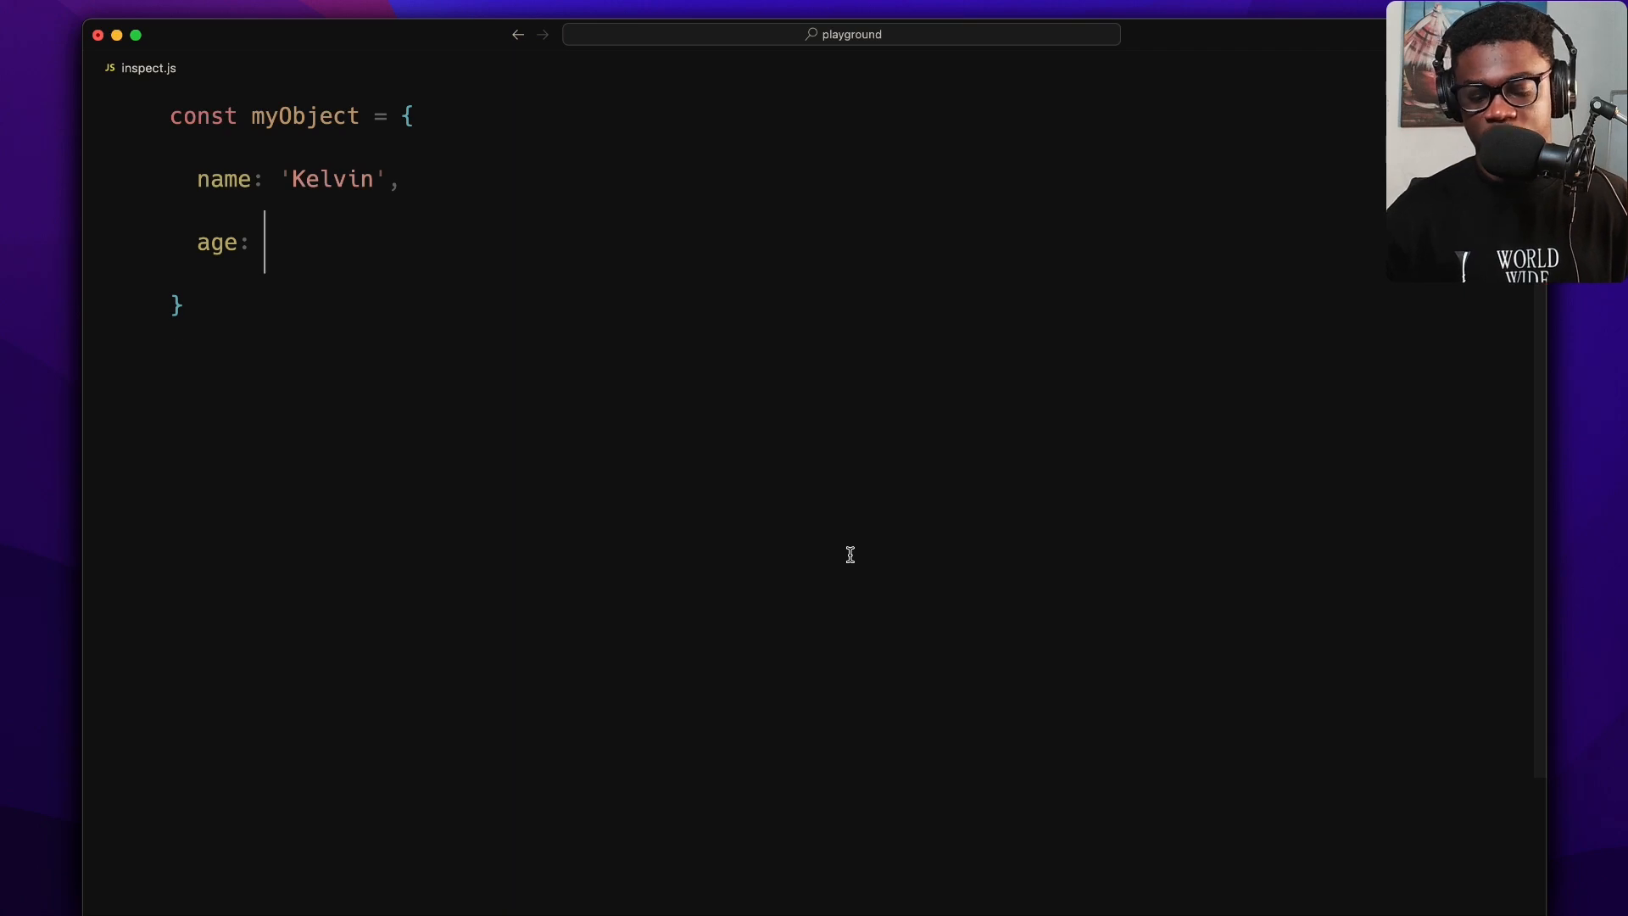
text(26)
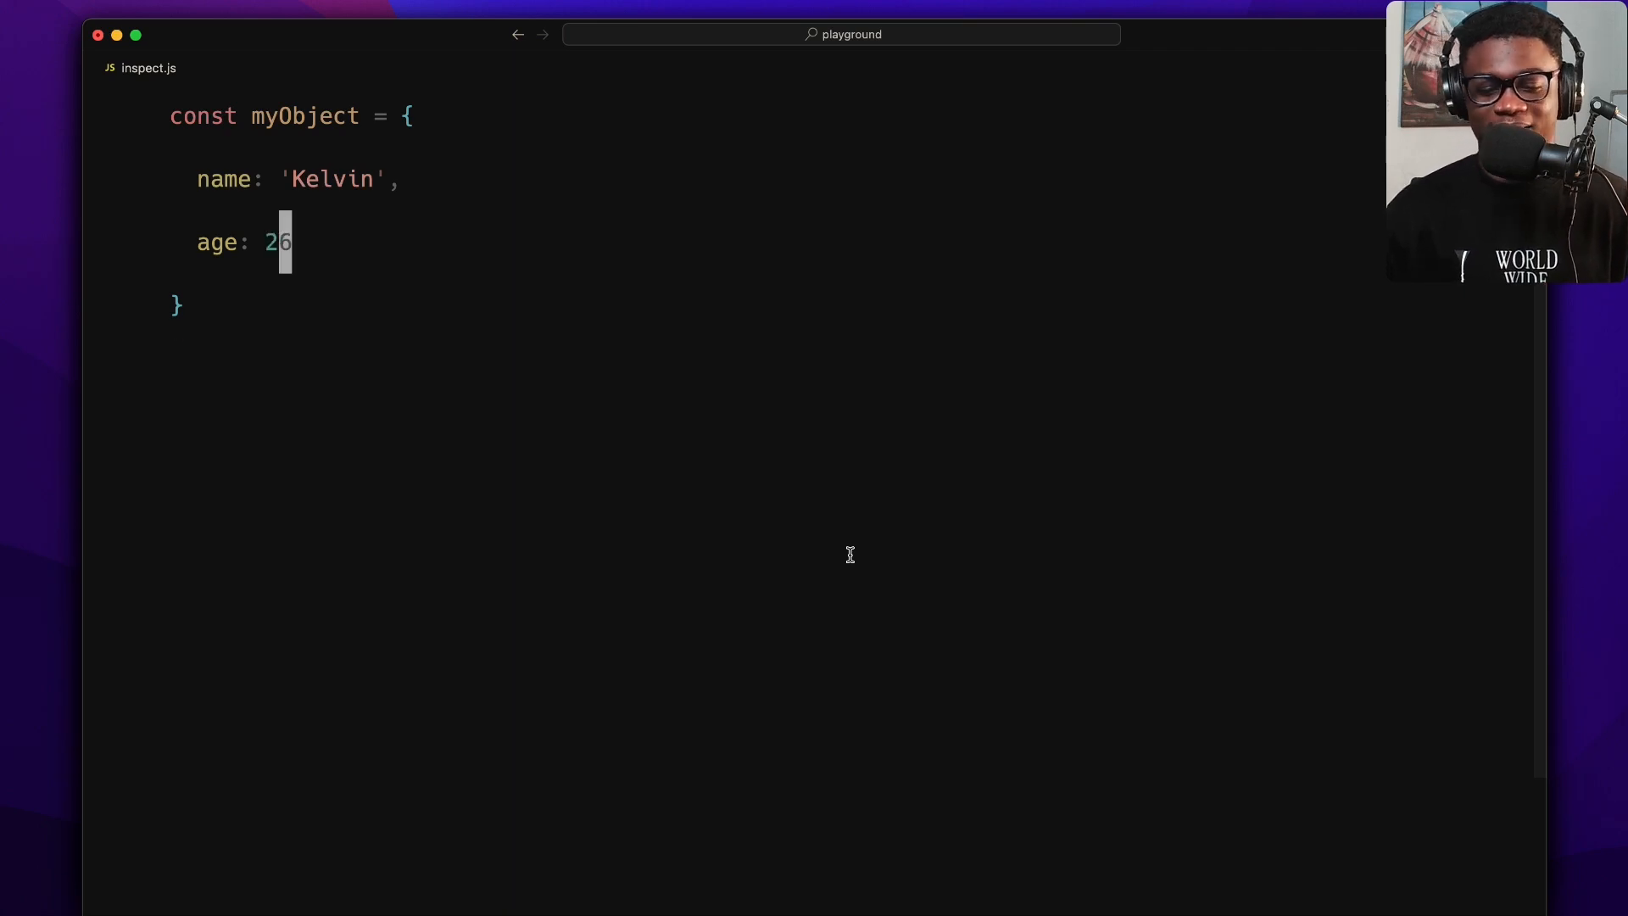
text(console.log()
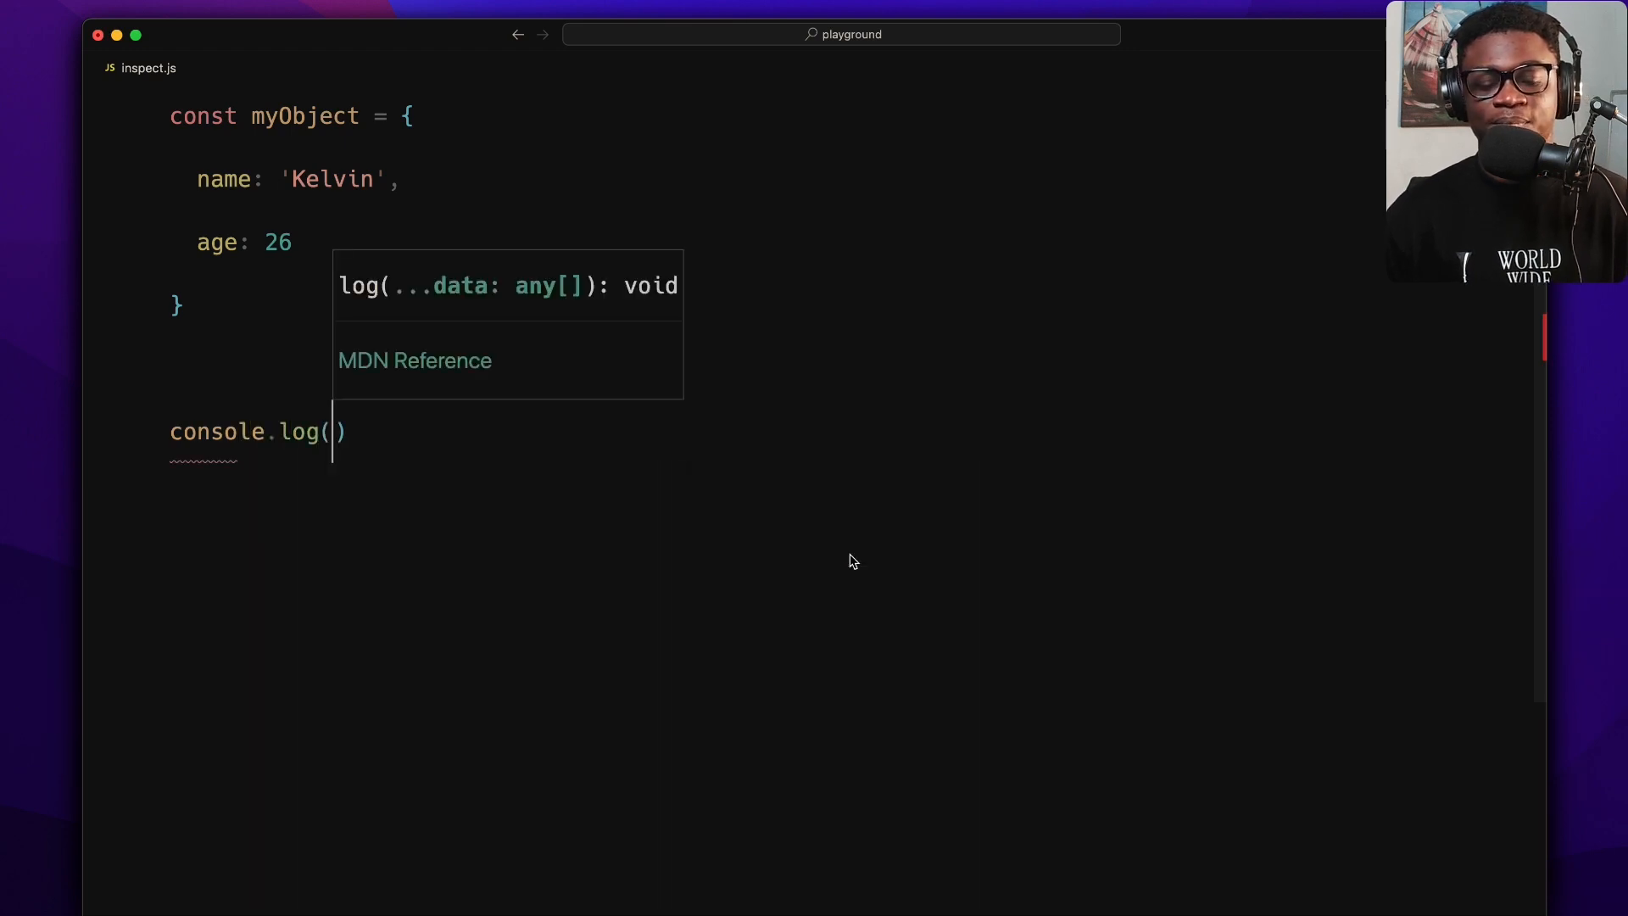
text(myObject)
text(no)
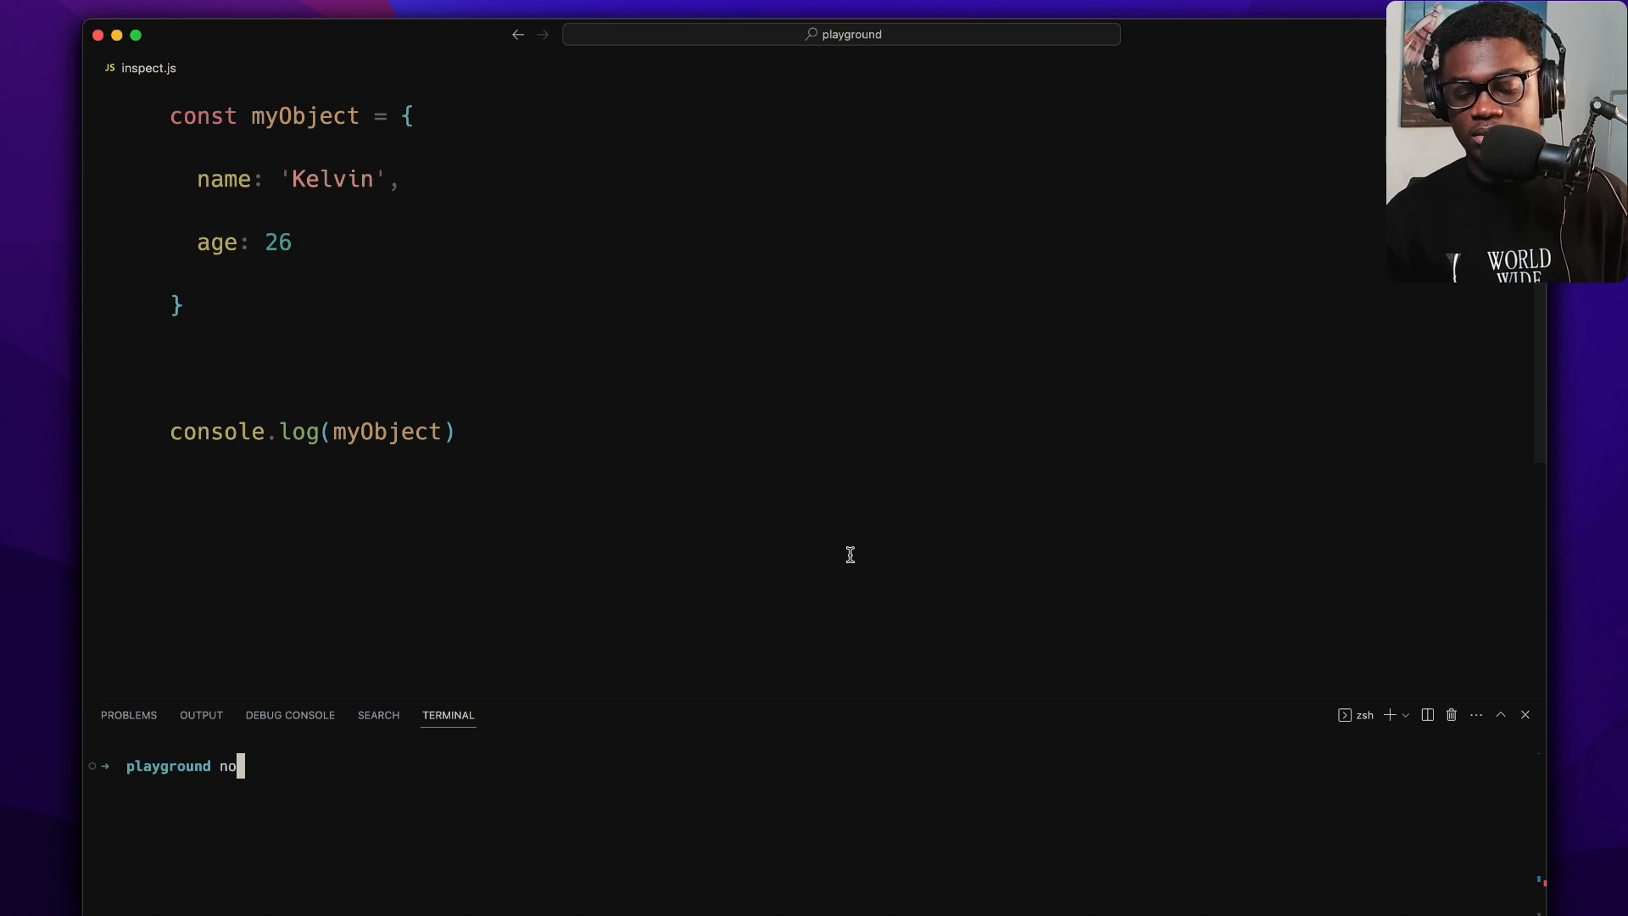
- Run inspect.js to print myObject, then log typeof myObject and rerun to print 'object'
text(de inspect.js)
key(Return)
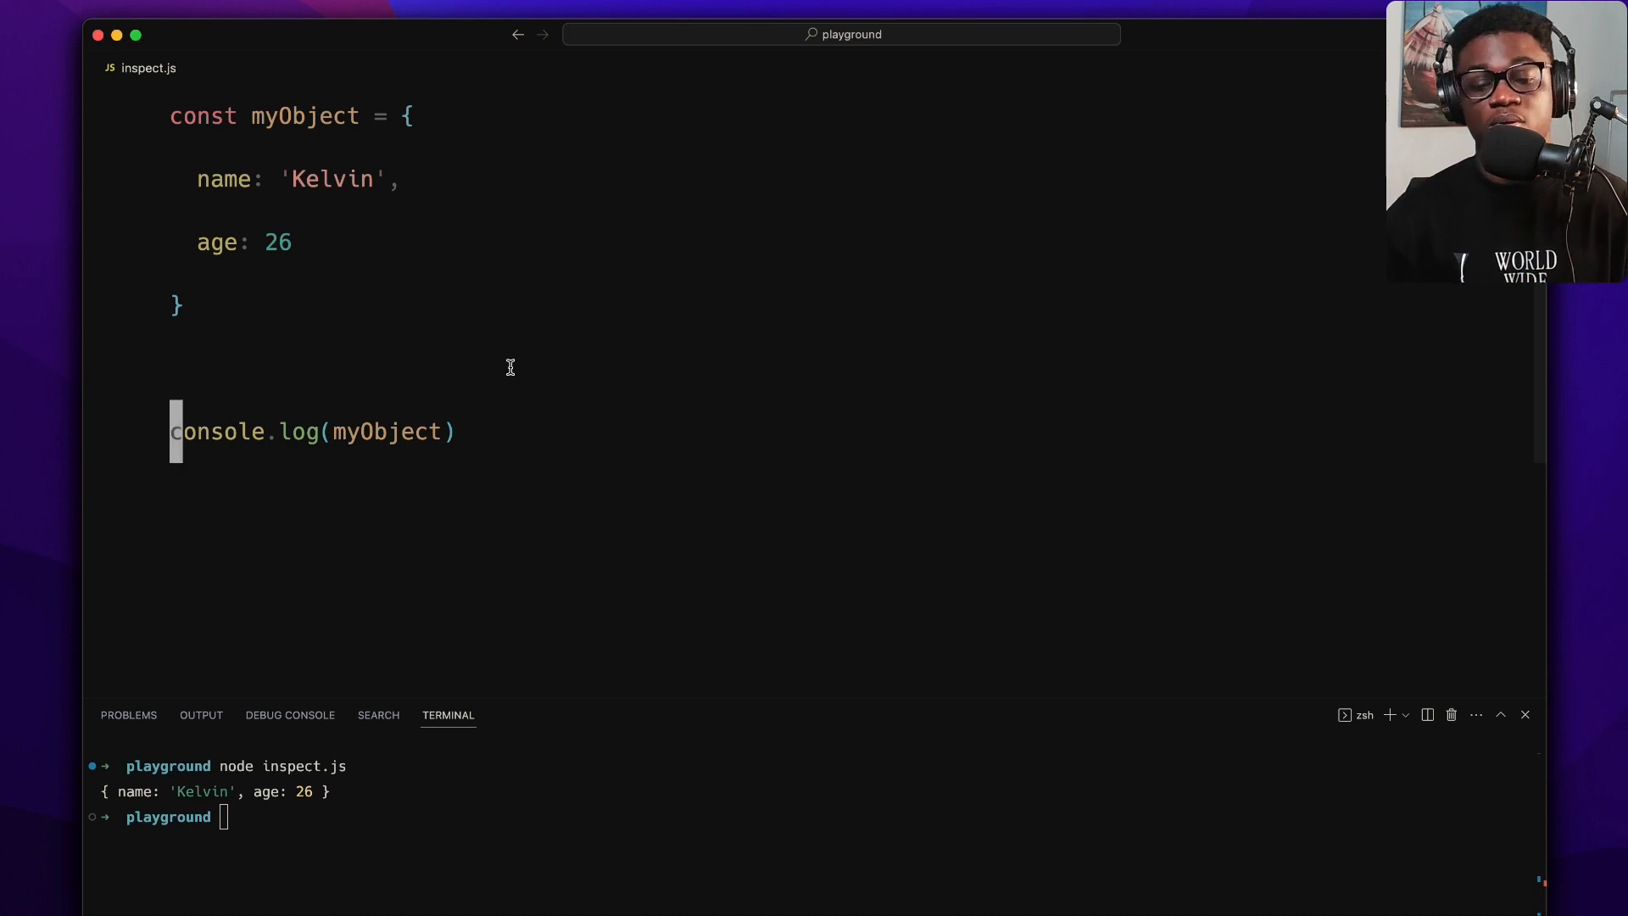
click(332, 431)
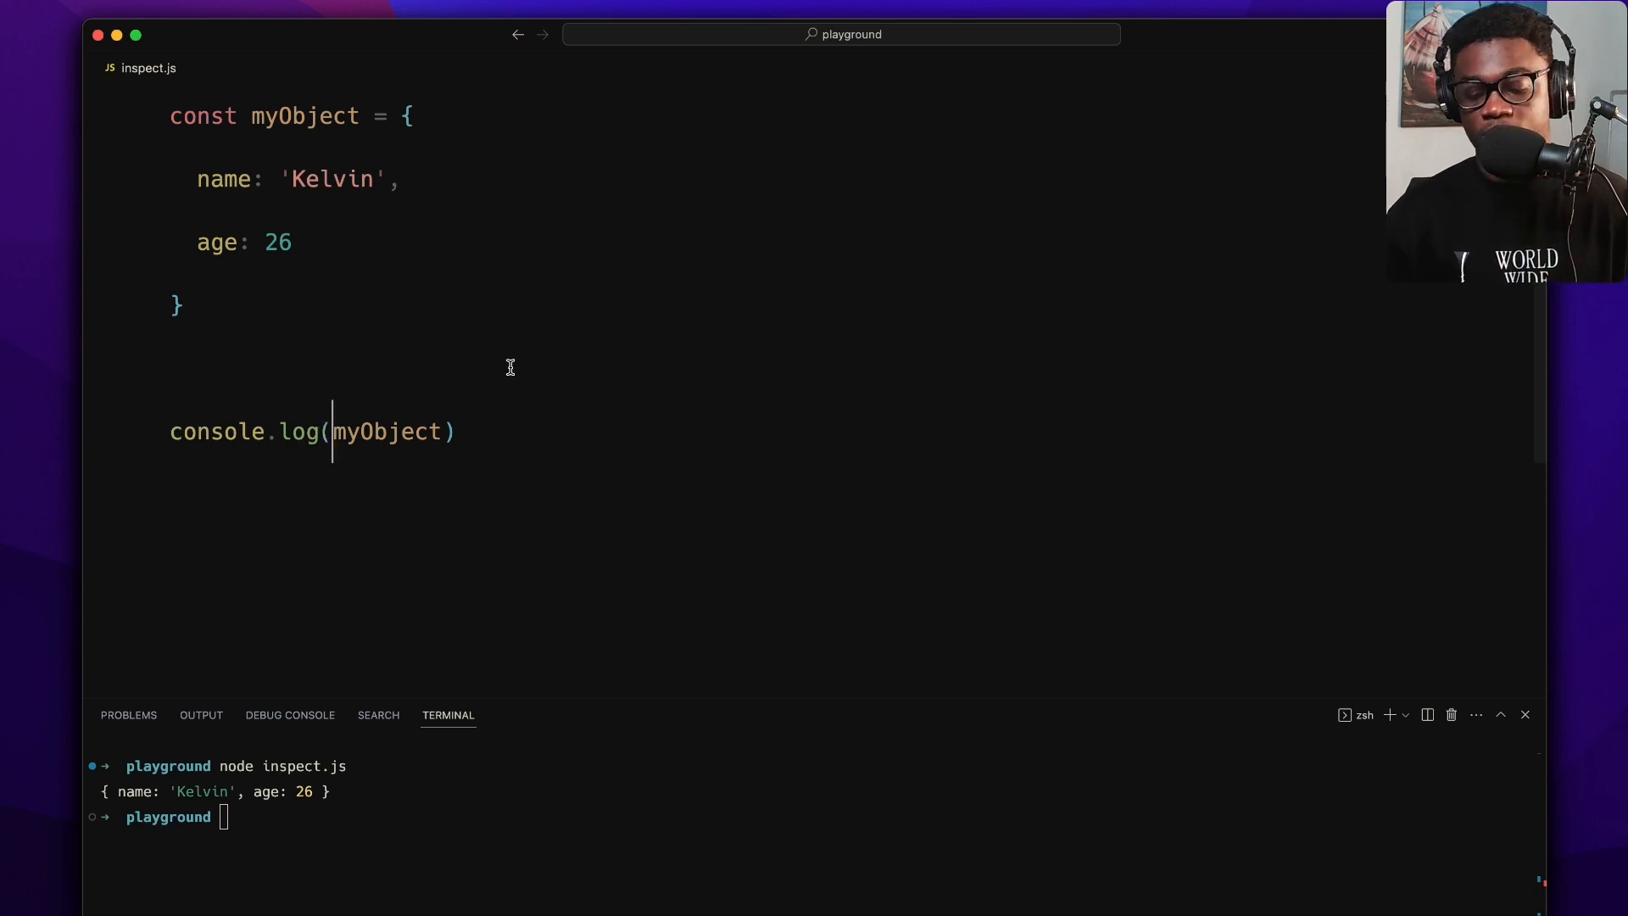
text(typeof)
click(811, 817)
text(nod)
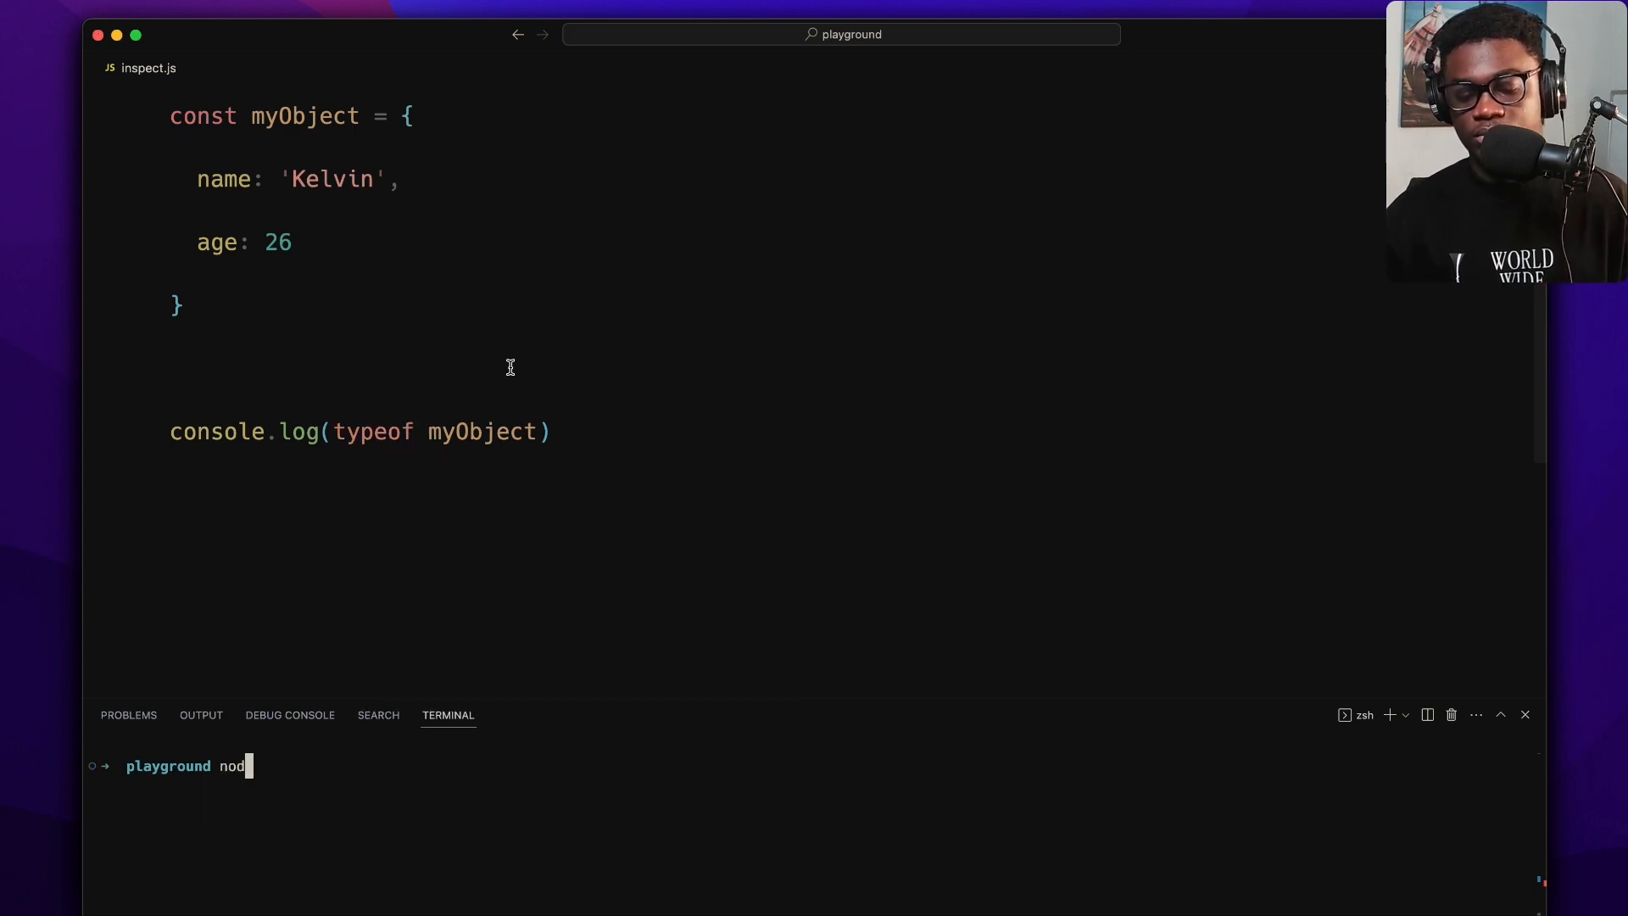
text(e inspect.js)
key(Return)
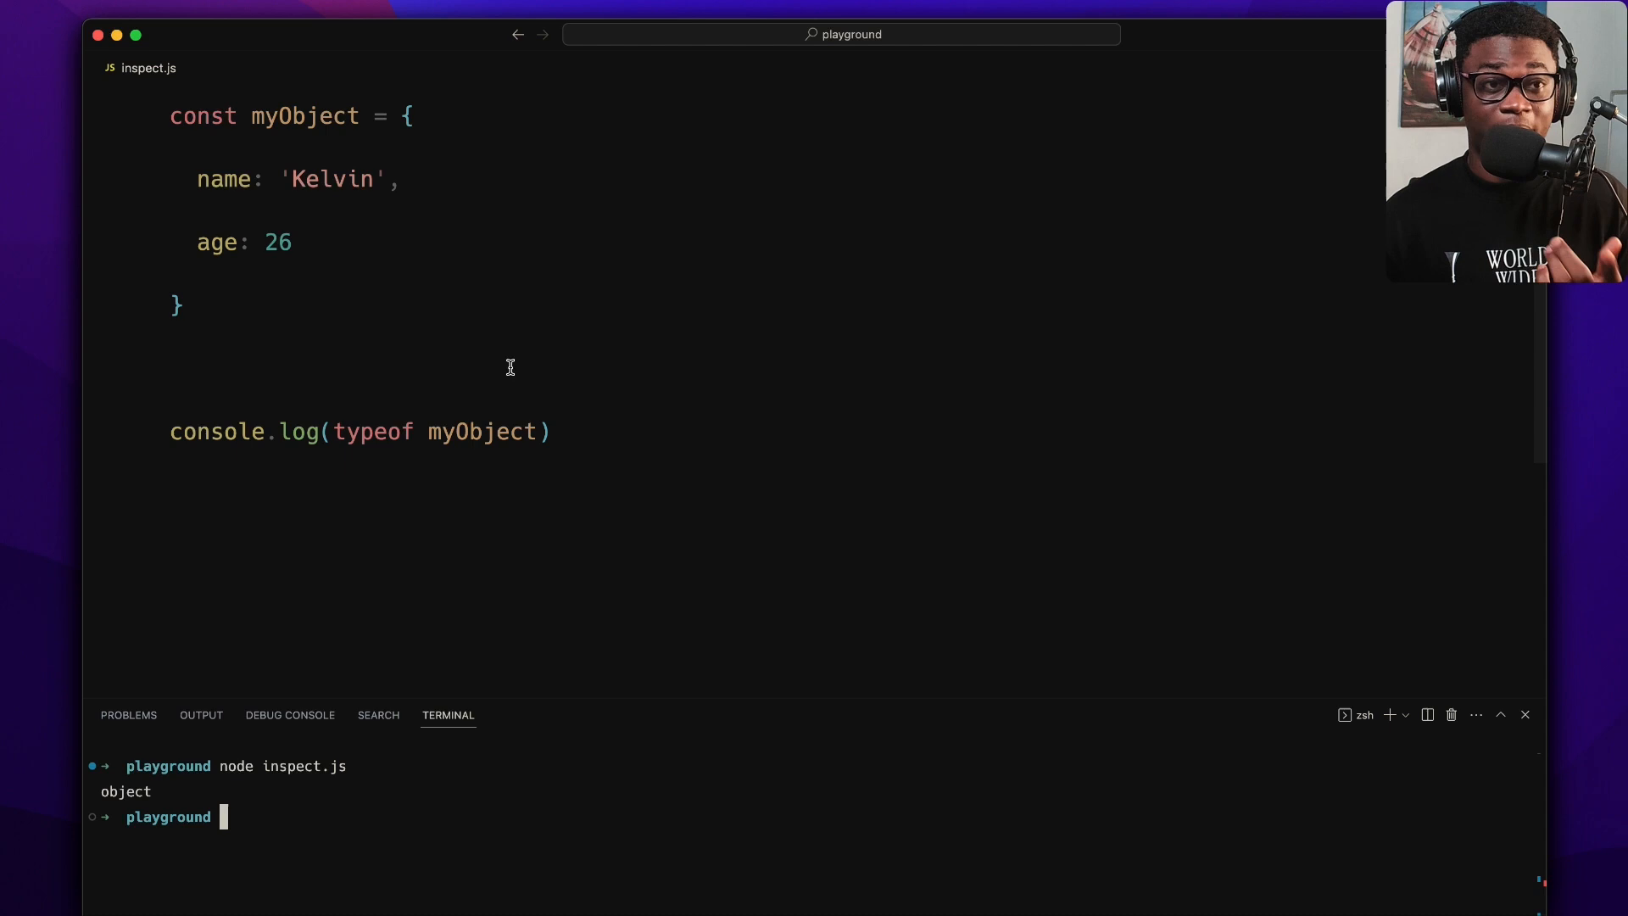
text(node inspect.js)
text(const {)
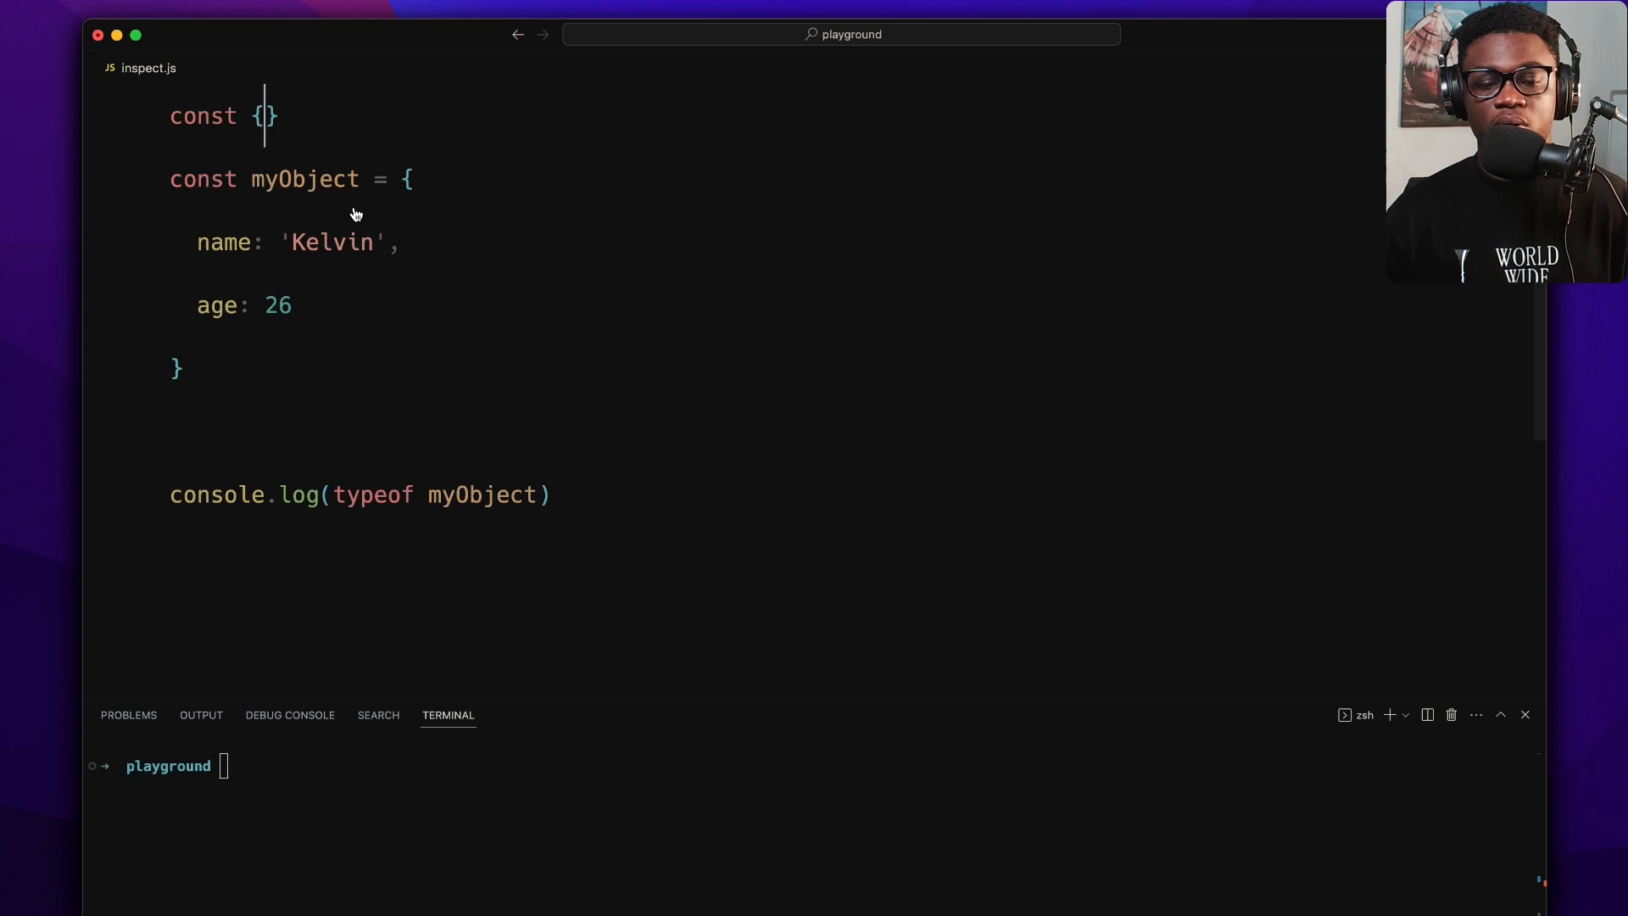
- Require inspect from 'node:util' and change the log to console.log(inspect(myObject))
text(inspect)
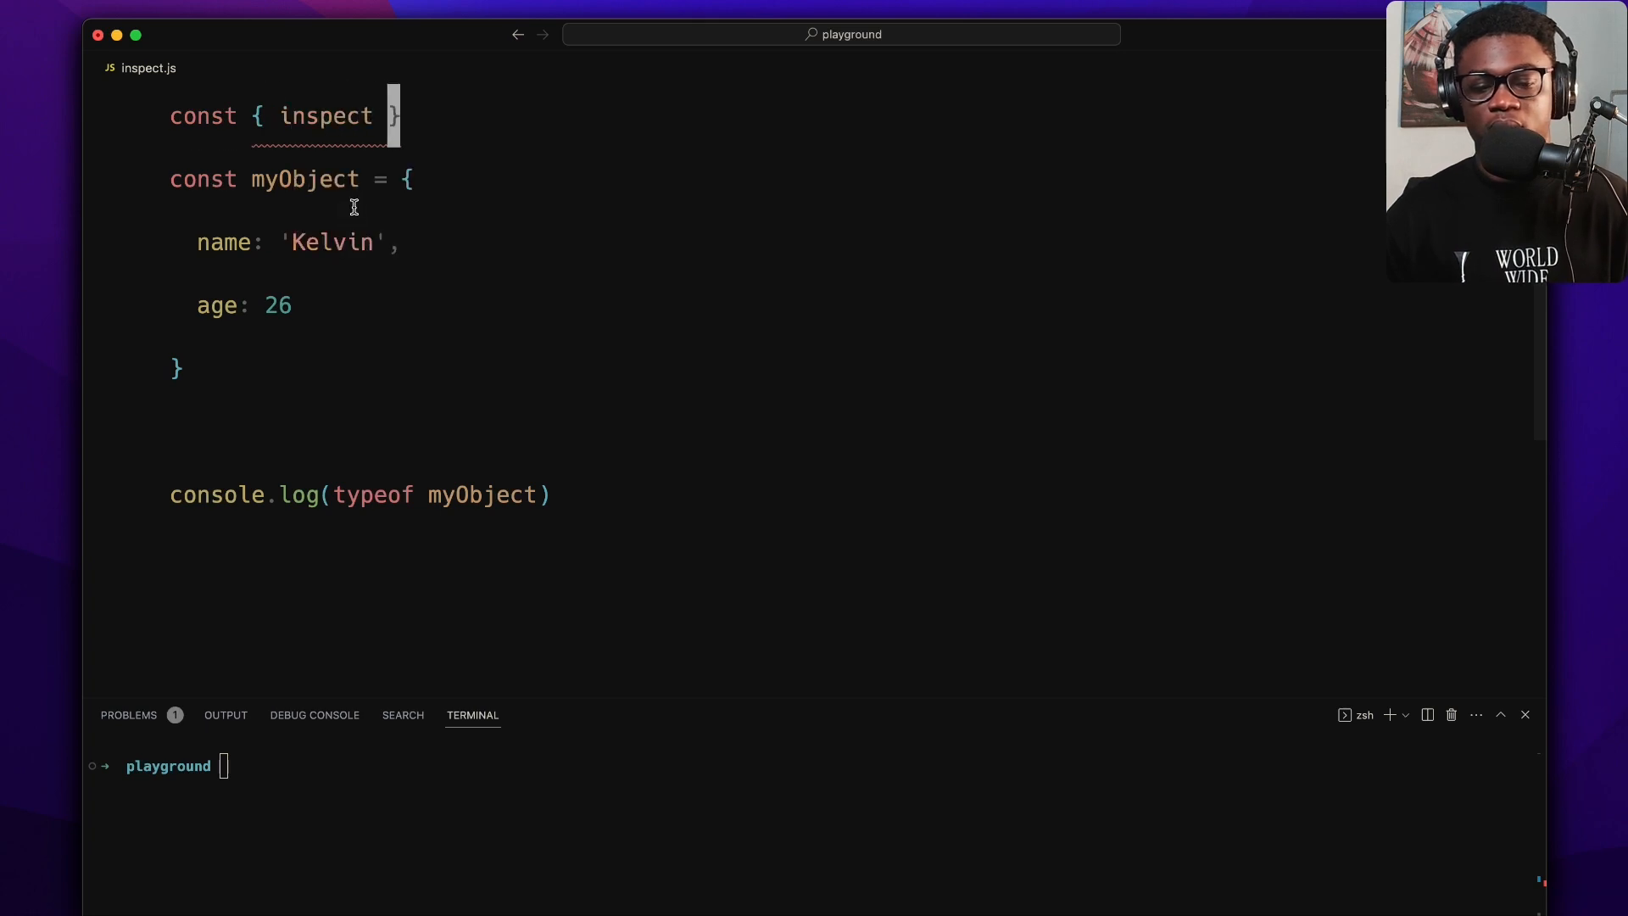
text(} = require)
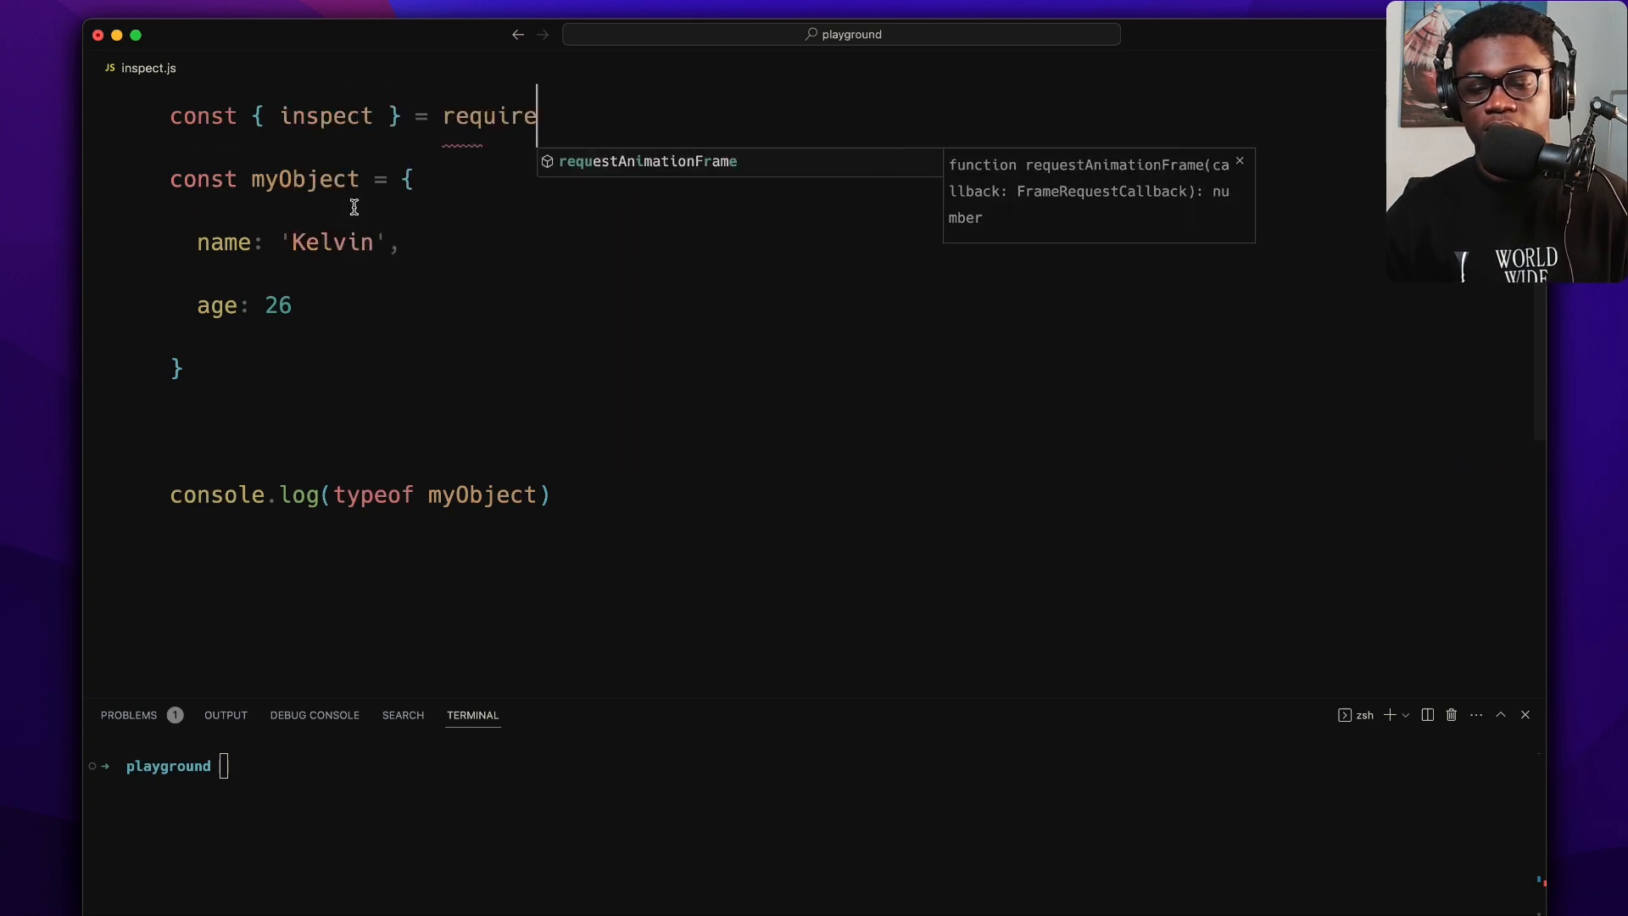
text(('n')
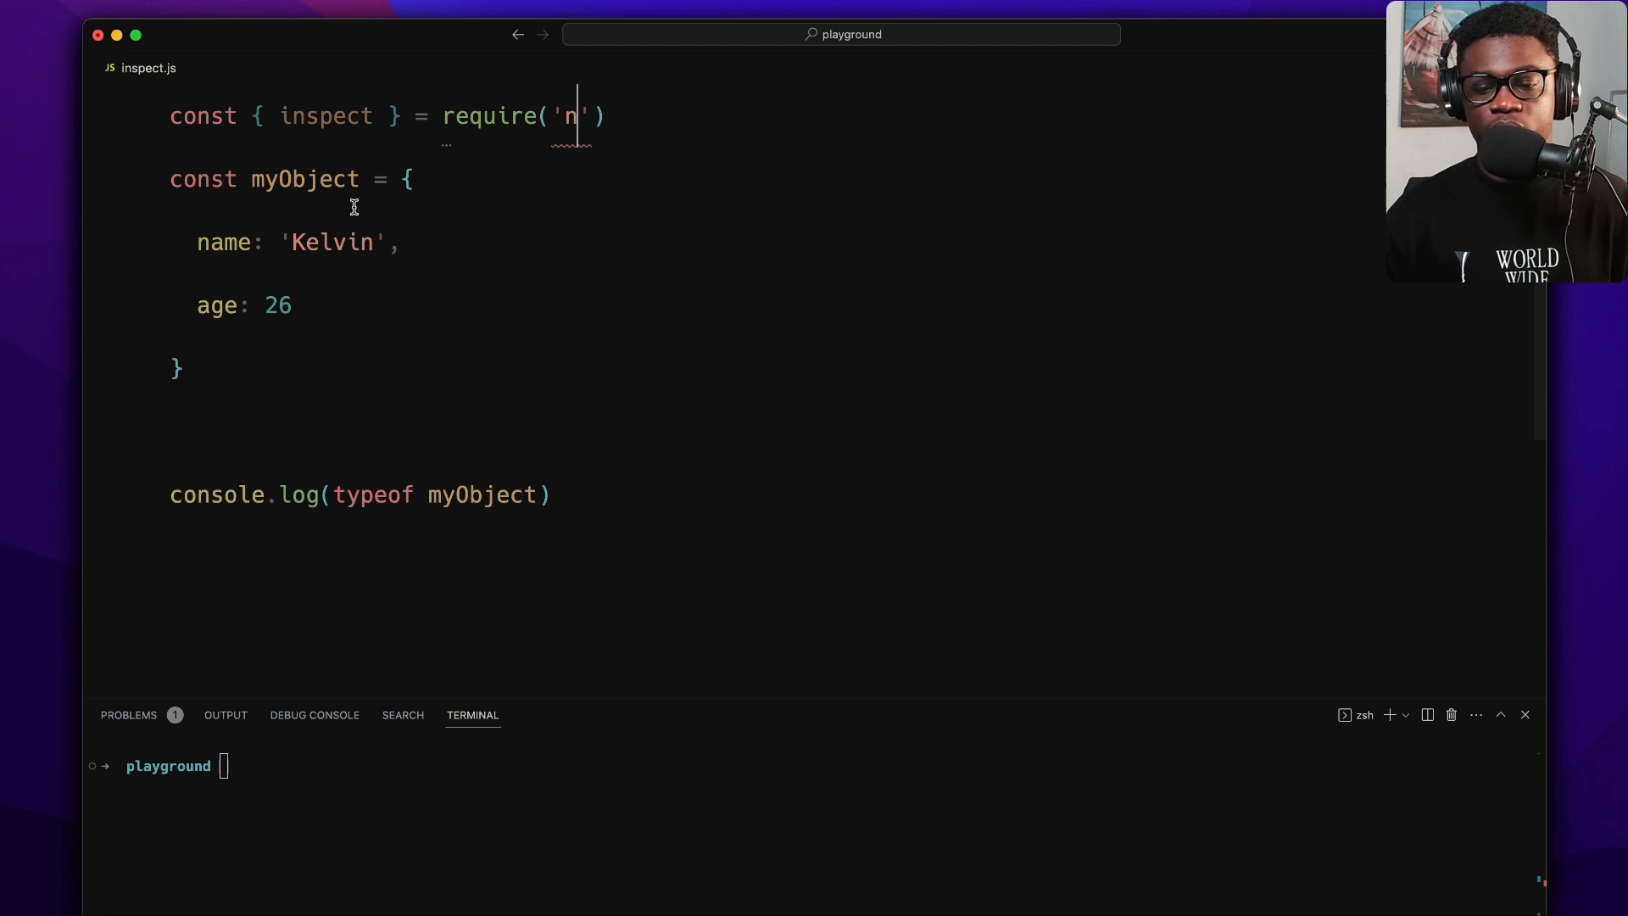
text(ode:ur)
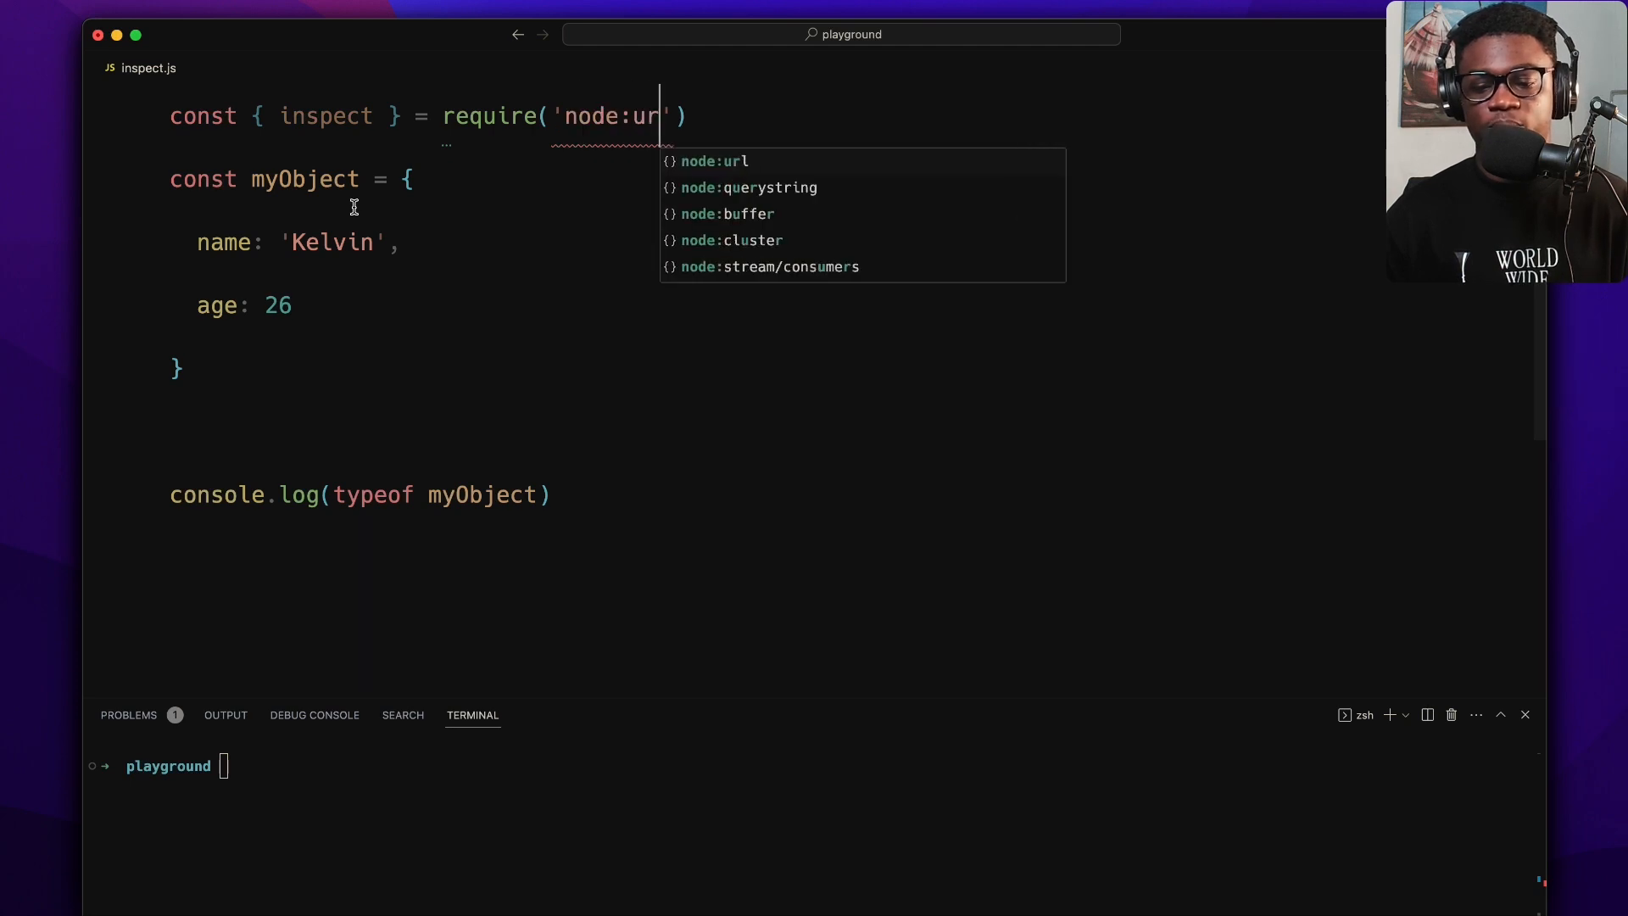
text(til)
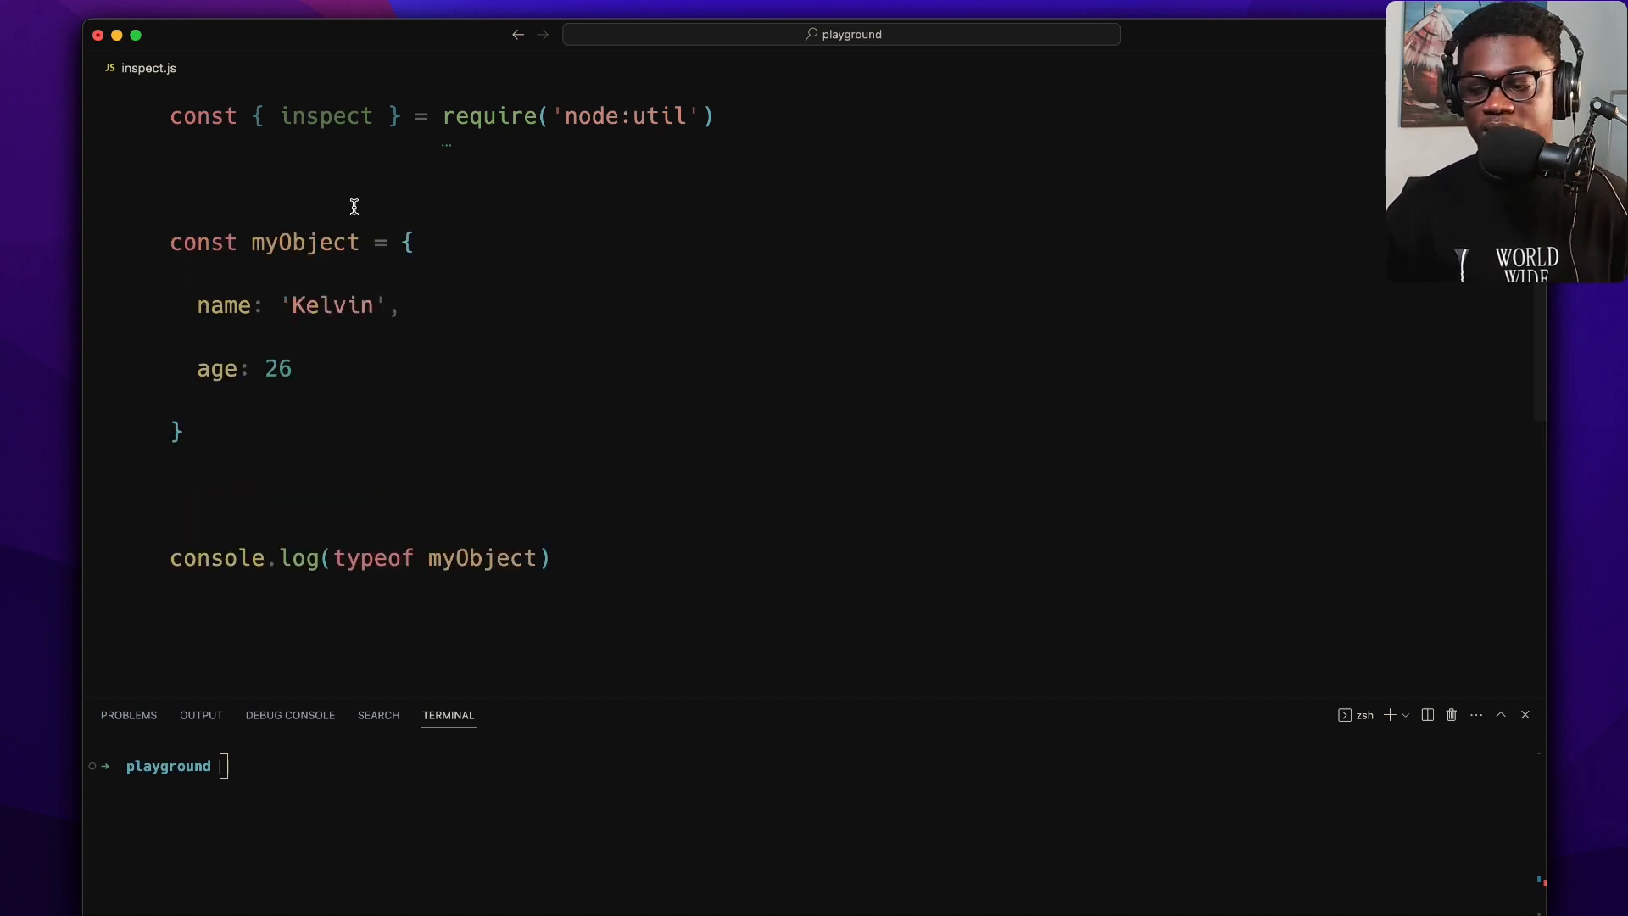
mouse_move(370, 416)
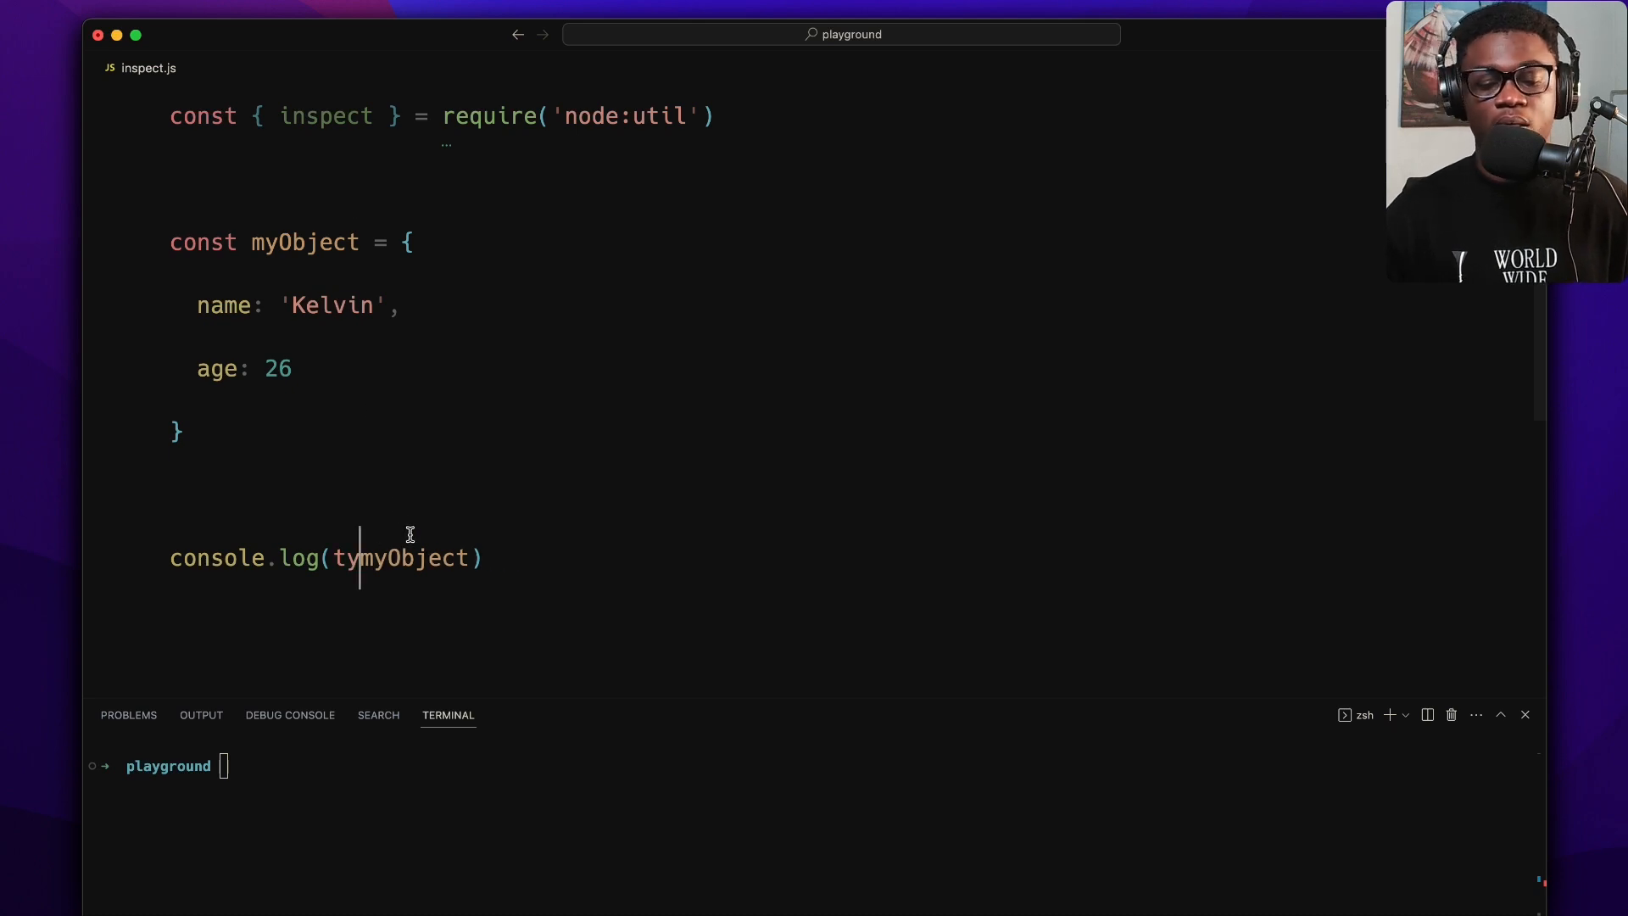
text(inspect()
text(:)
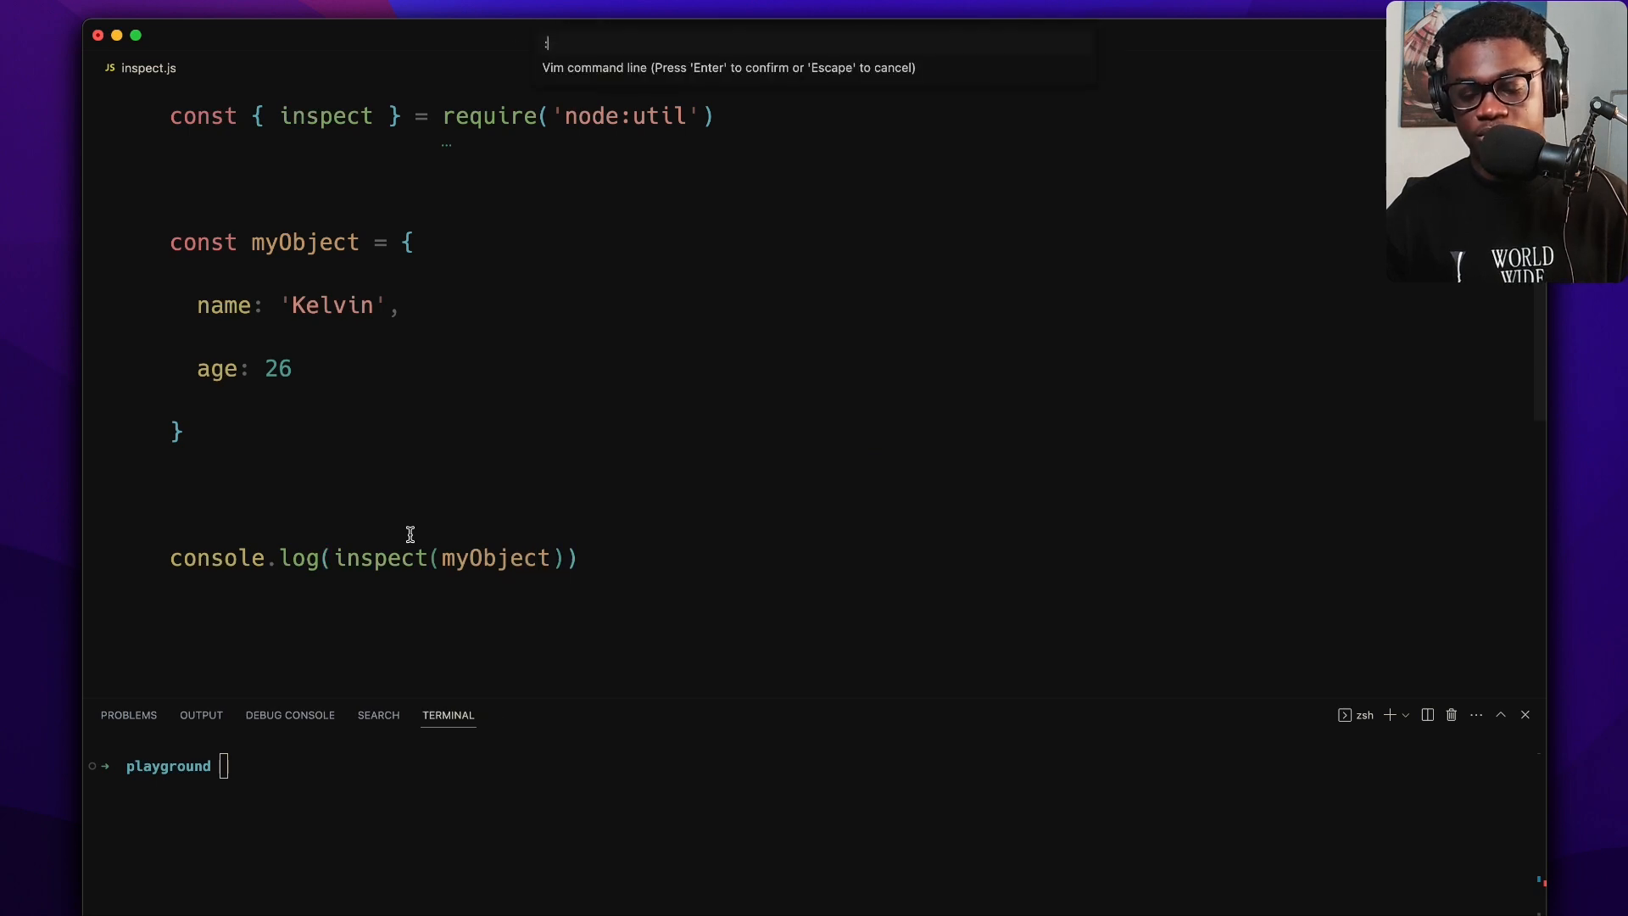
text(node --version)
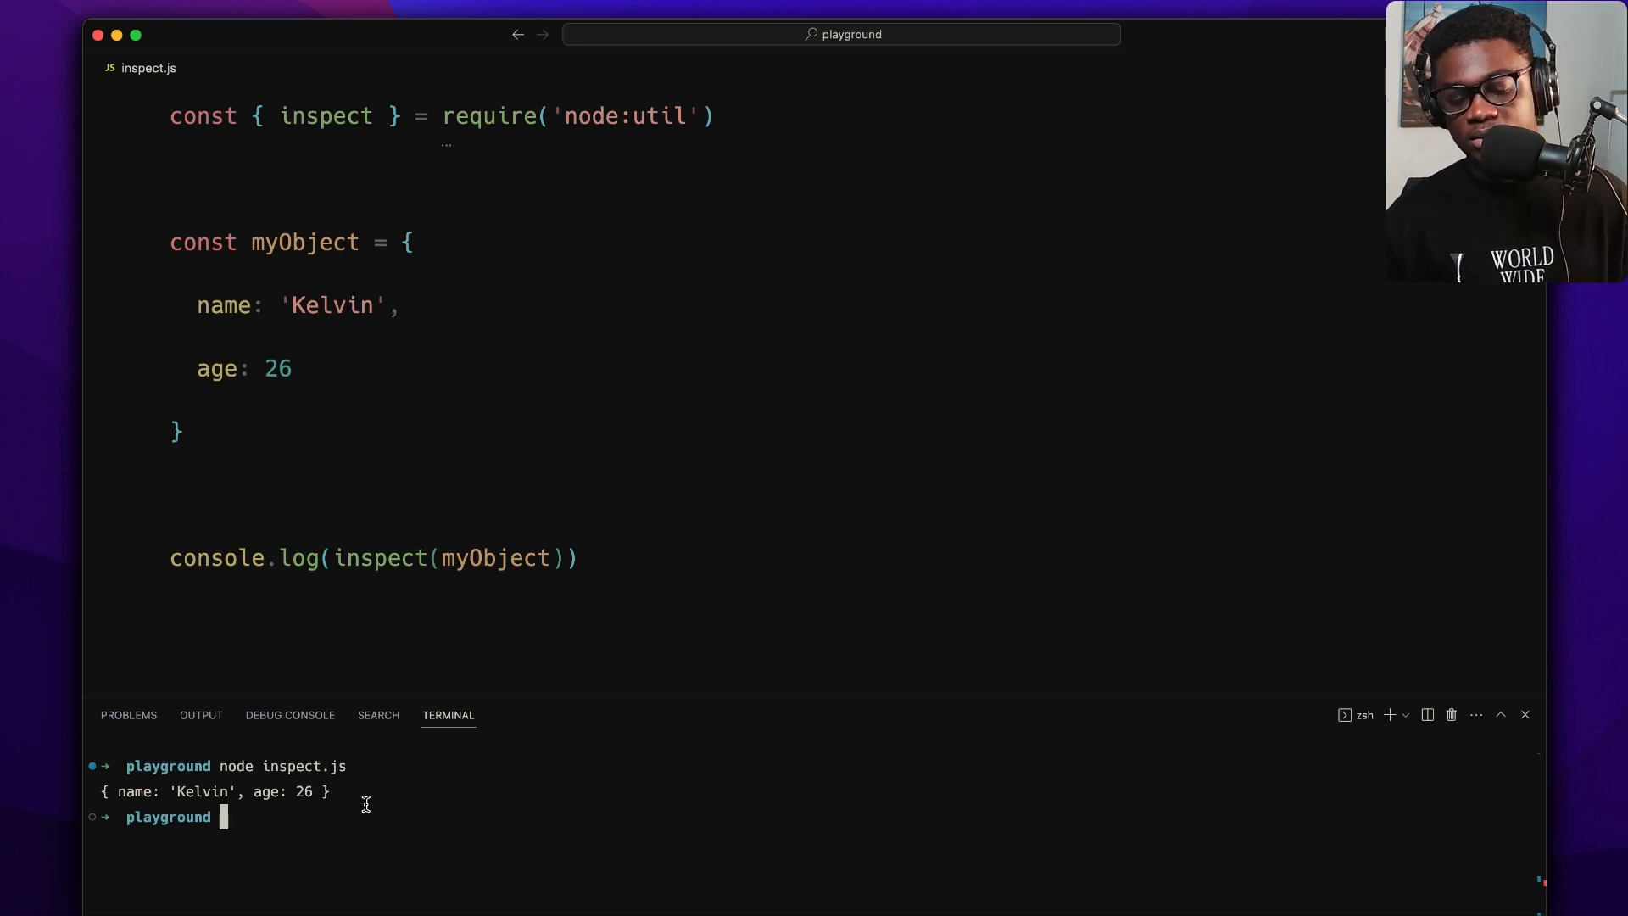
mouse_move(373, 630)
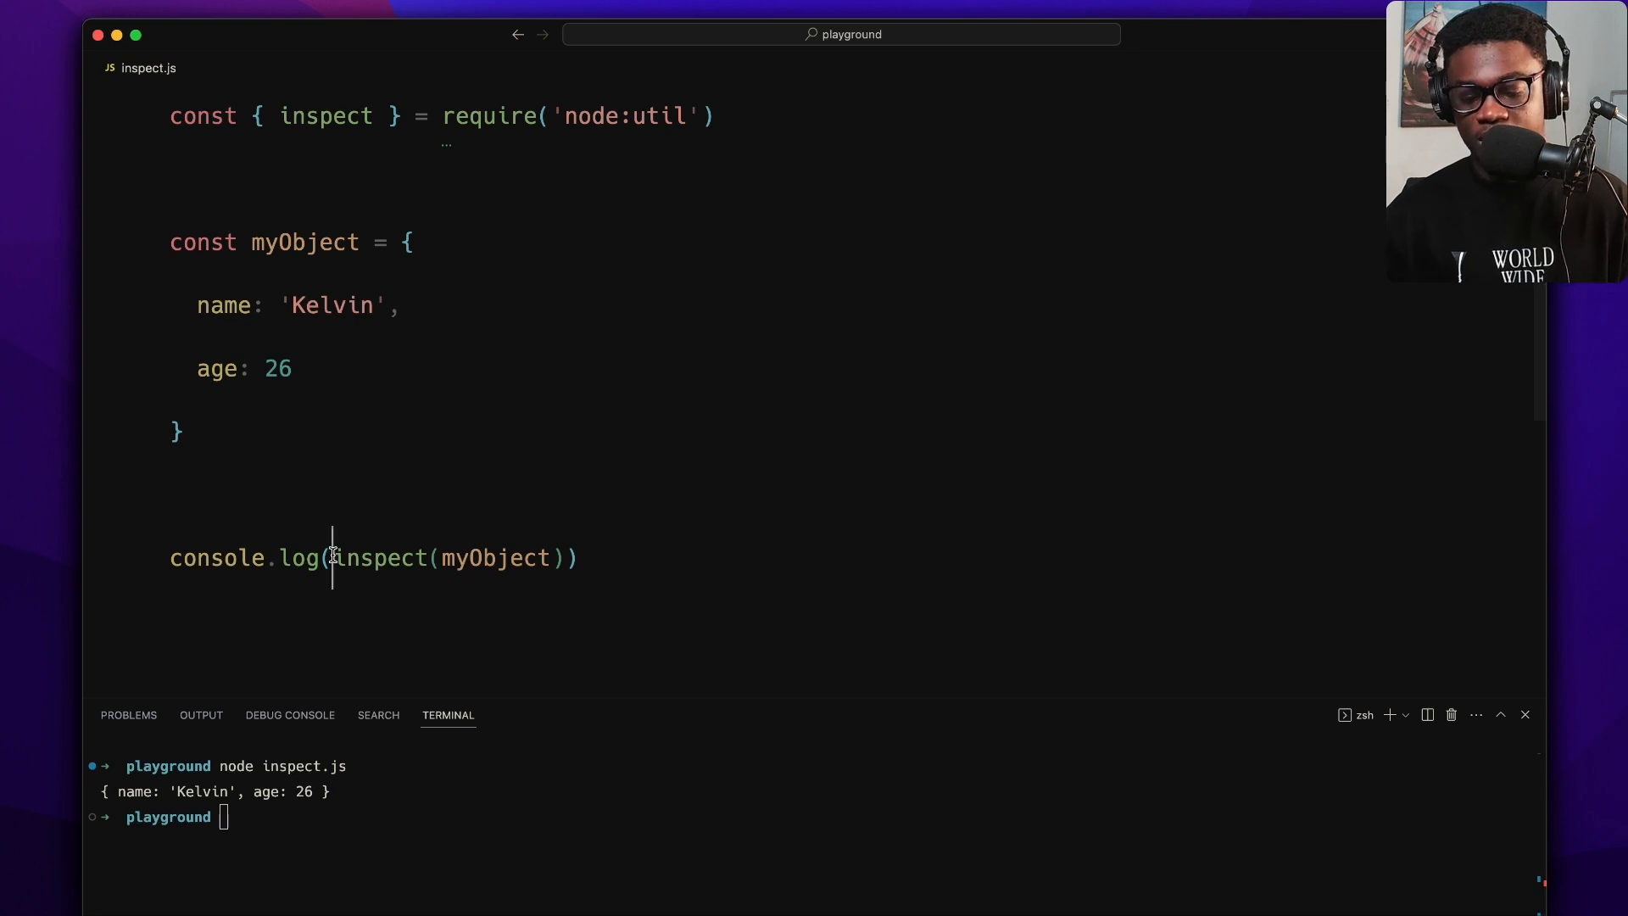
- Log typeof inspect(myObject) to print 'string', then revert to console.log(inspect(myObject))
text(typeof)
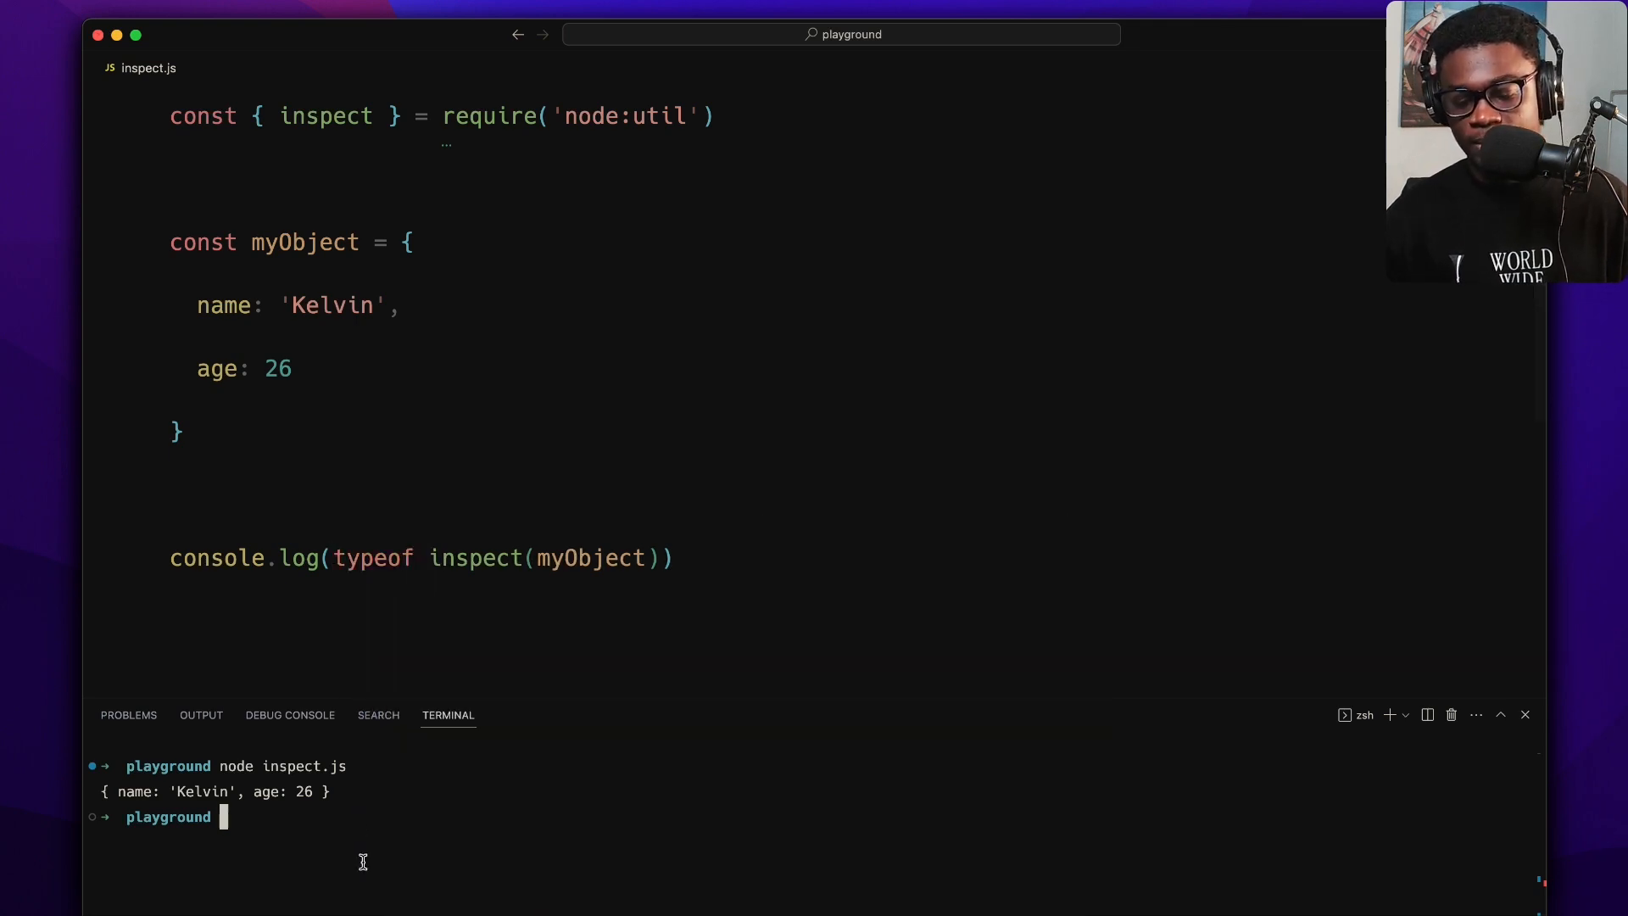
text(node inspect.js)
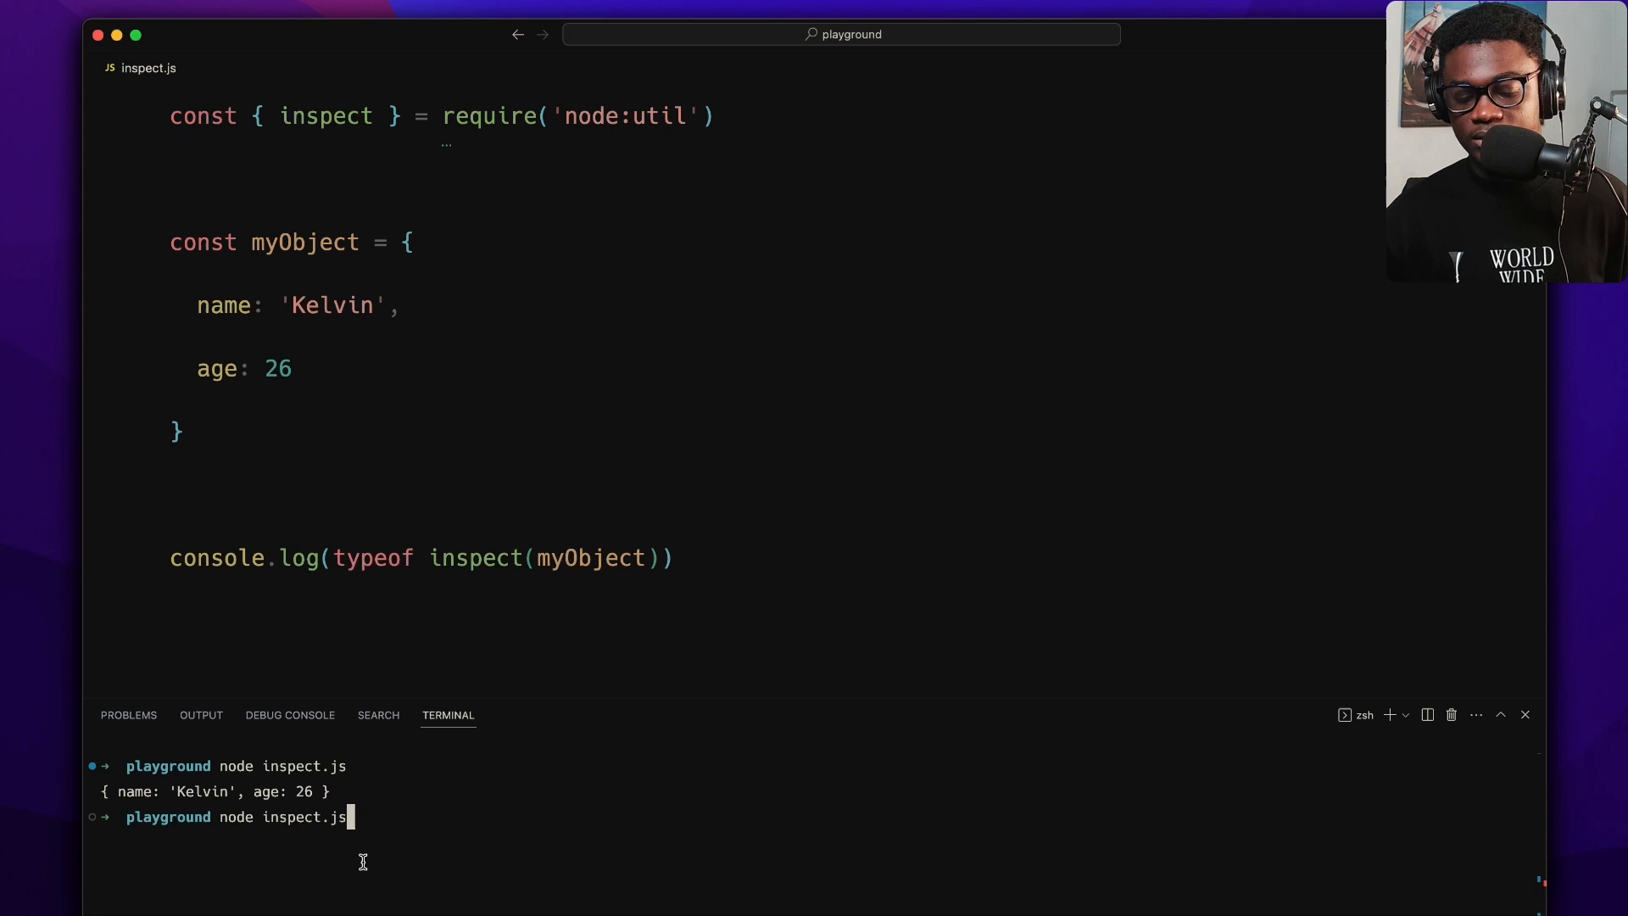
key(Return)
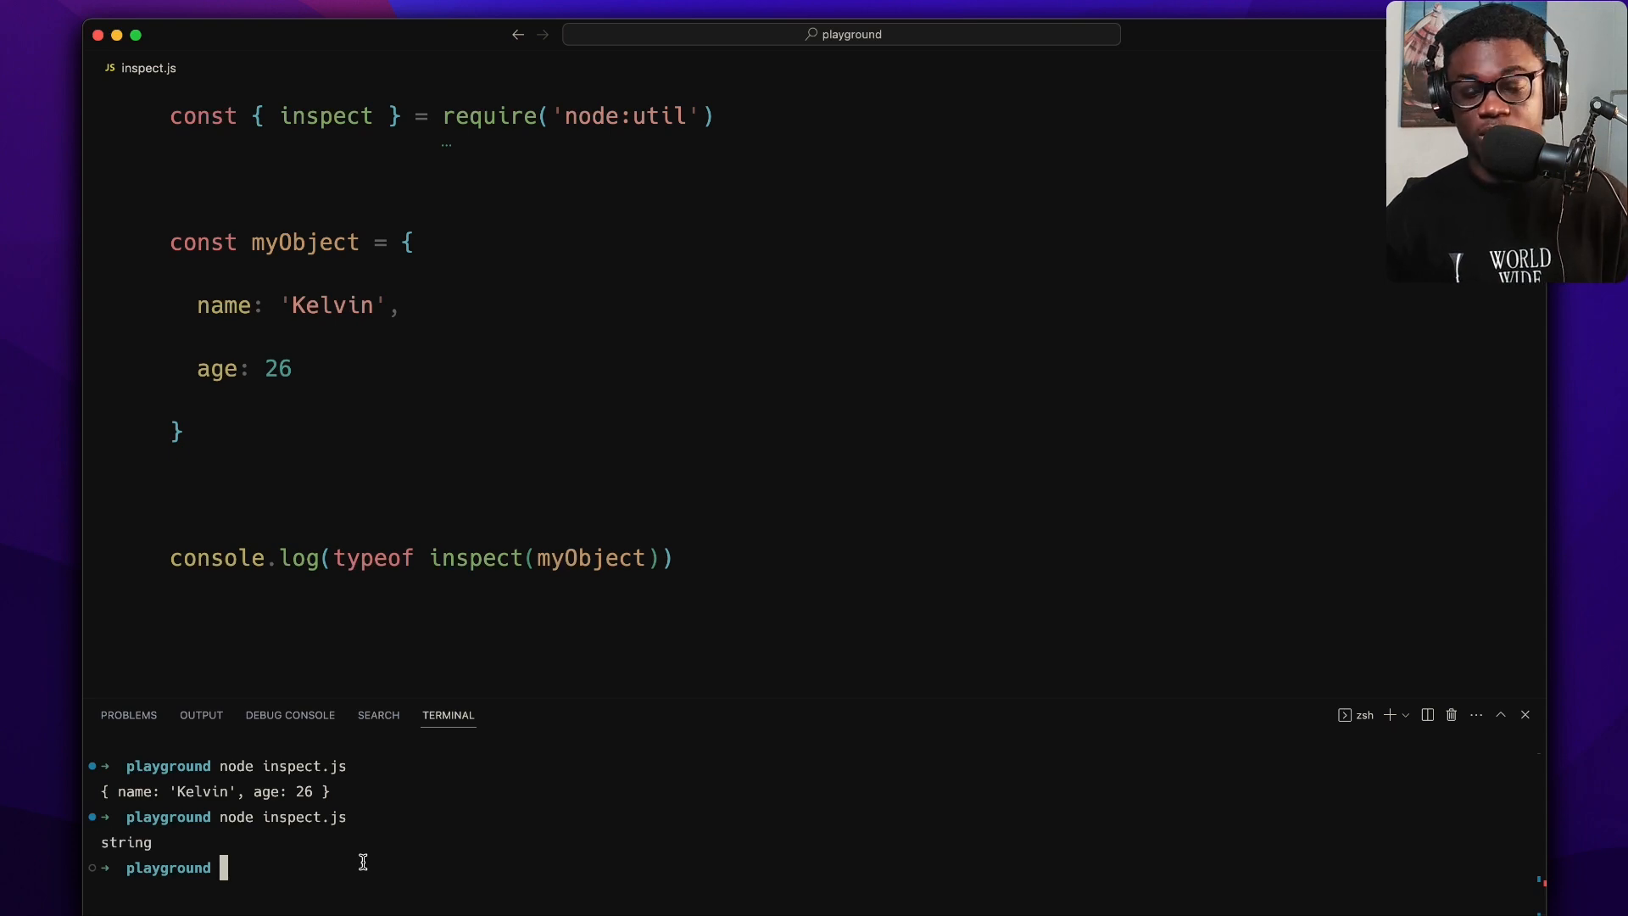
mouse_move(404, 609)
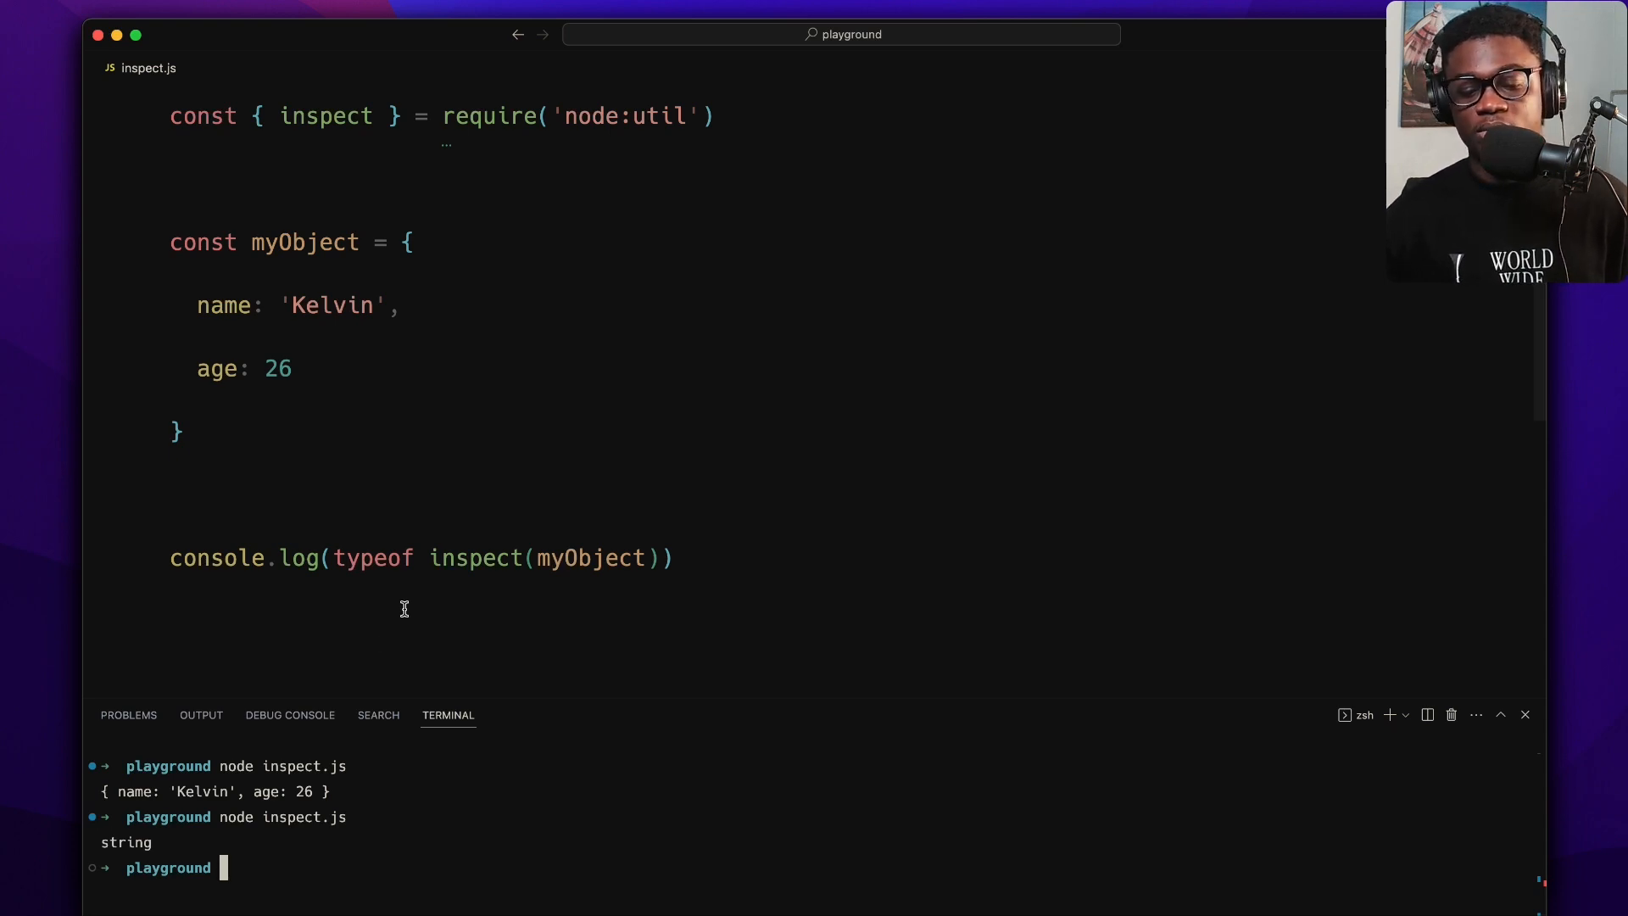
click(426, 558)
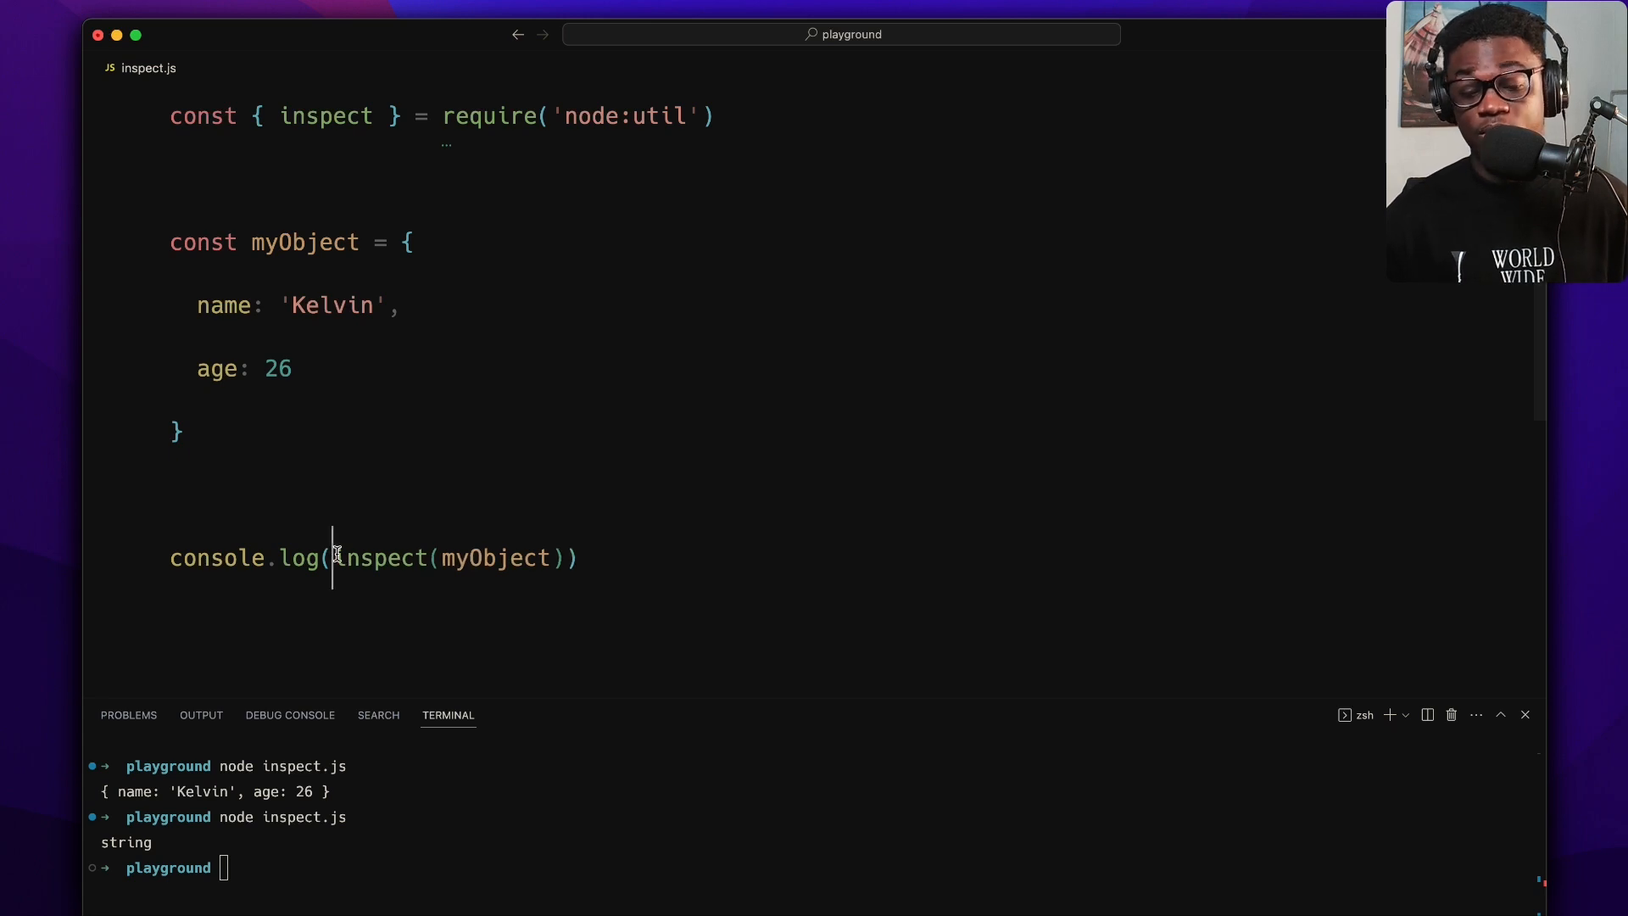
scroll(up, 3)
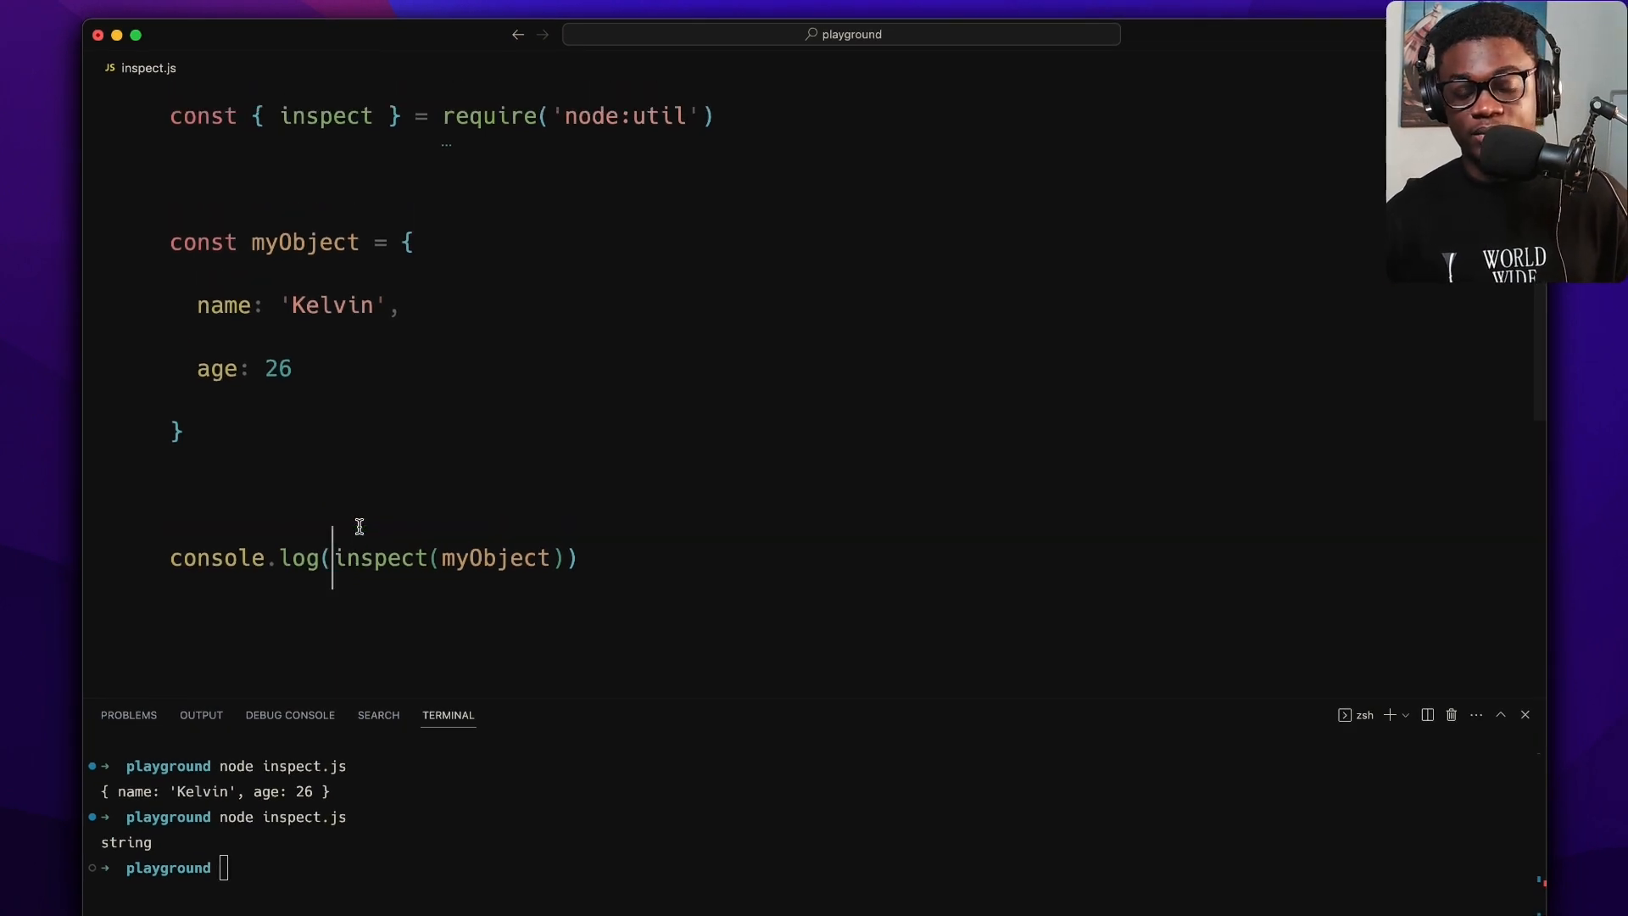
mouse_move(370, 482)
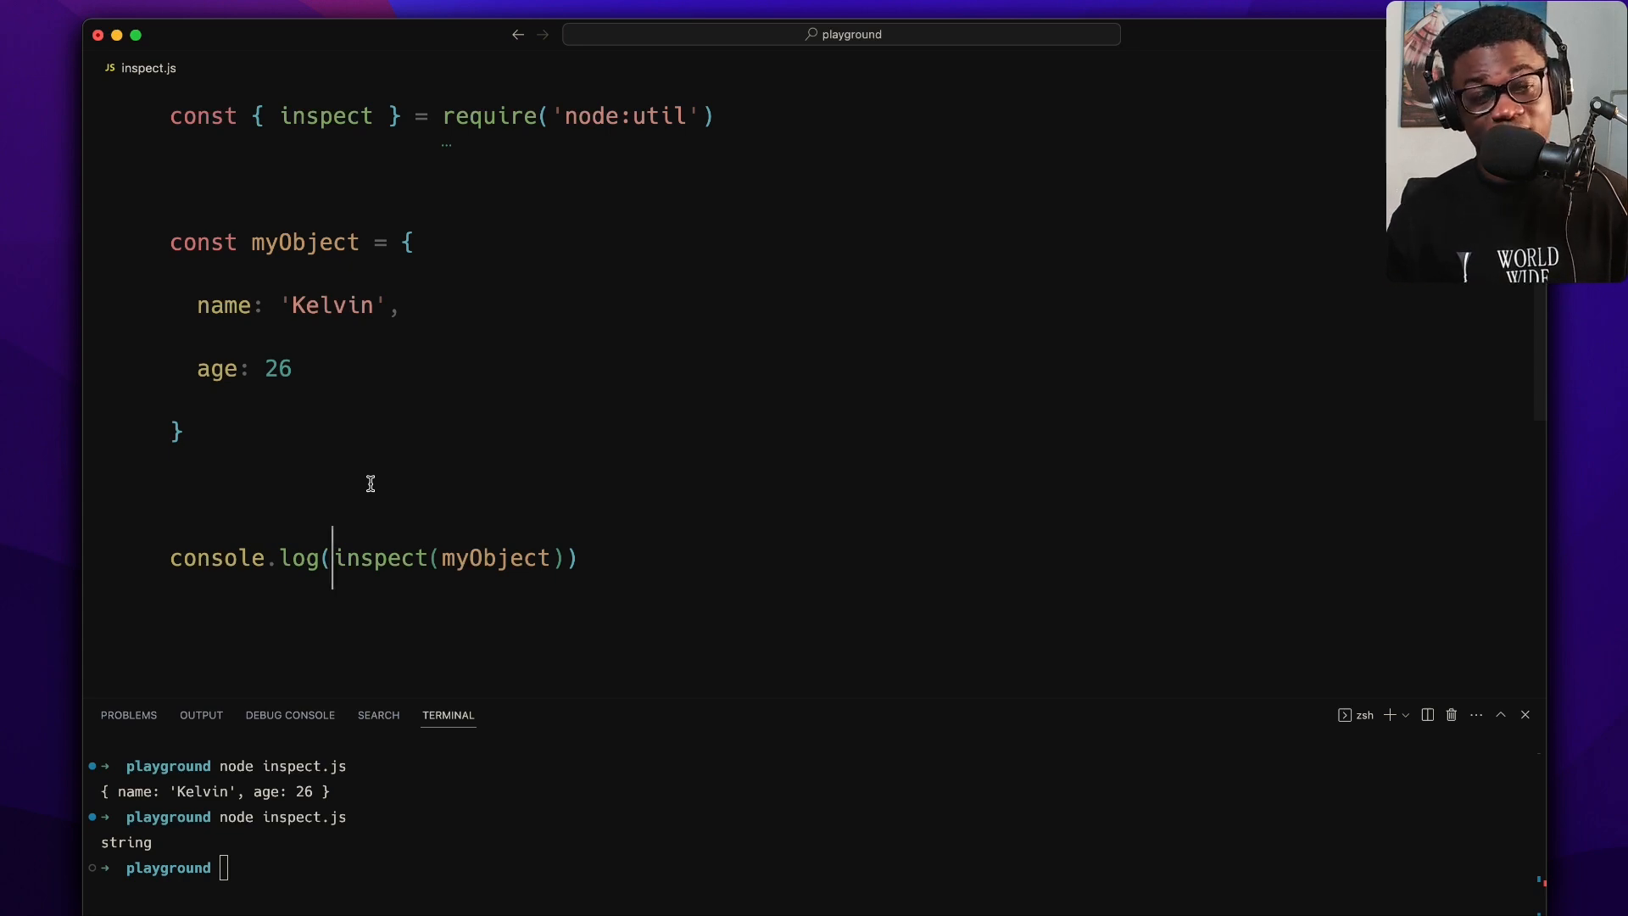
mouse_move(333, 242)
text(,)
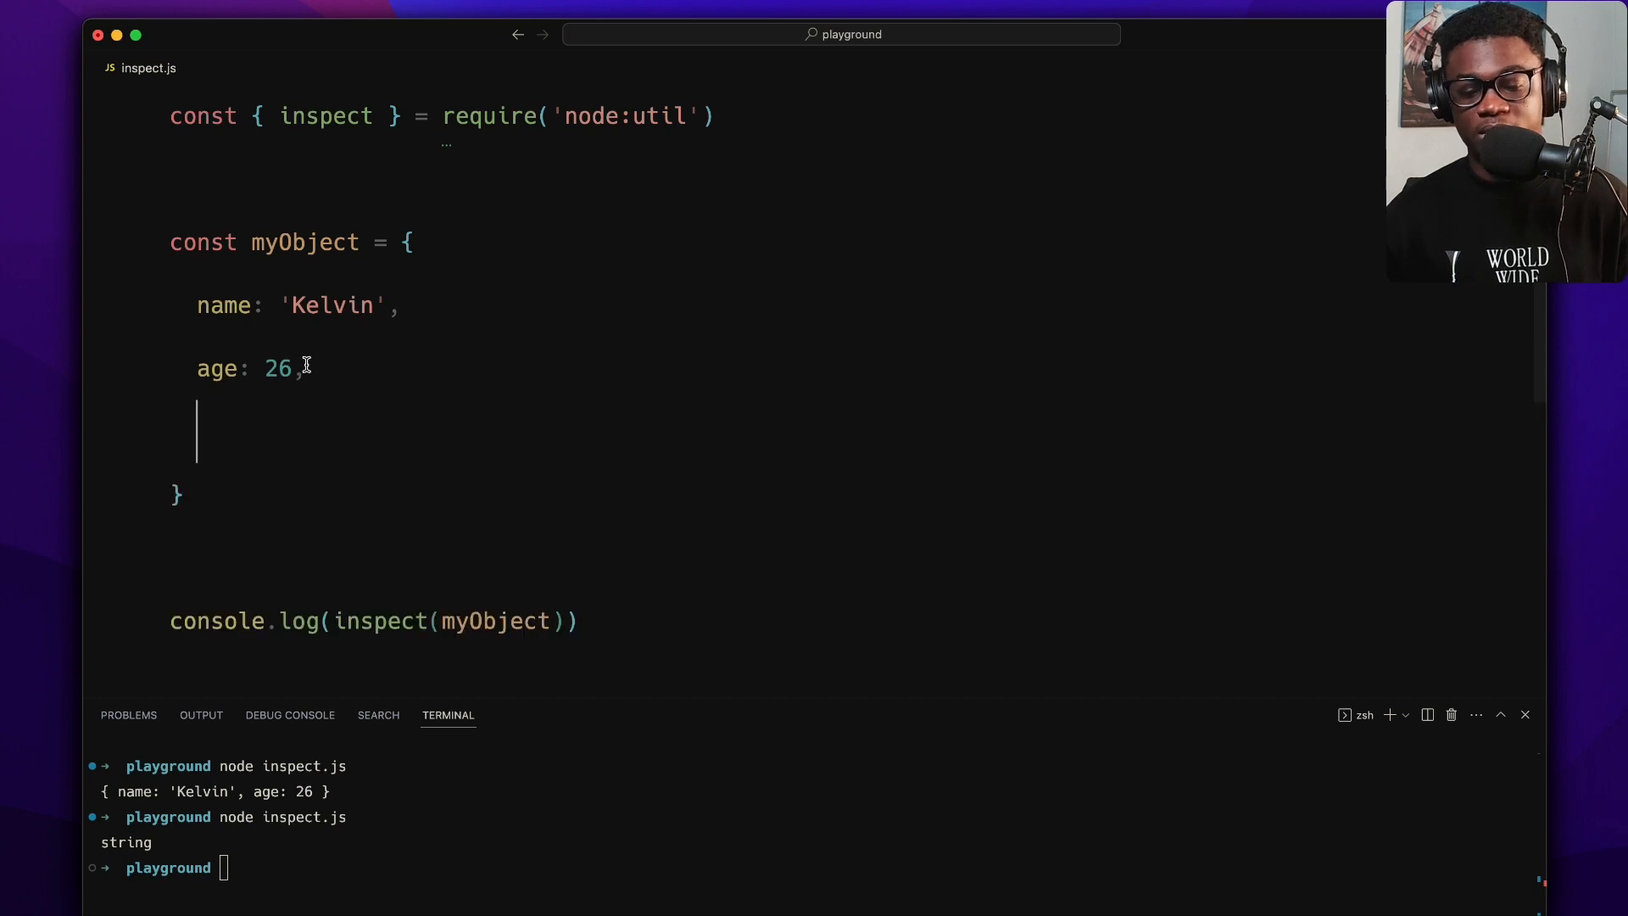
- Add an [inspect.custom]() method to myObject that returns { name: this.name }
text([inspect.custom]()
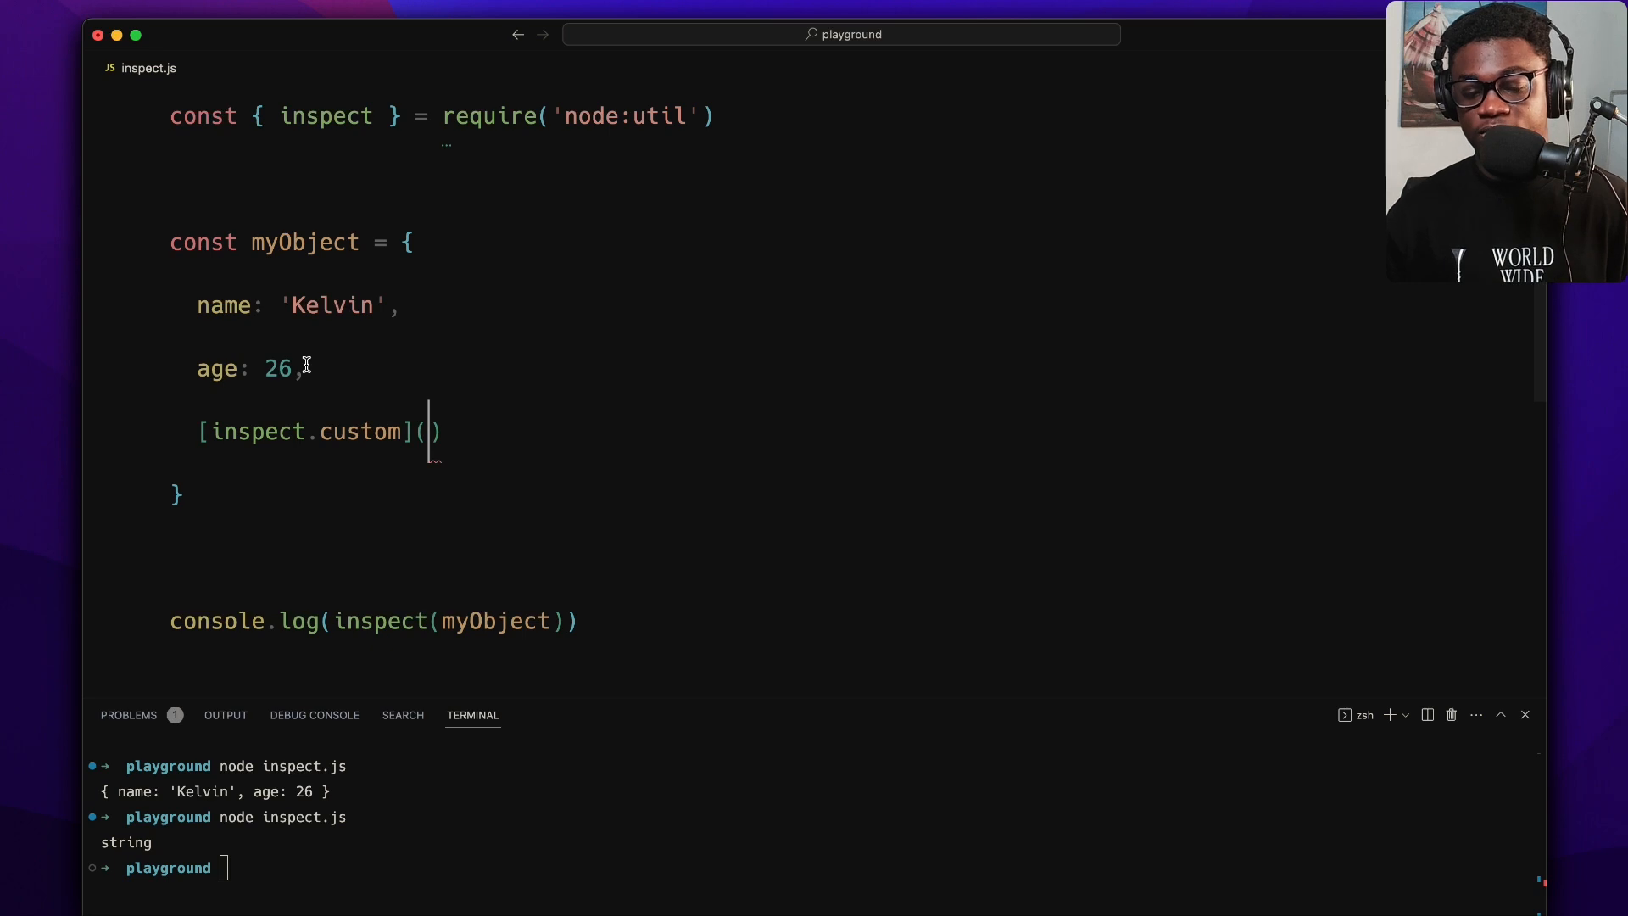
text(depth,)
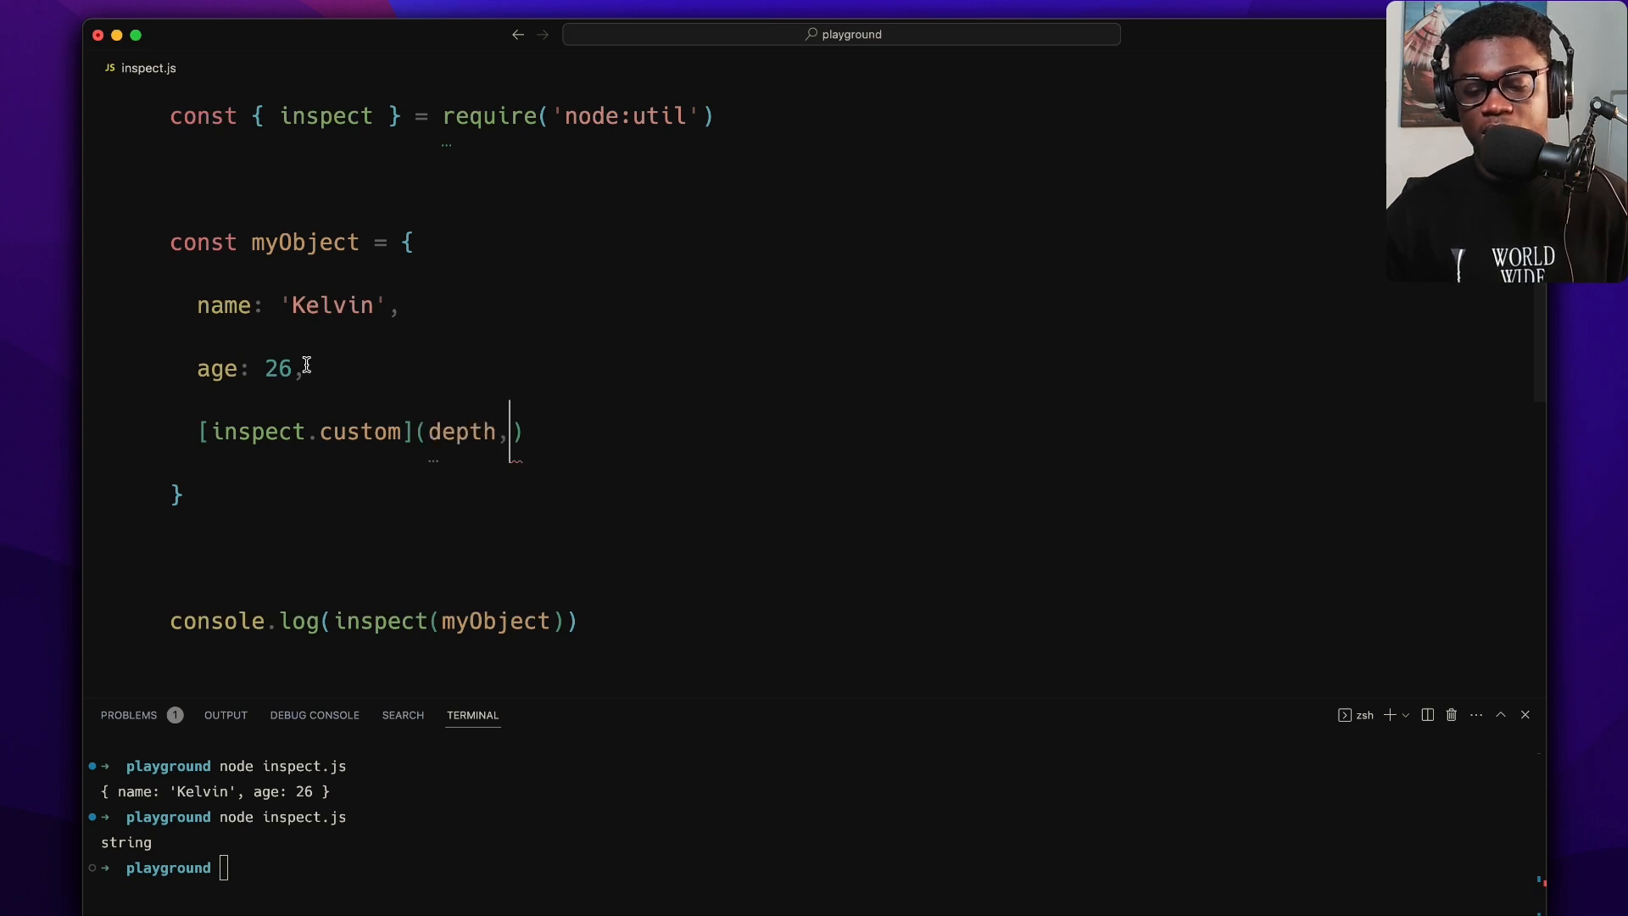
text(inspectOpt)
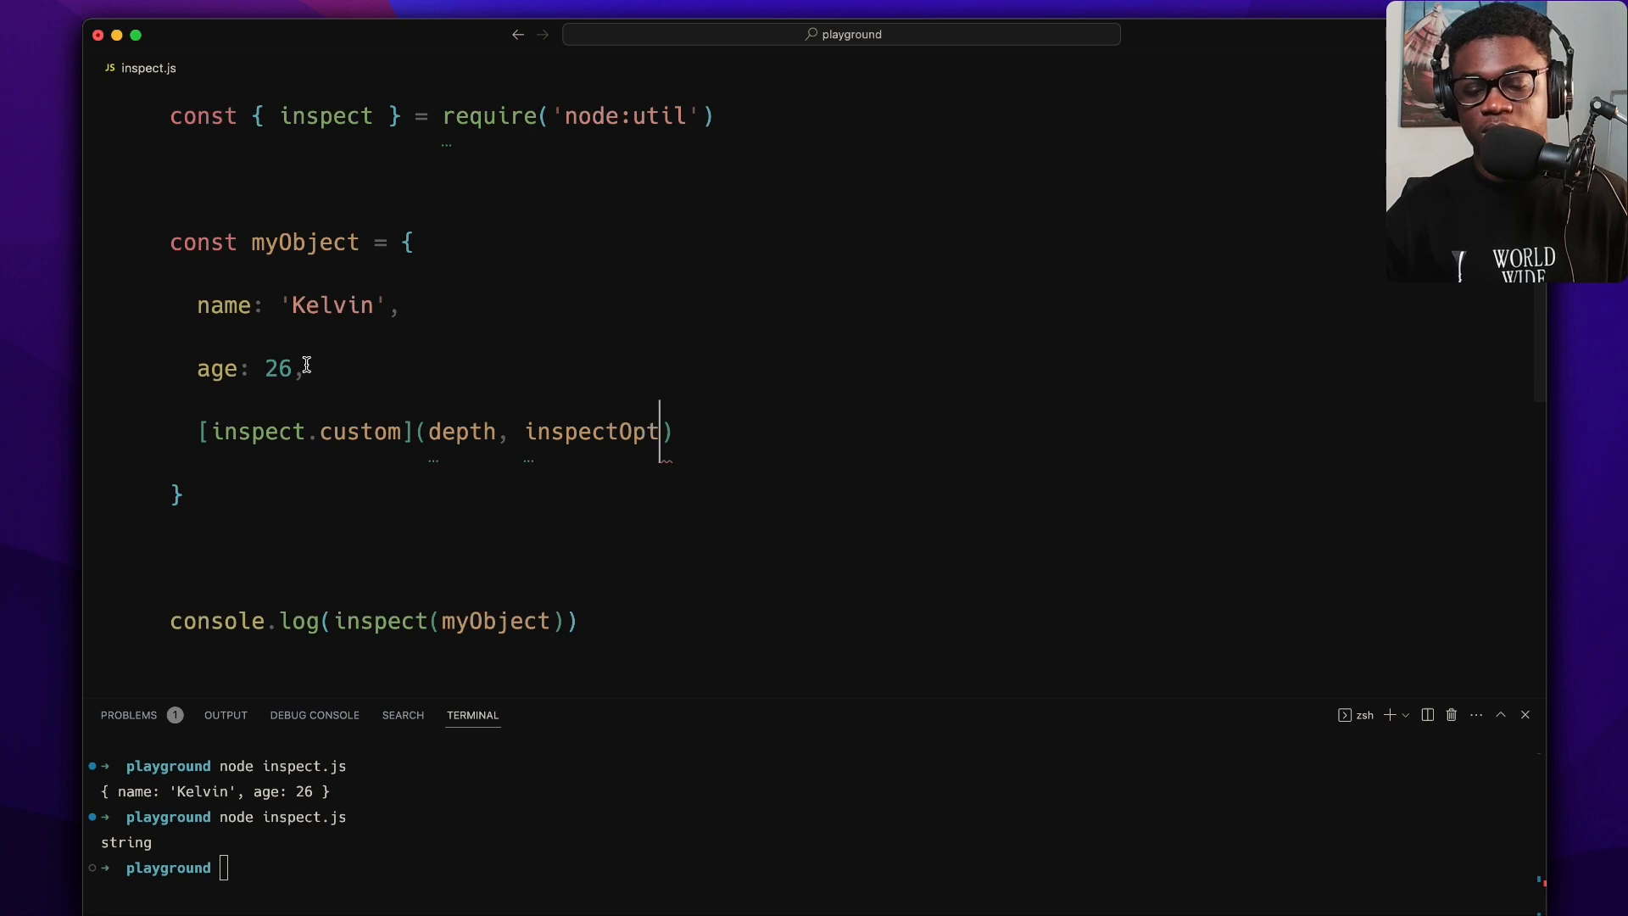
text(ions,)
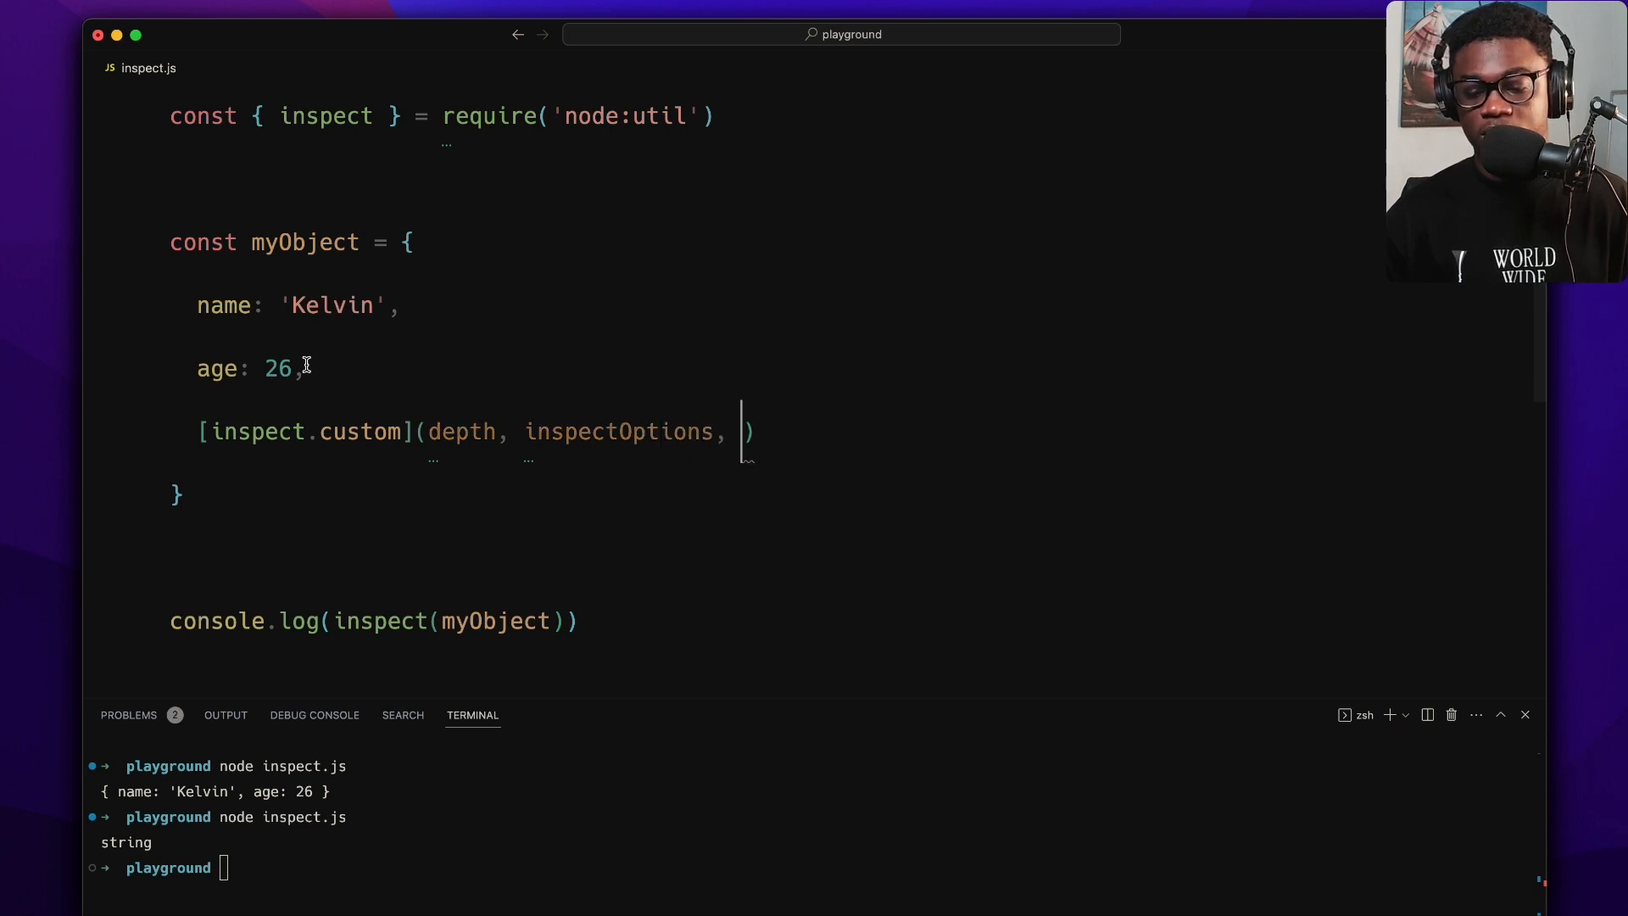
text(inspect)
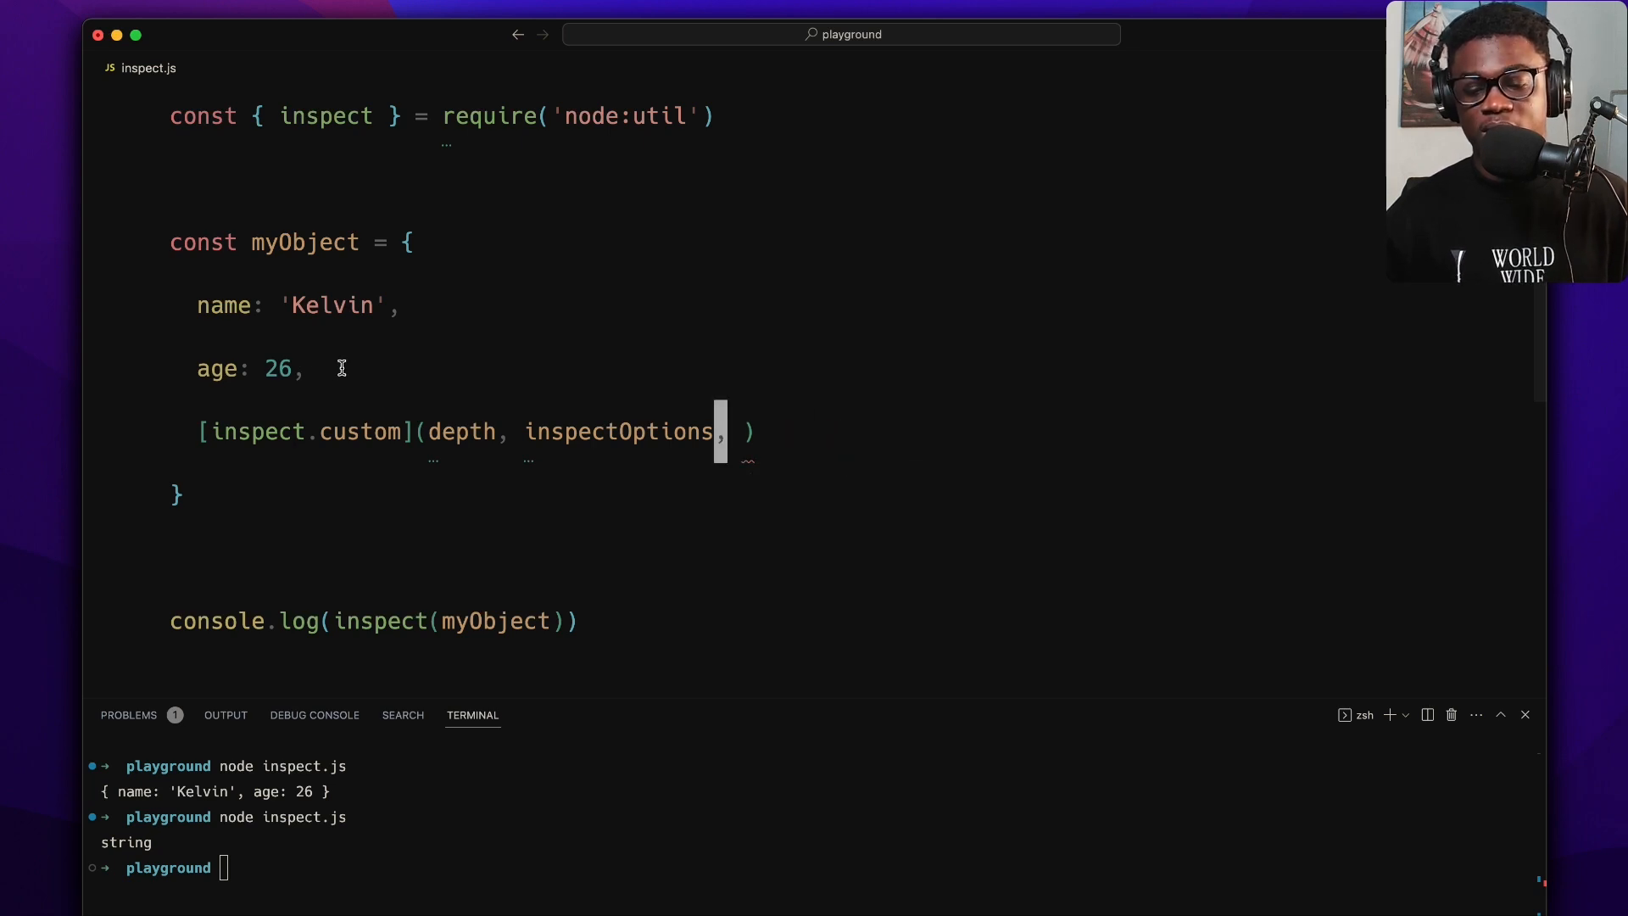
key(Backspace)
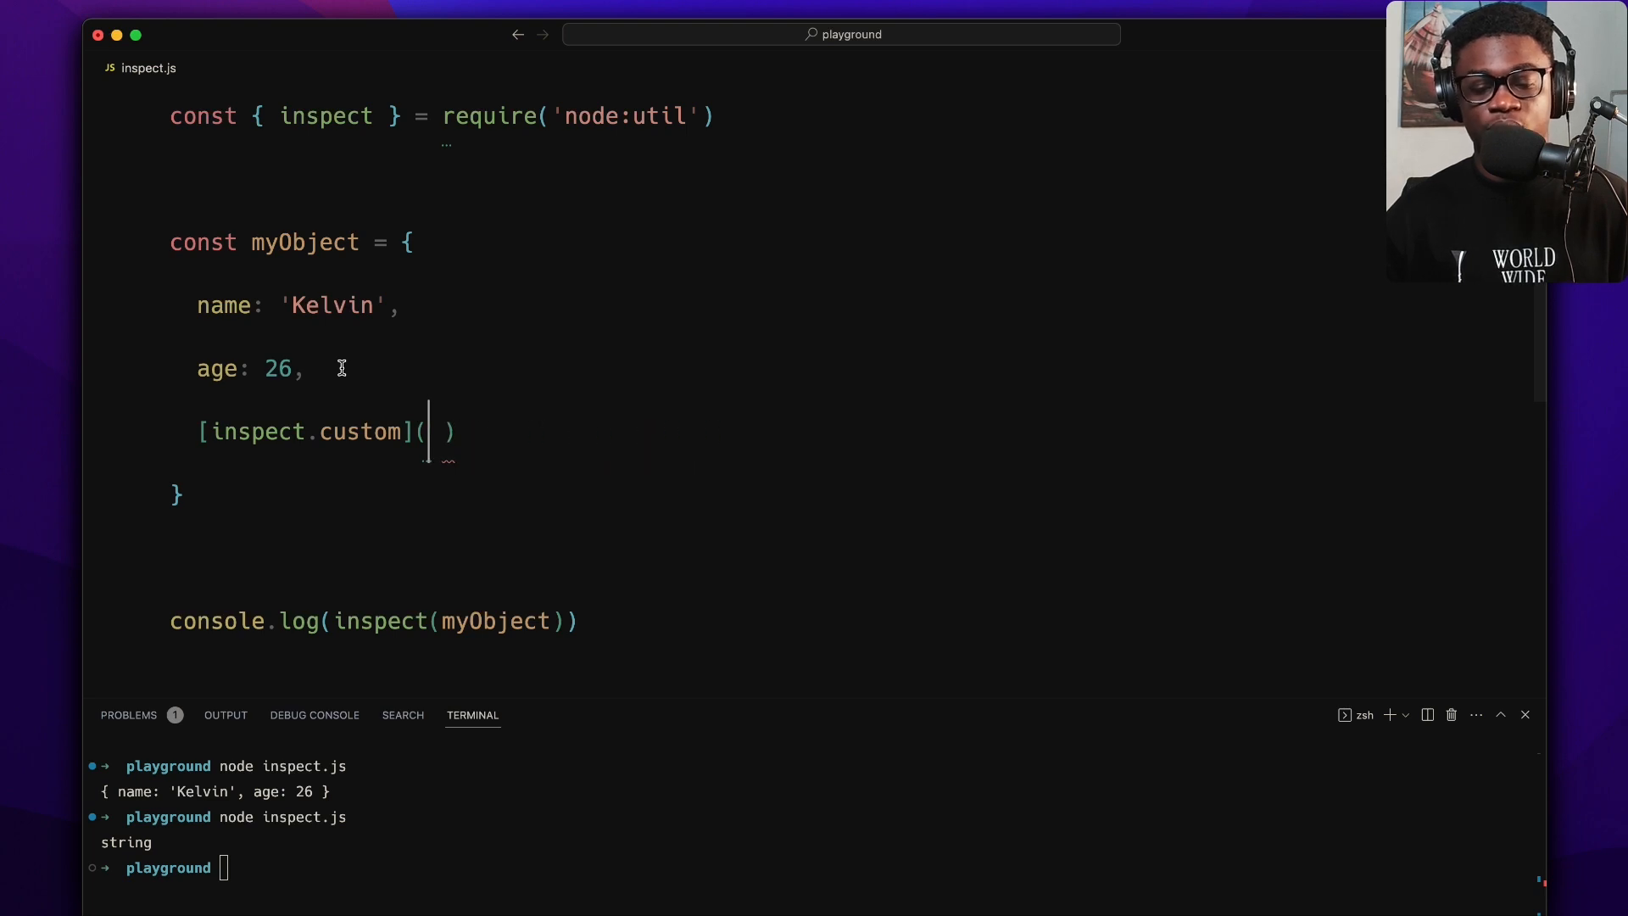
key(Backspace)
text( {)
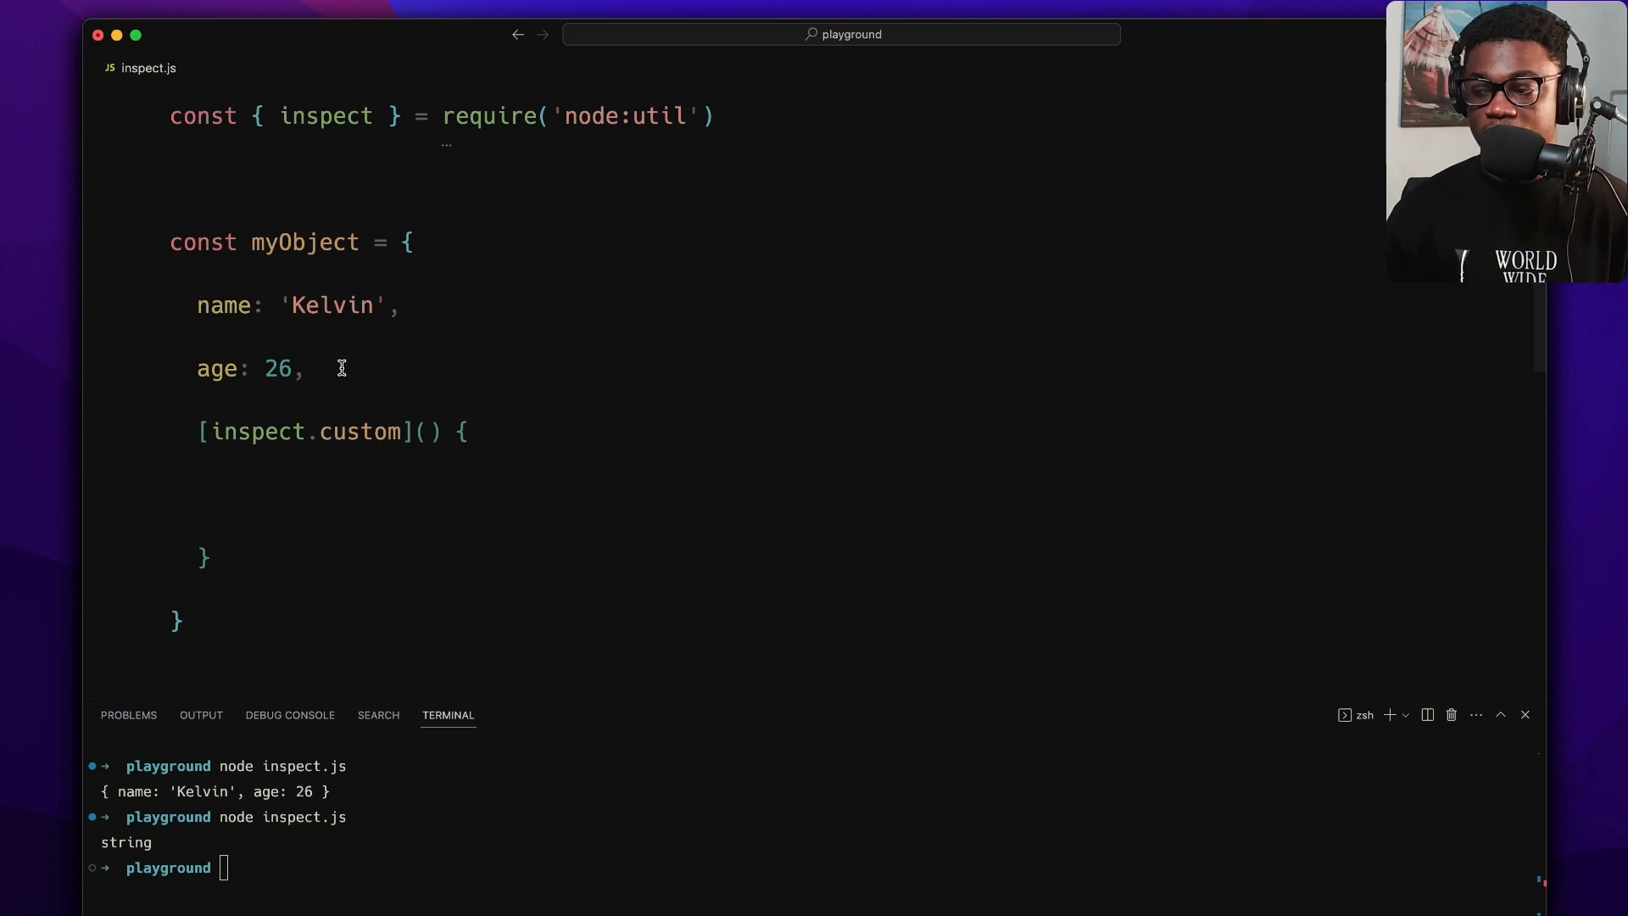
scroll(down, 3)
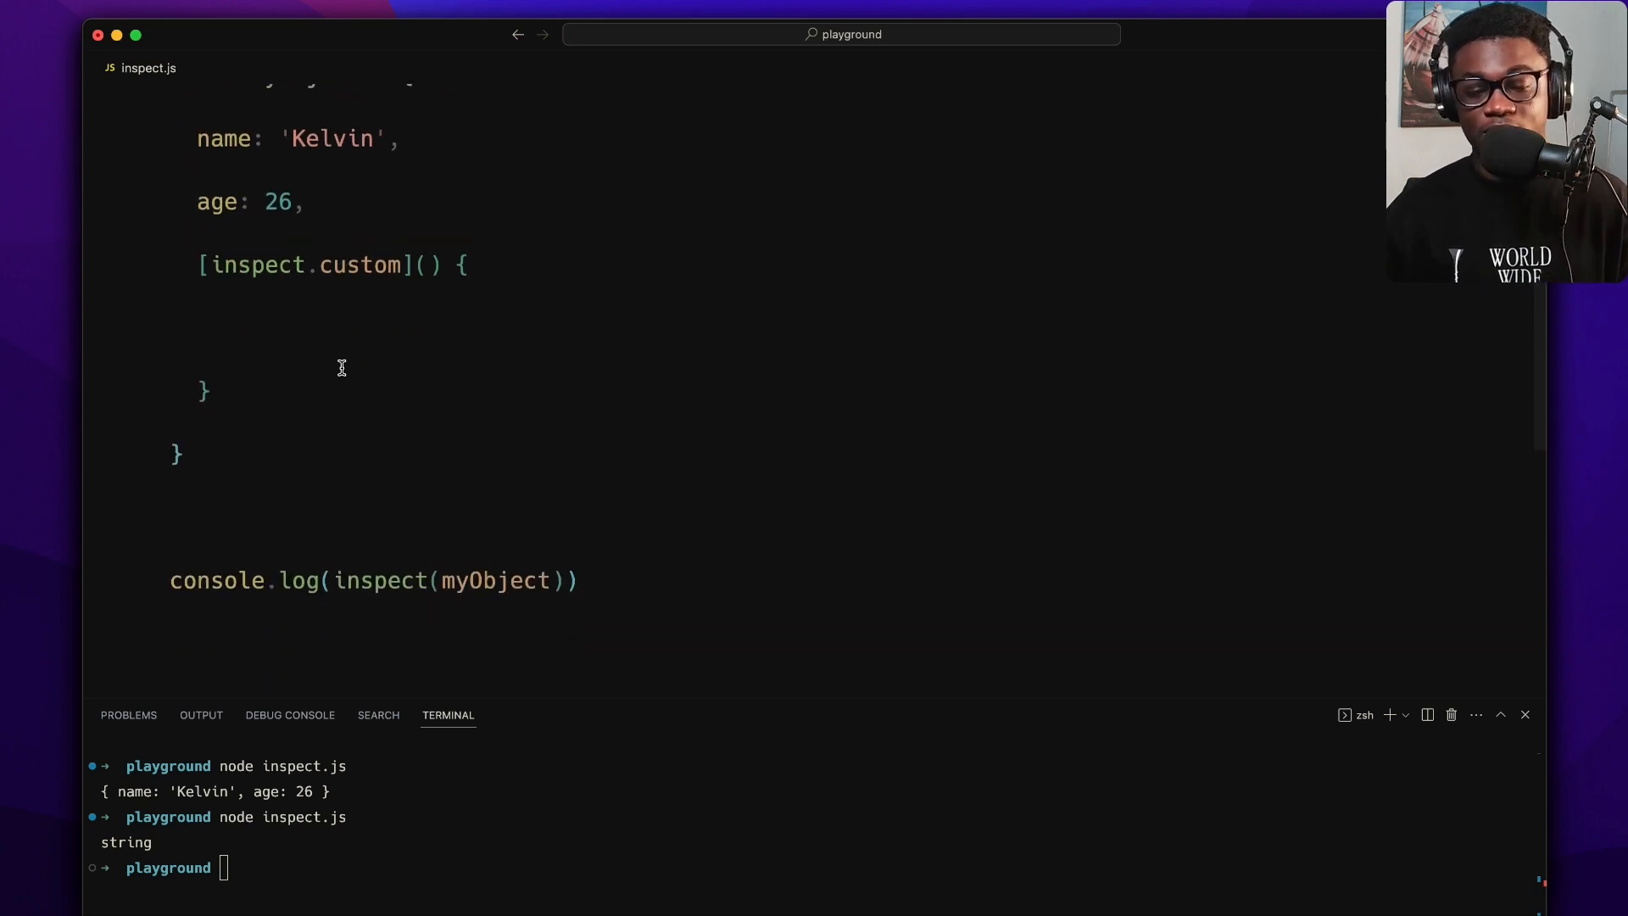
text(return { t)
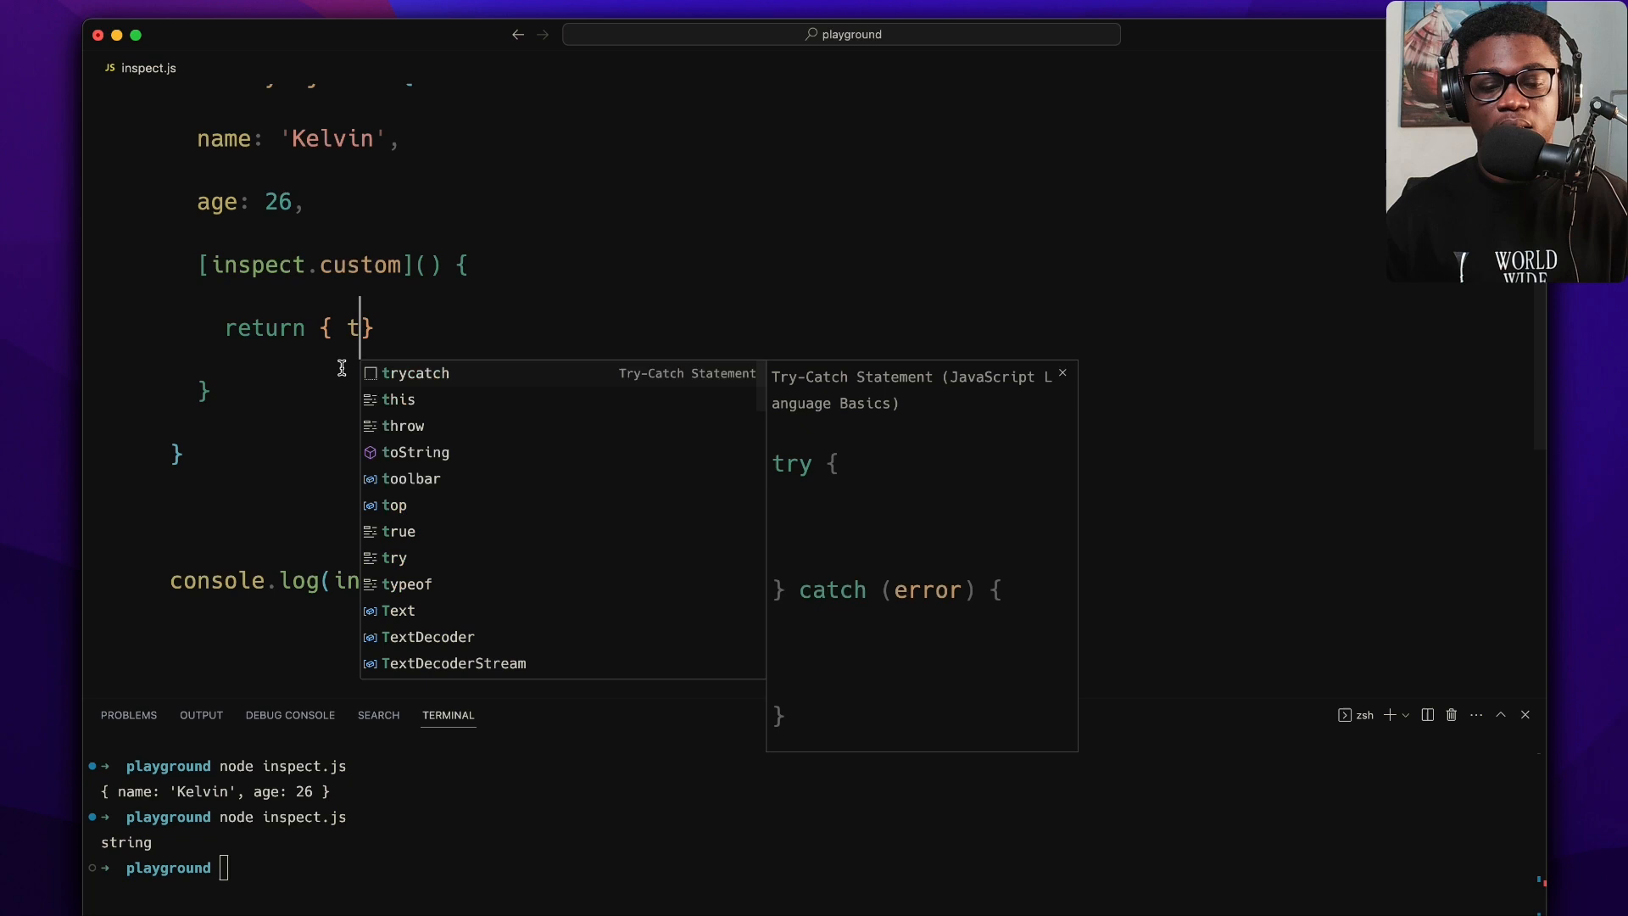
text(ame: this.name)
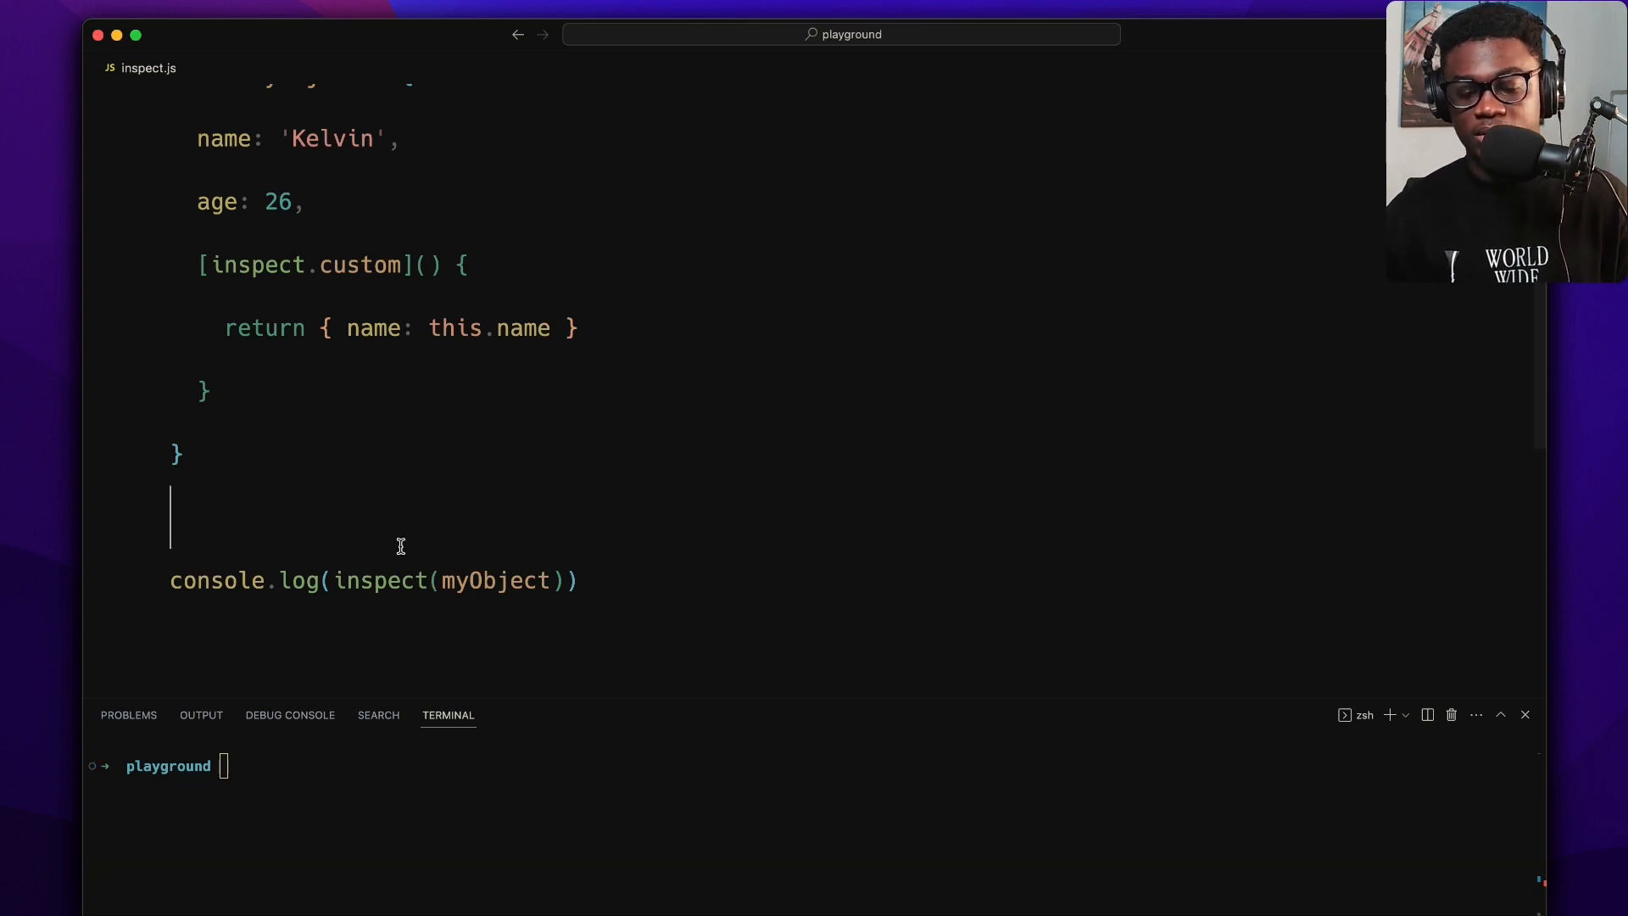
- Add console.log(myObject), clear the terminal, and rerun to print { name: 'Kelvin' }
text(console.log)
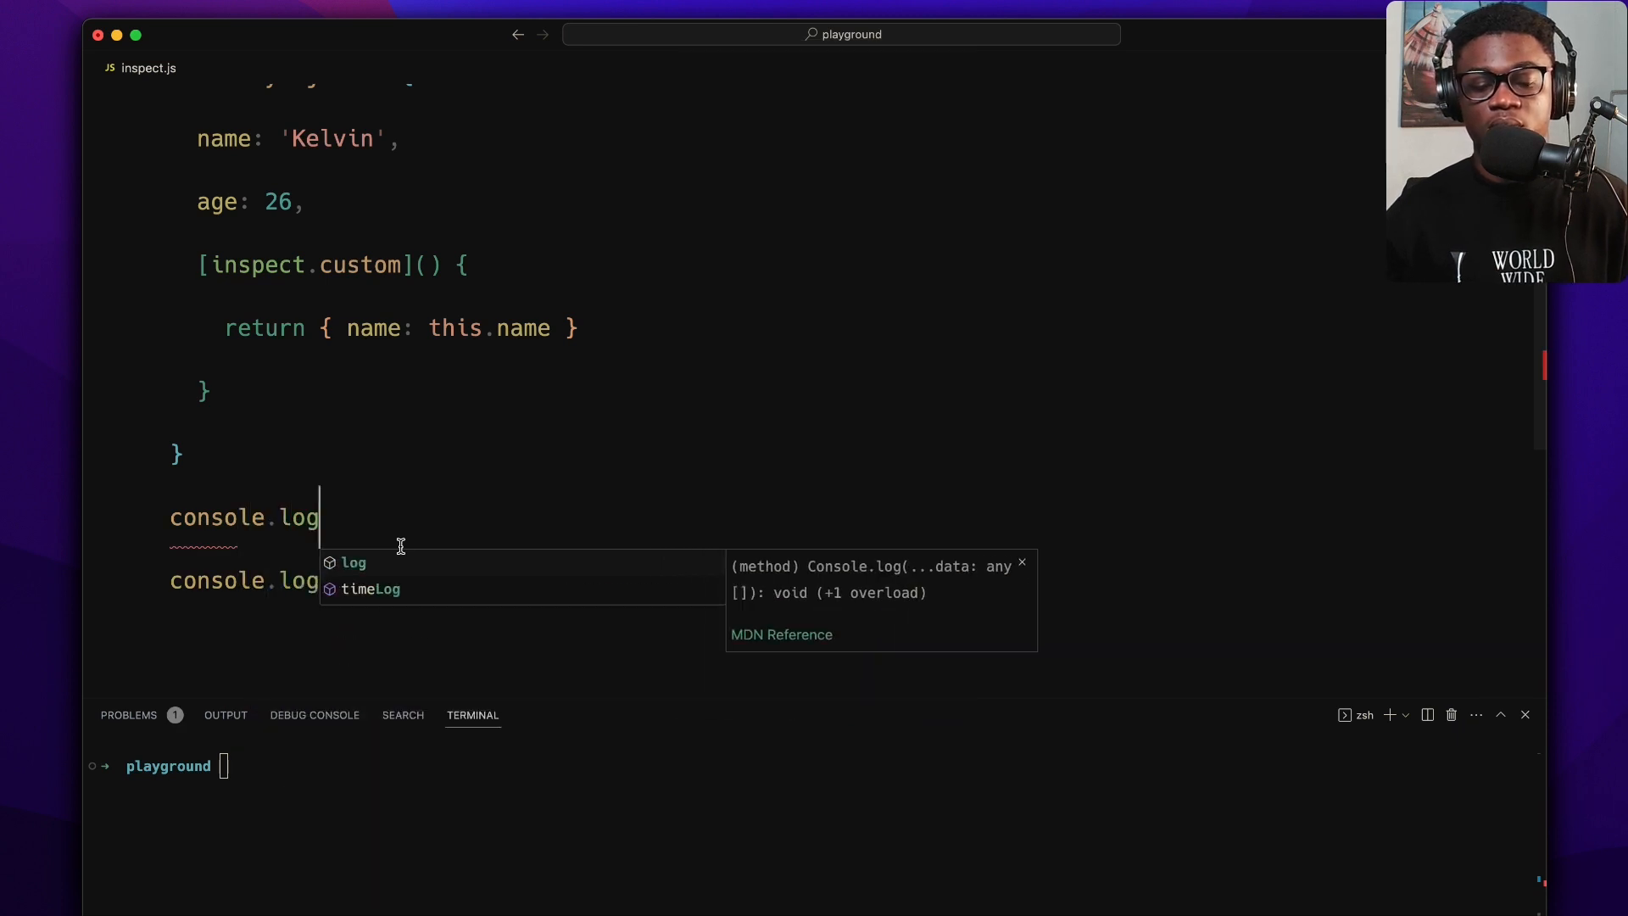
text((myObject))
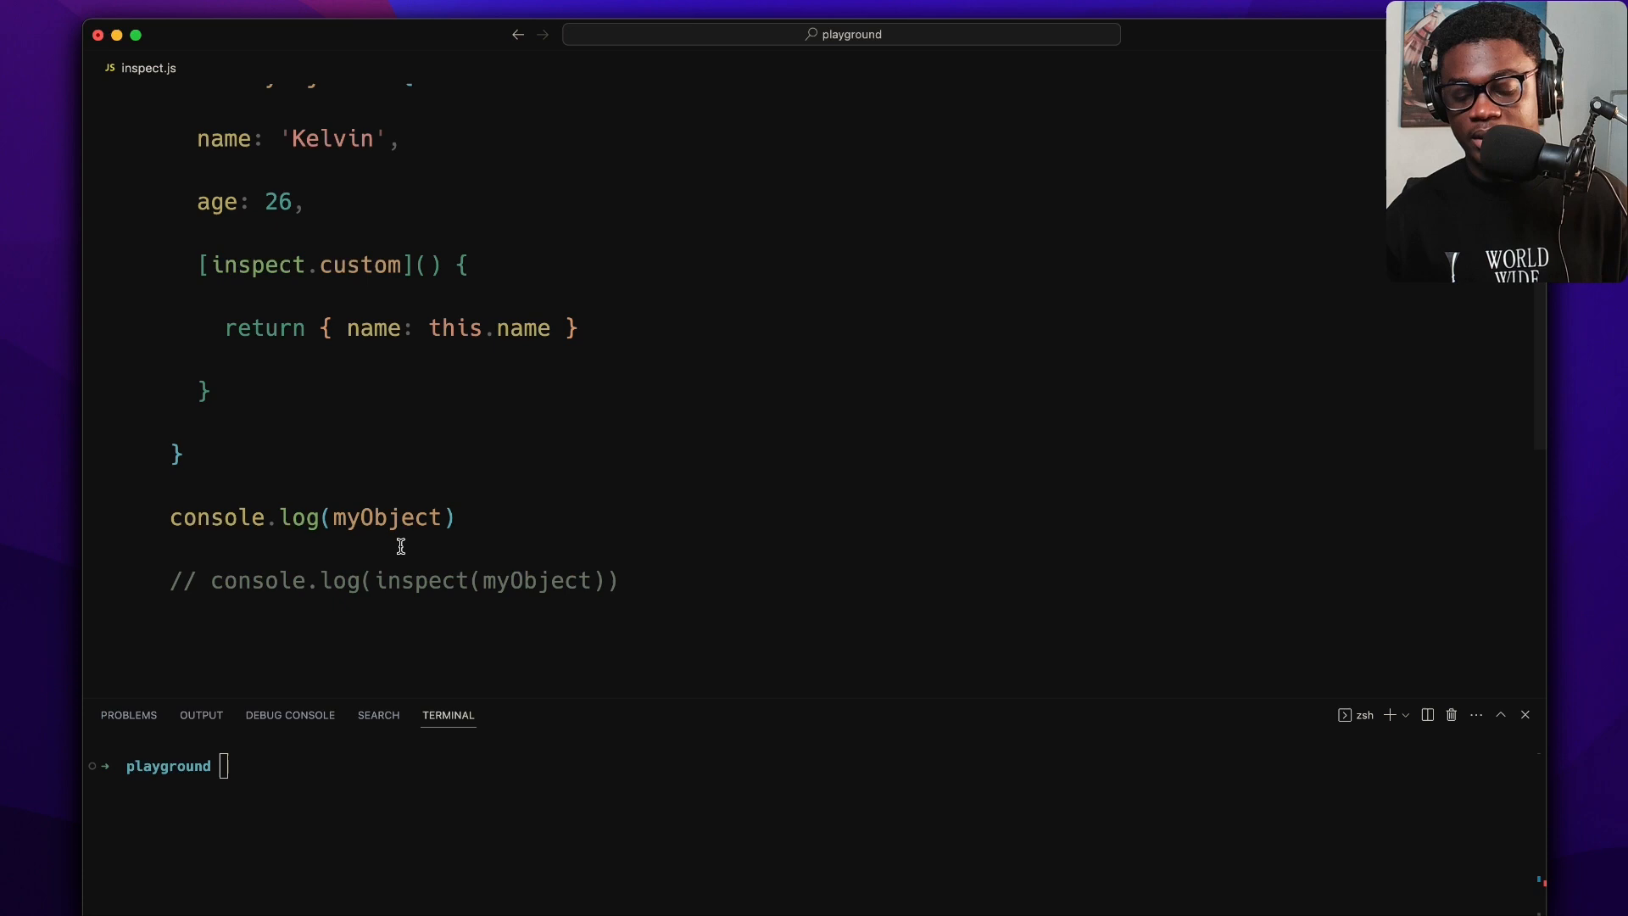
text(clear)
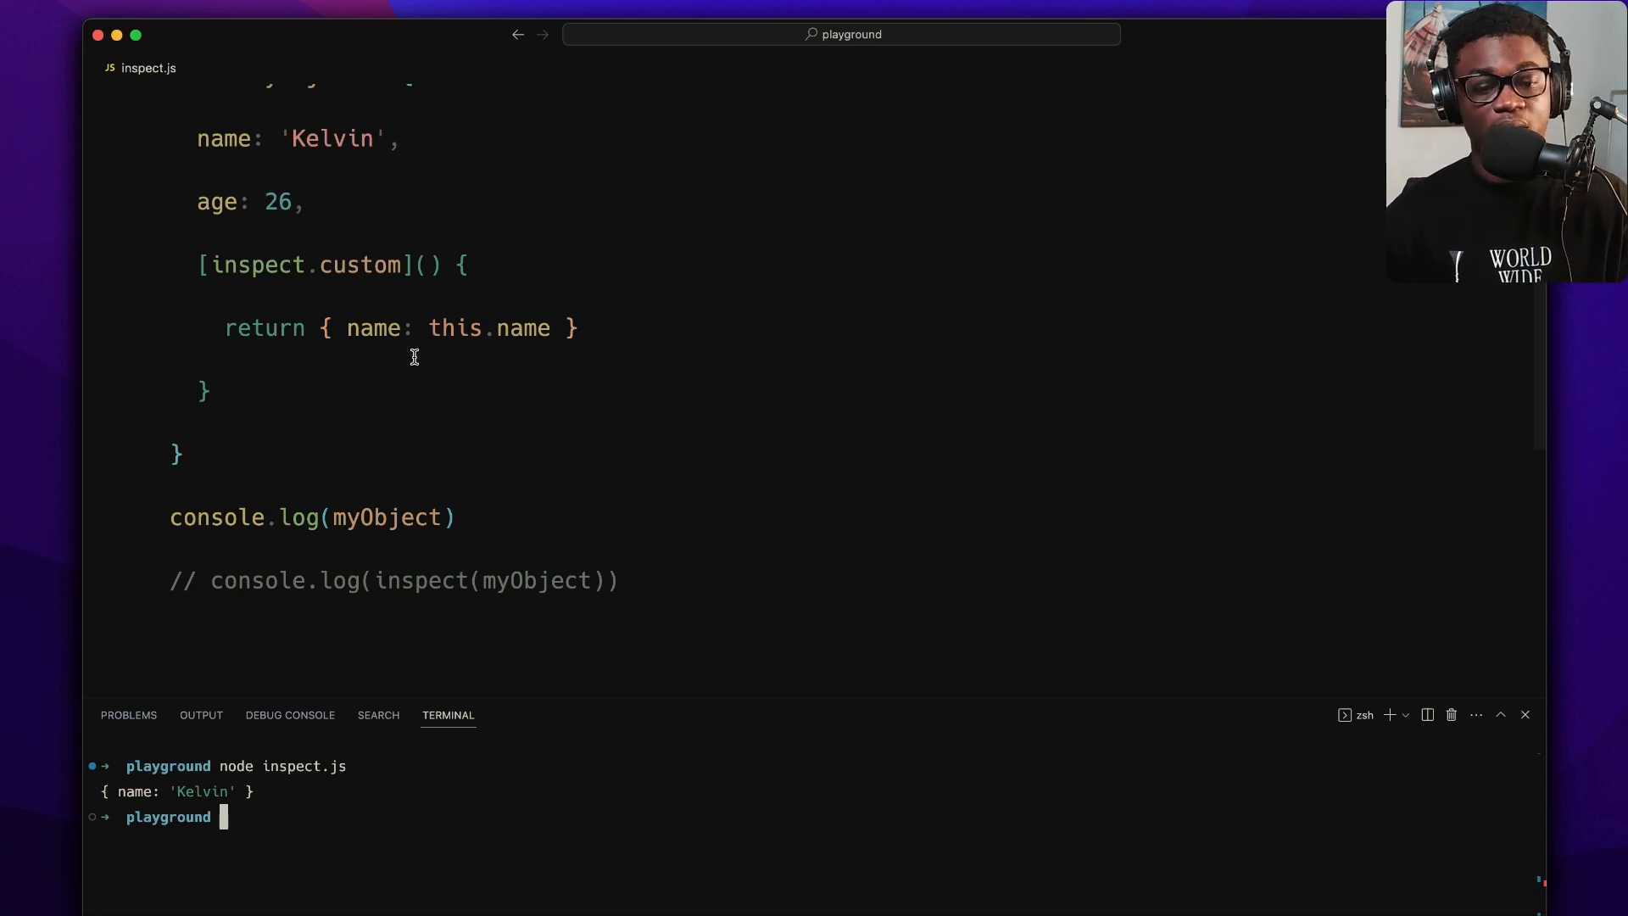
scroll(up, 3)
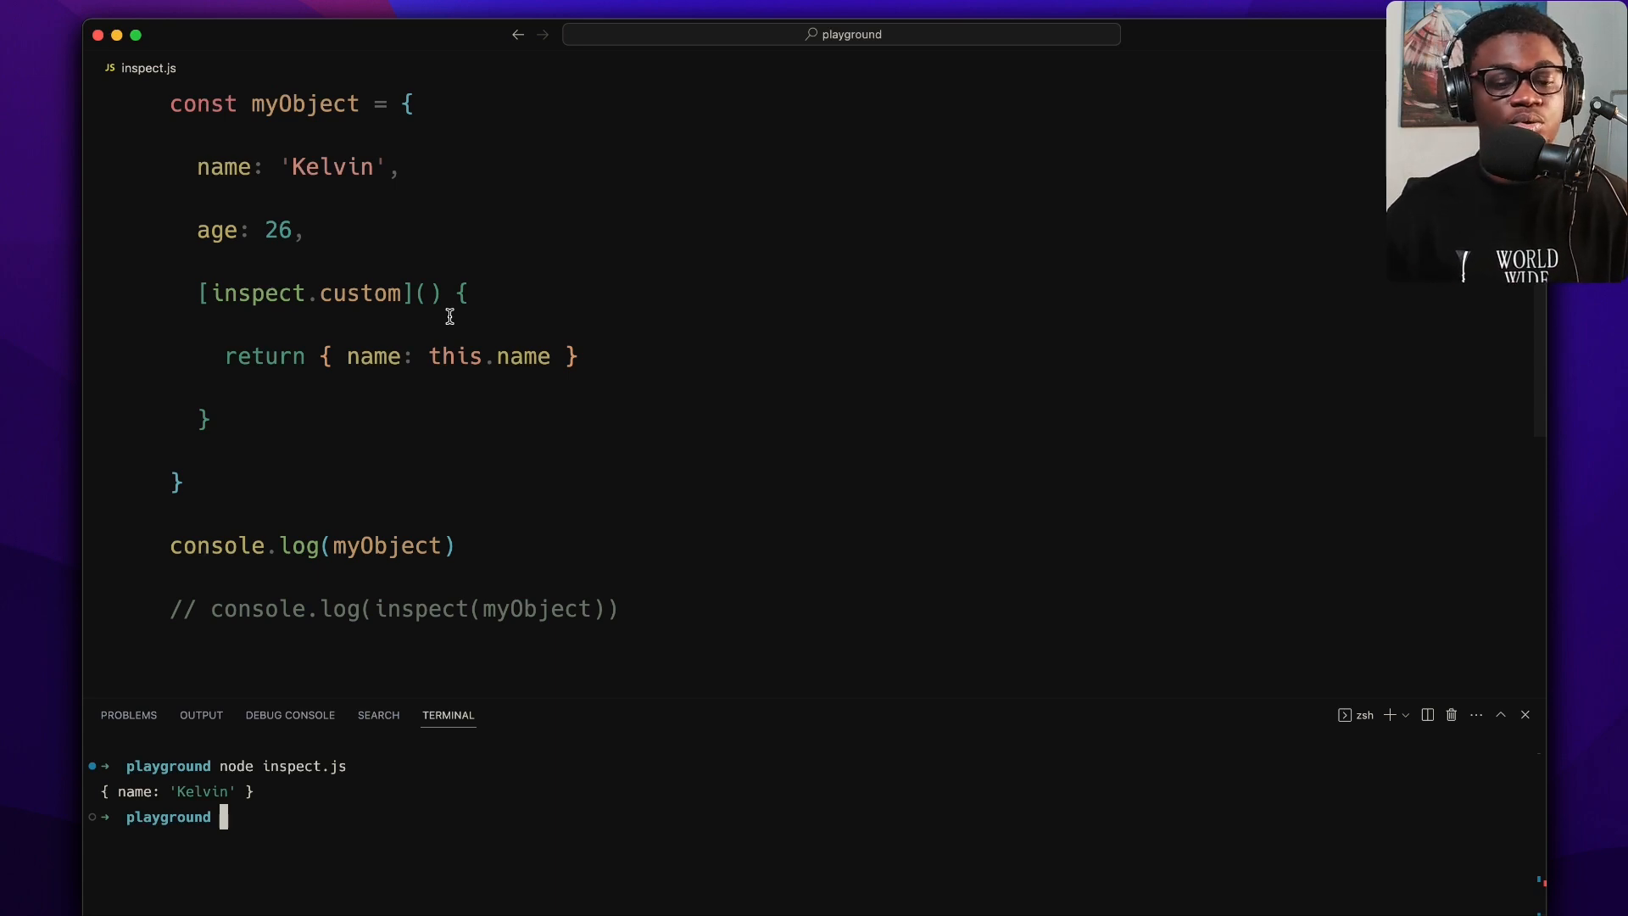
mouse_move(412, 578)
text(node inspect.js)
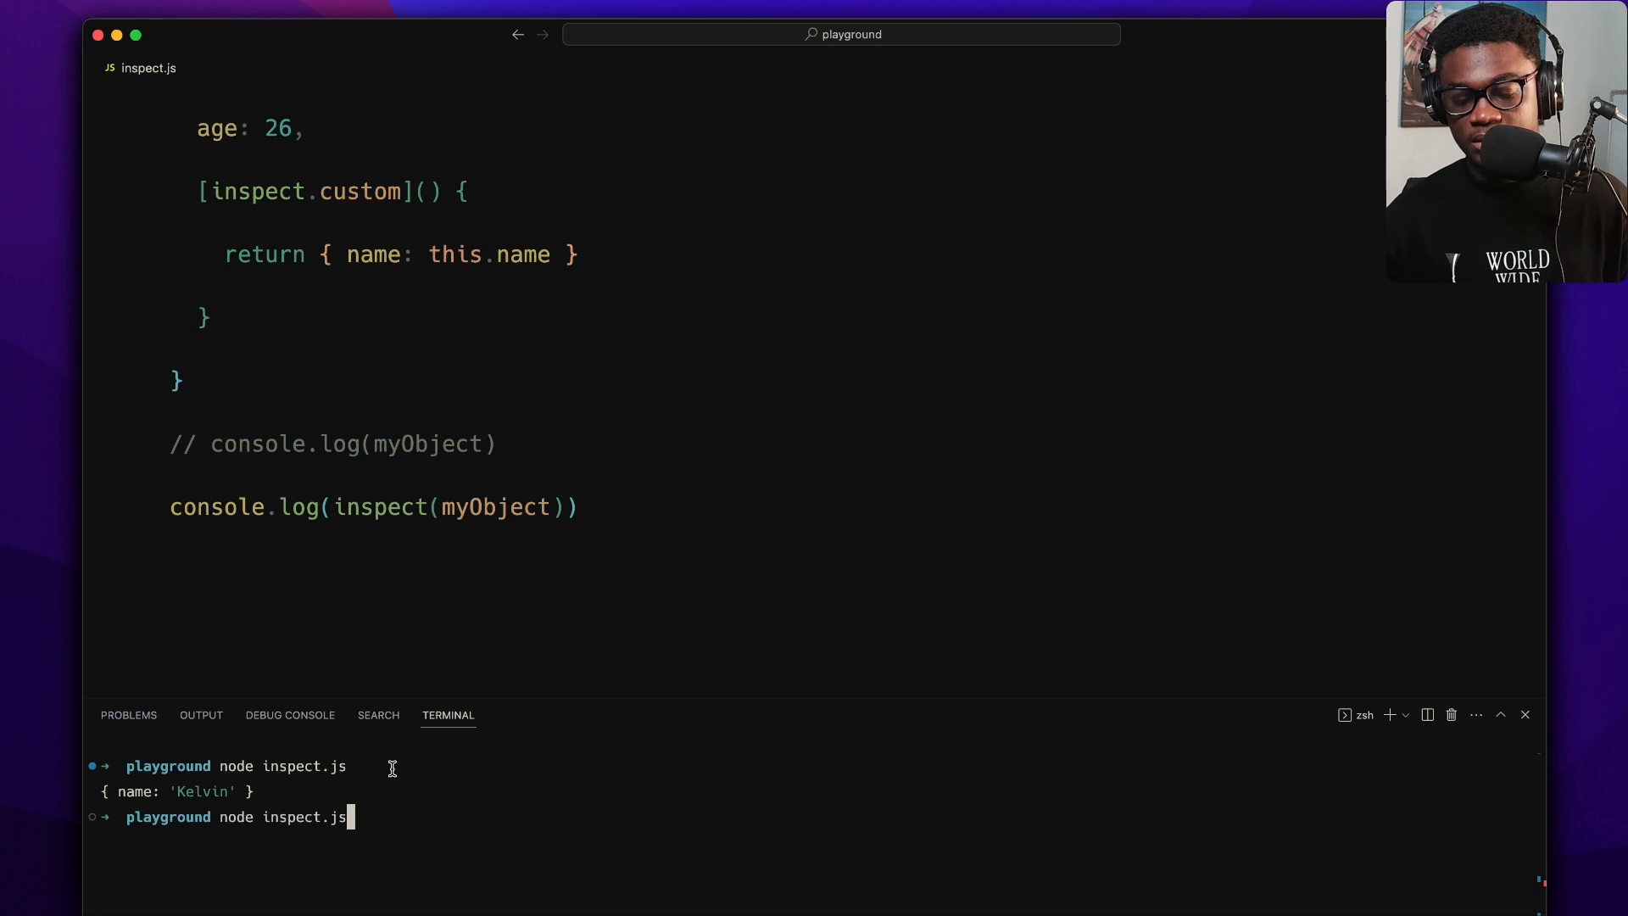
key(Return)
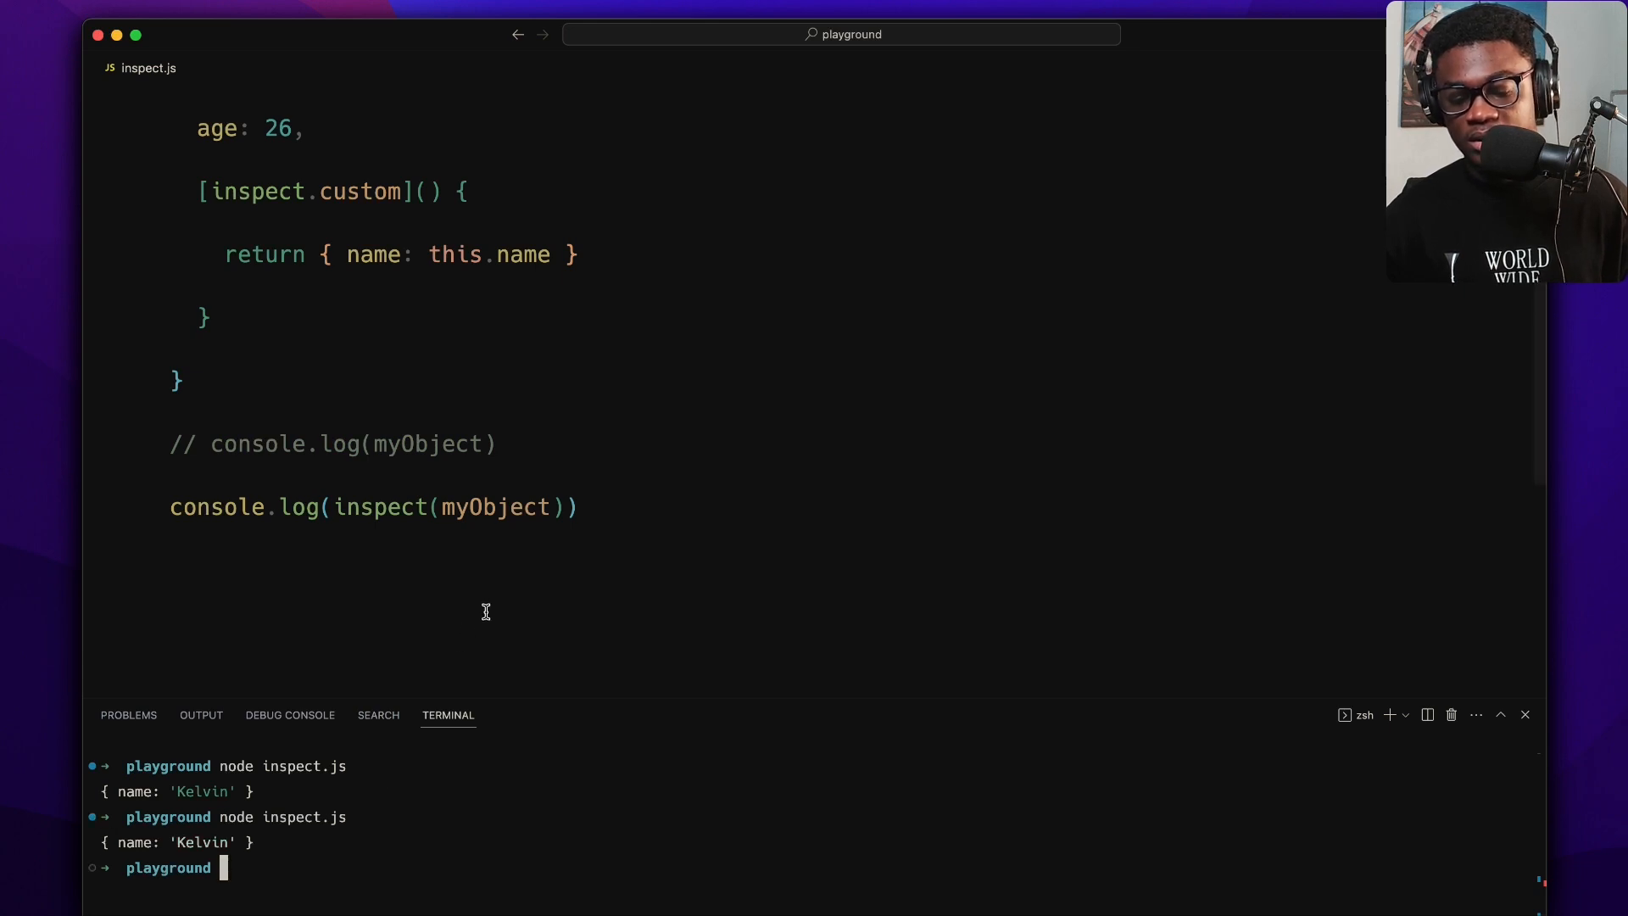
mouse_move(315, 792)
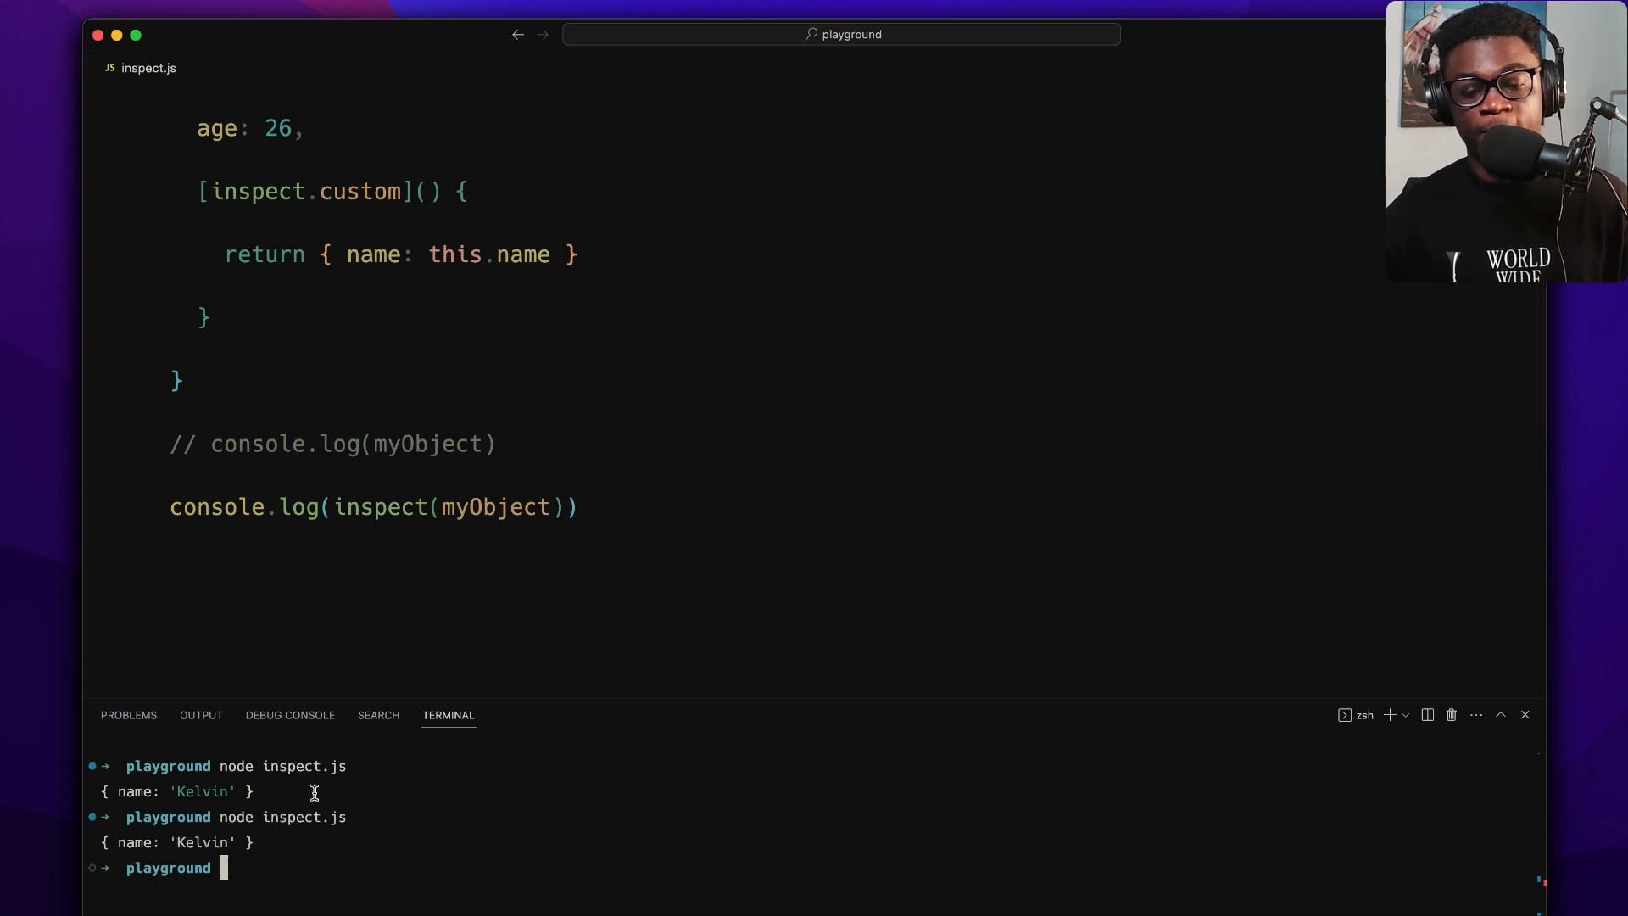
mouse_move(376, 517)
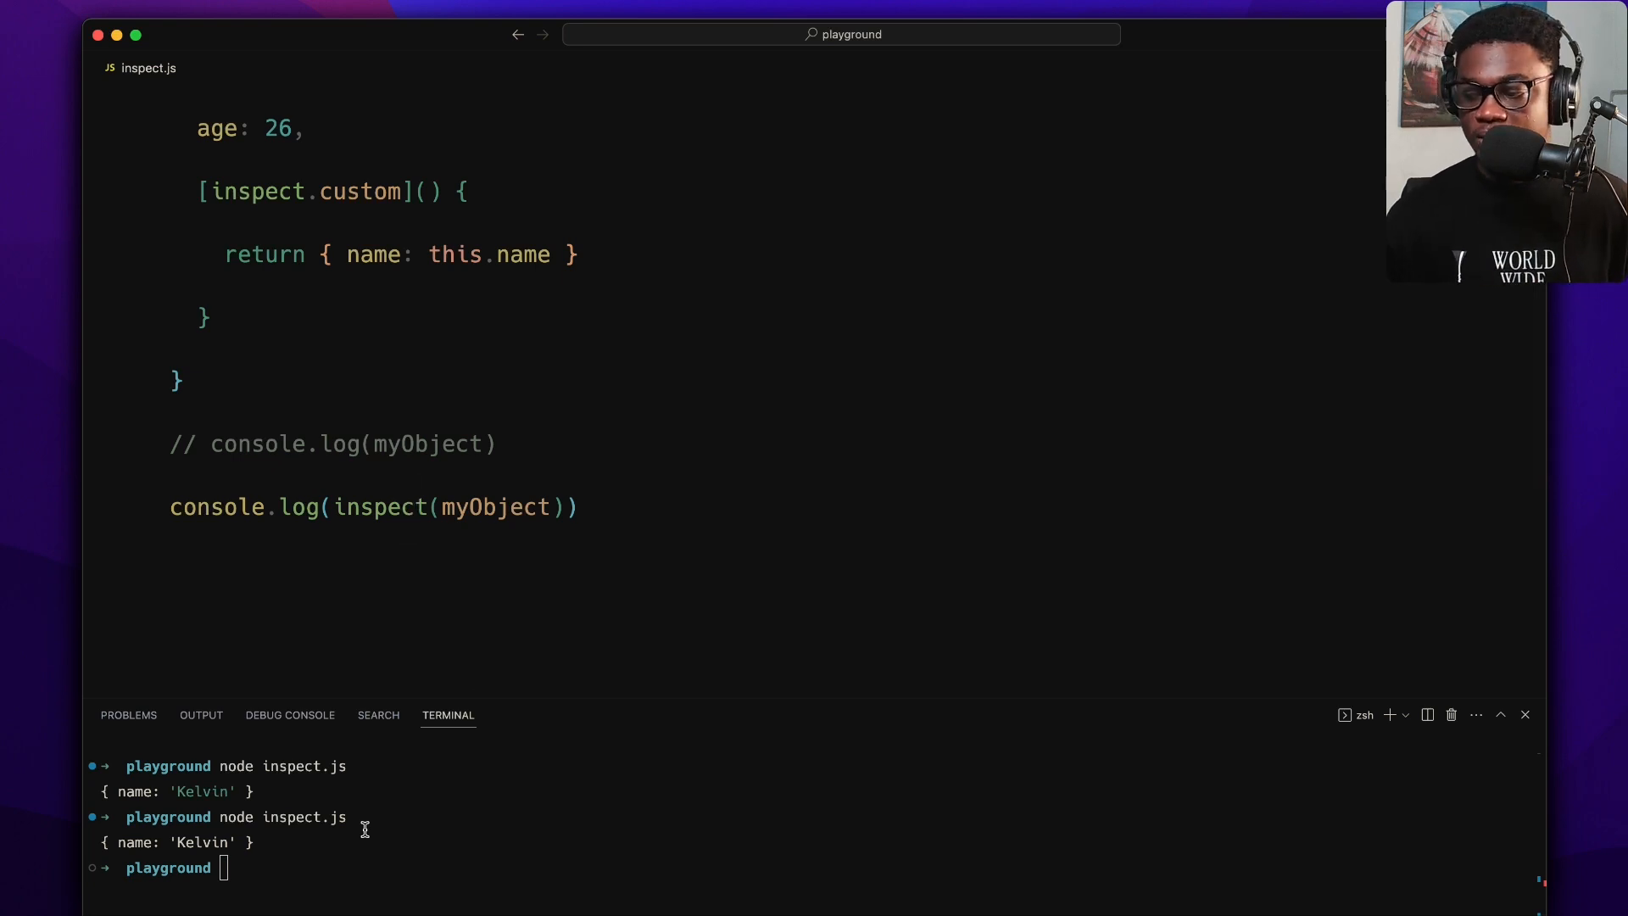
mouse_move(524, 404)
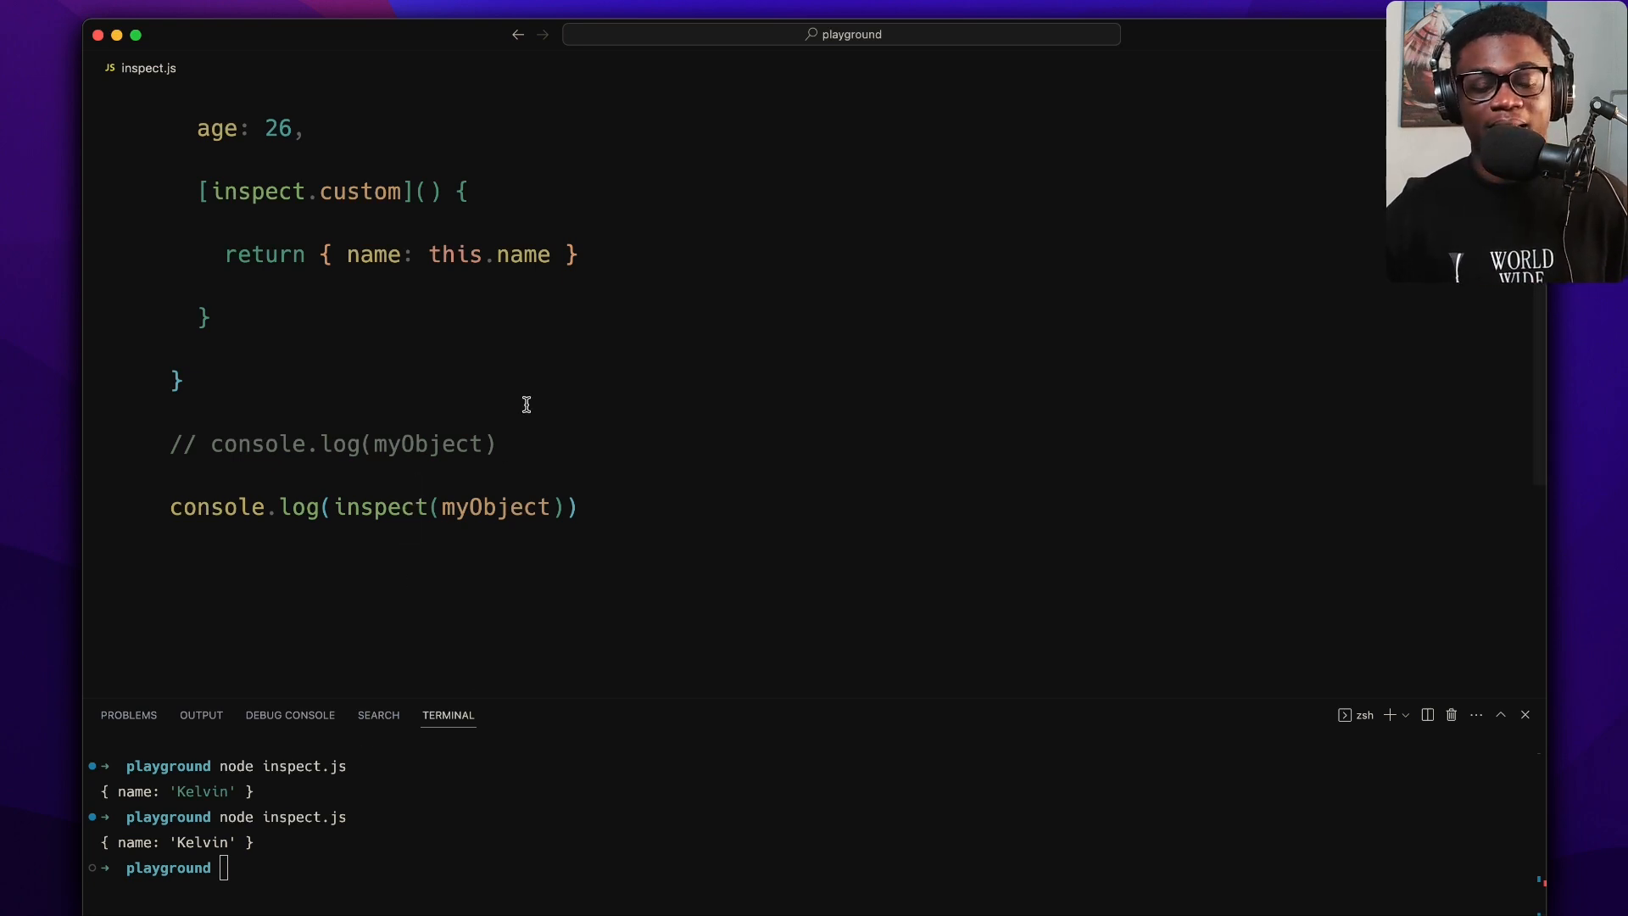
- Add const customInspectSymbol = Symbol.for('nodejs.util.inspect.custom') on a new line above myObject
scroll(up, 3)
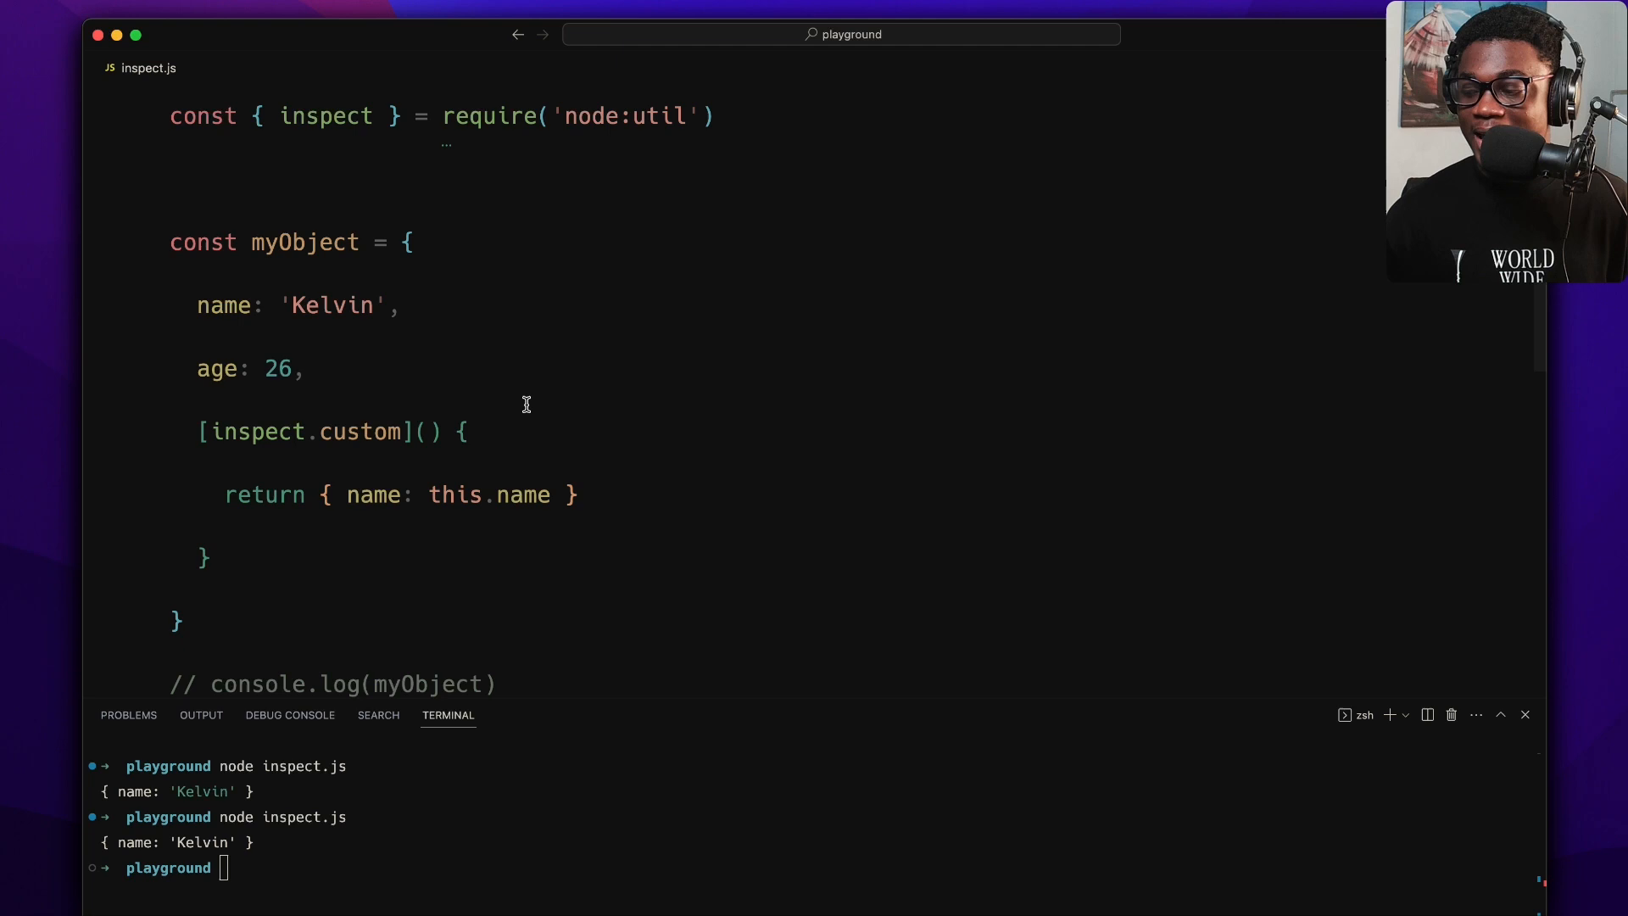
mouse_move(569, 161)
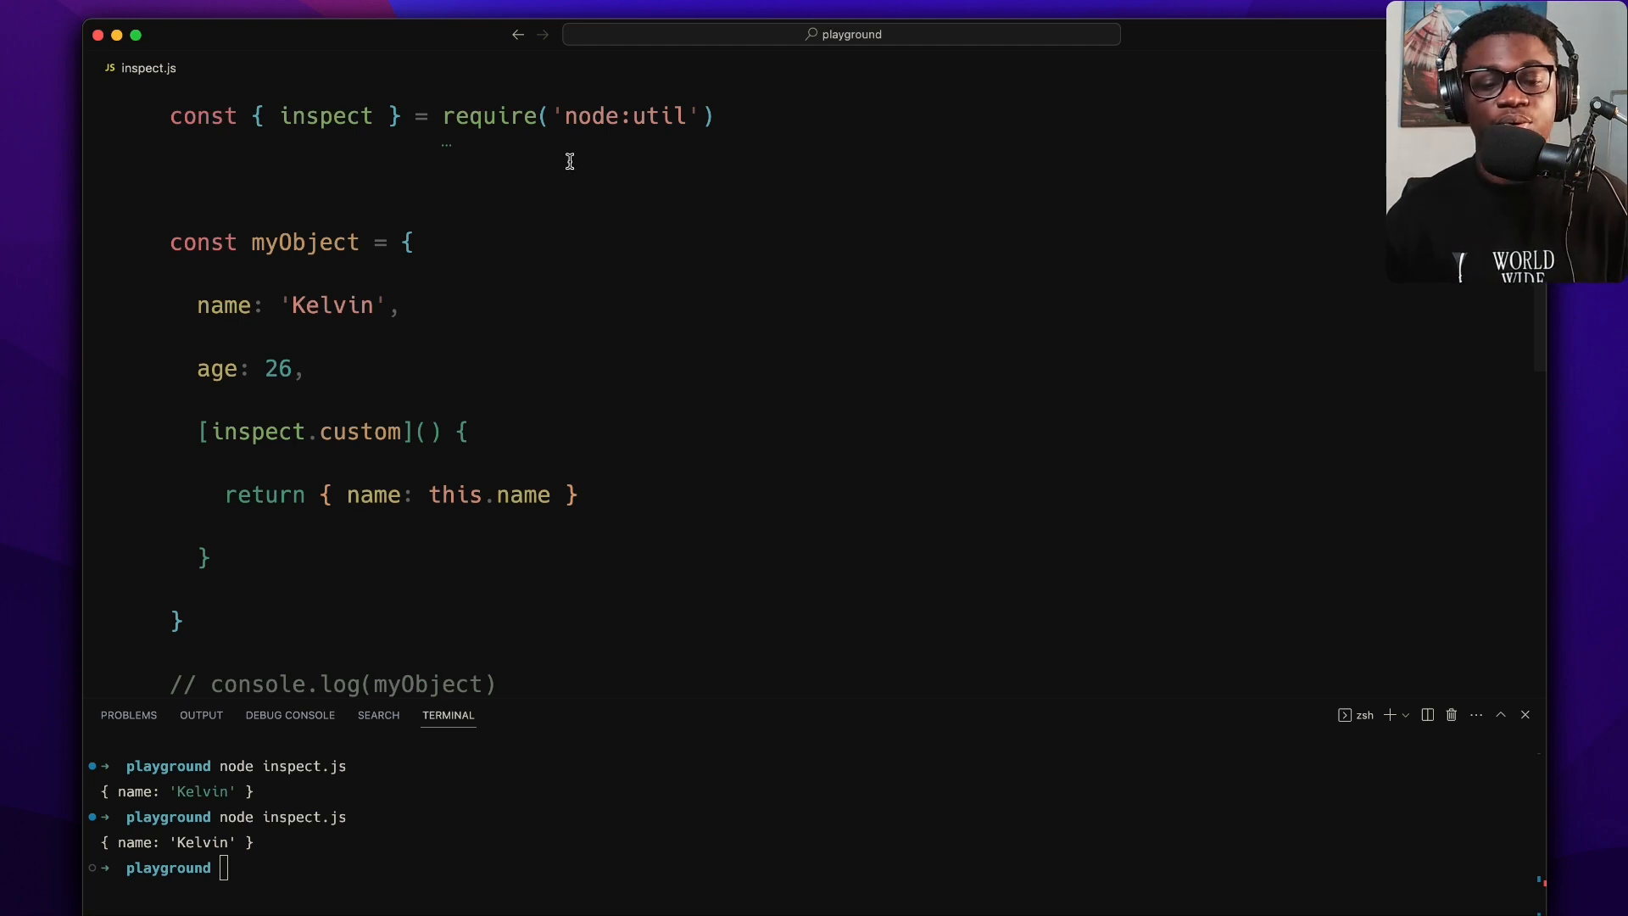
click(496, 115)
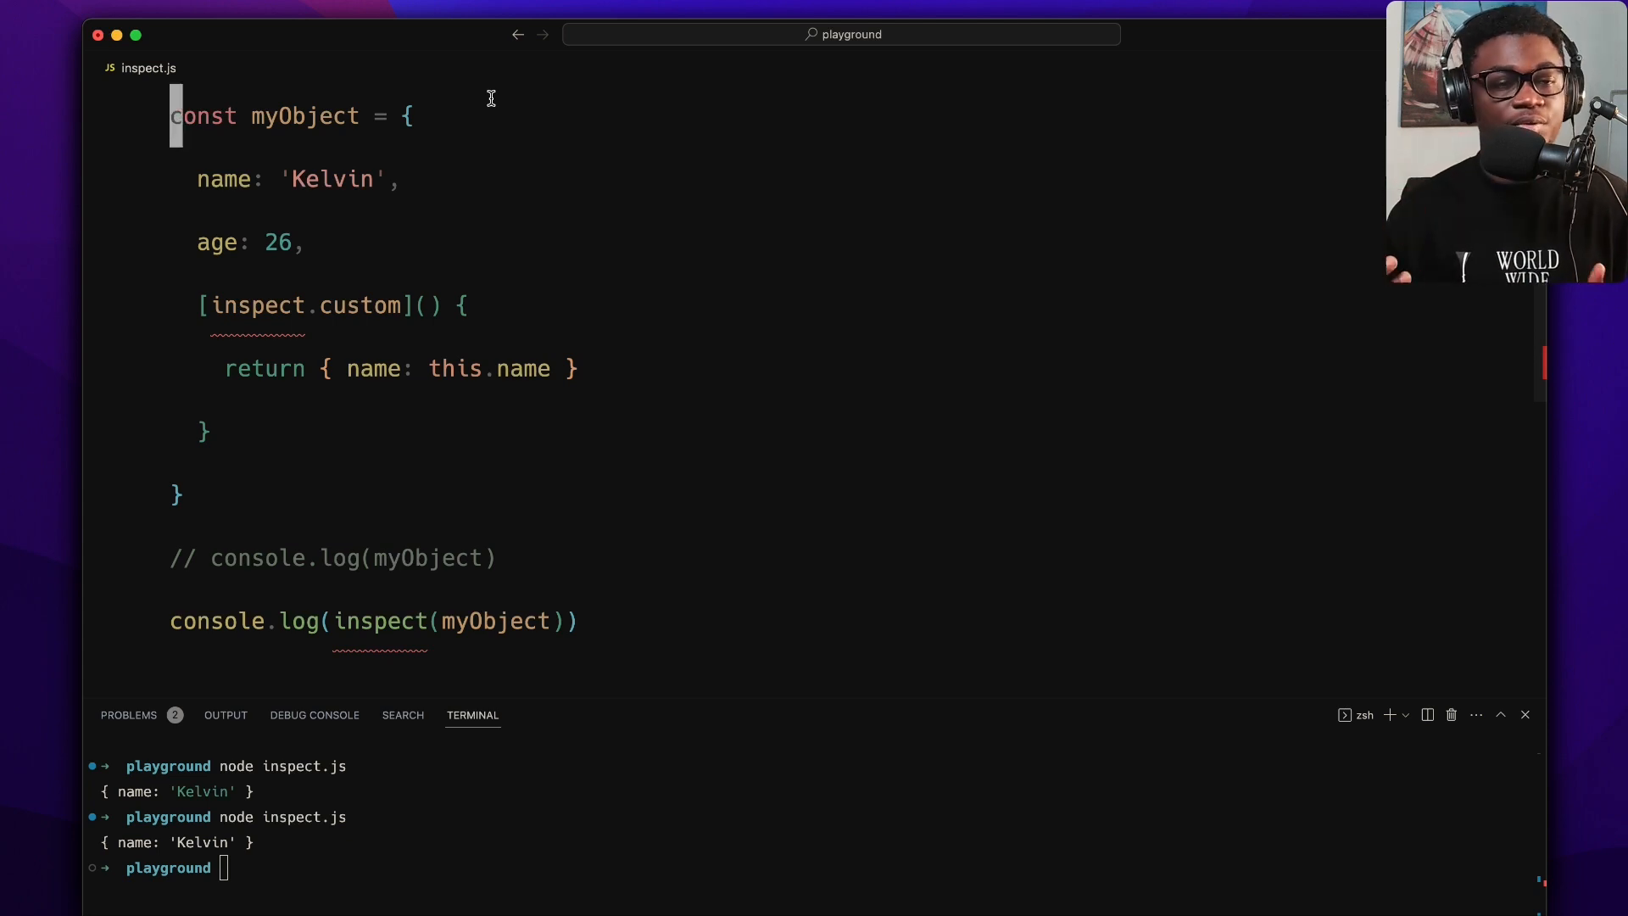
text(const)
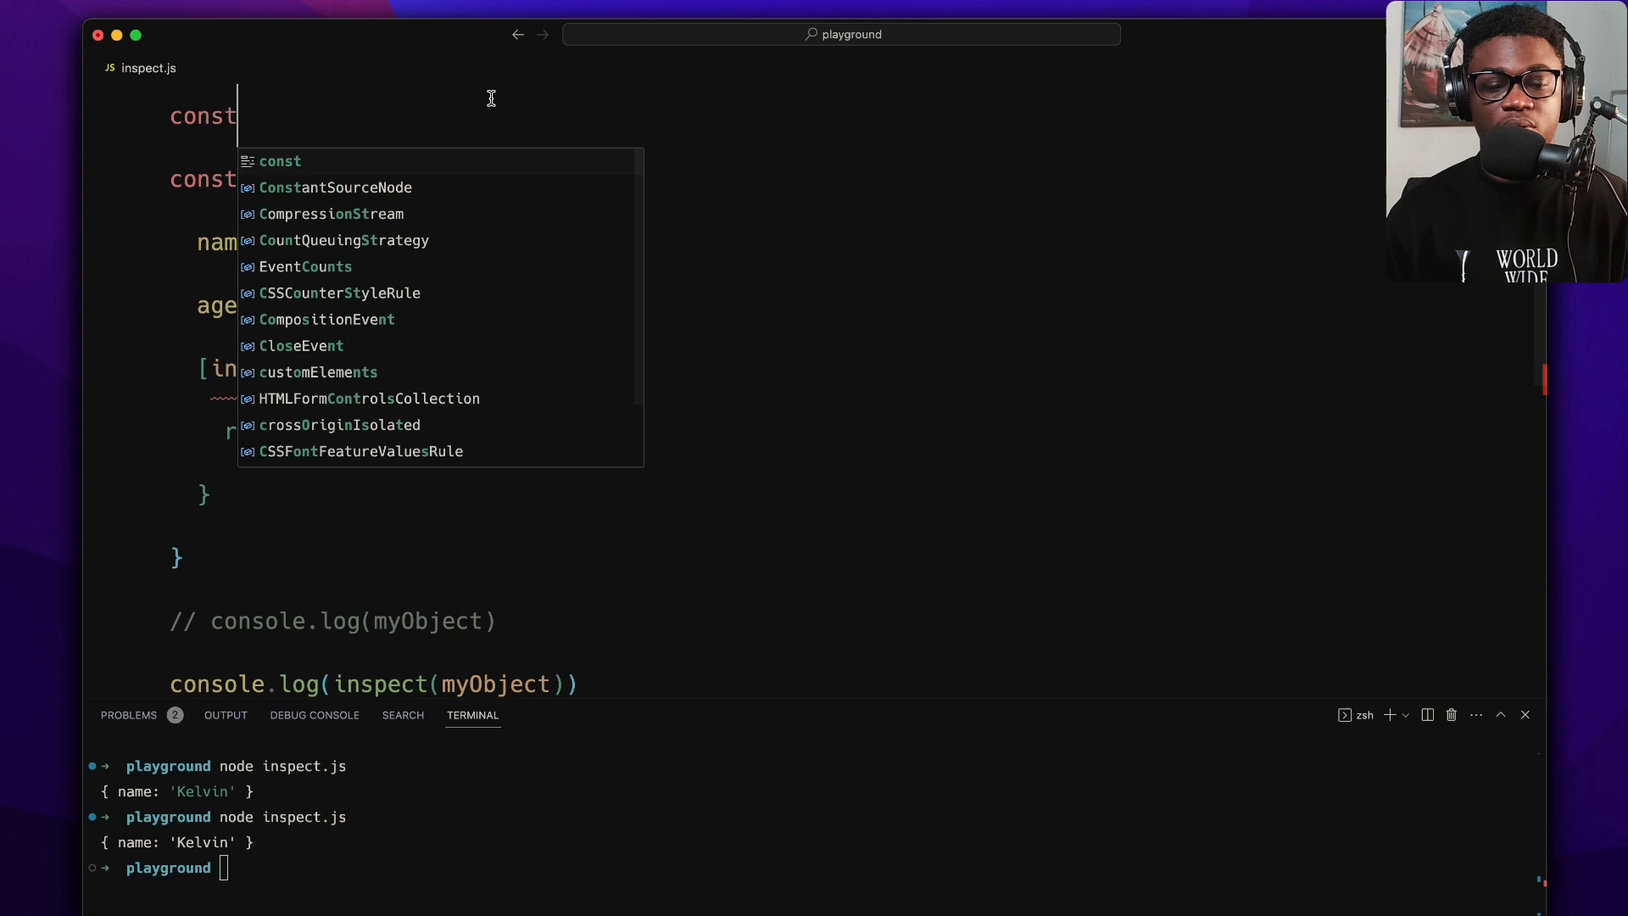
text(custom)
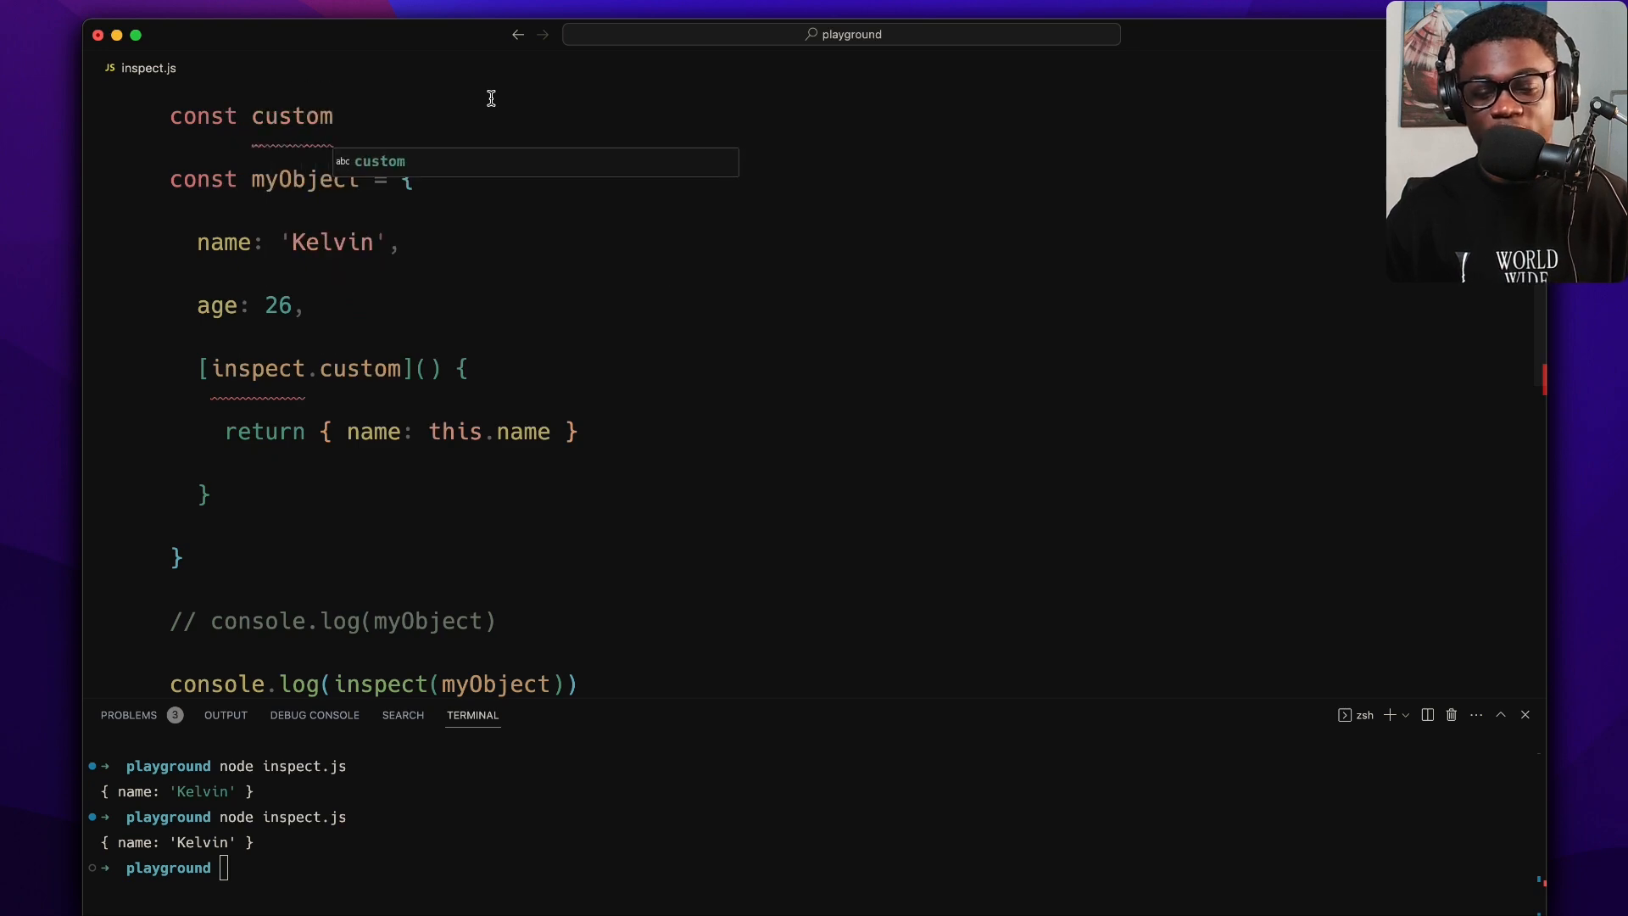
text(Inspec)
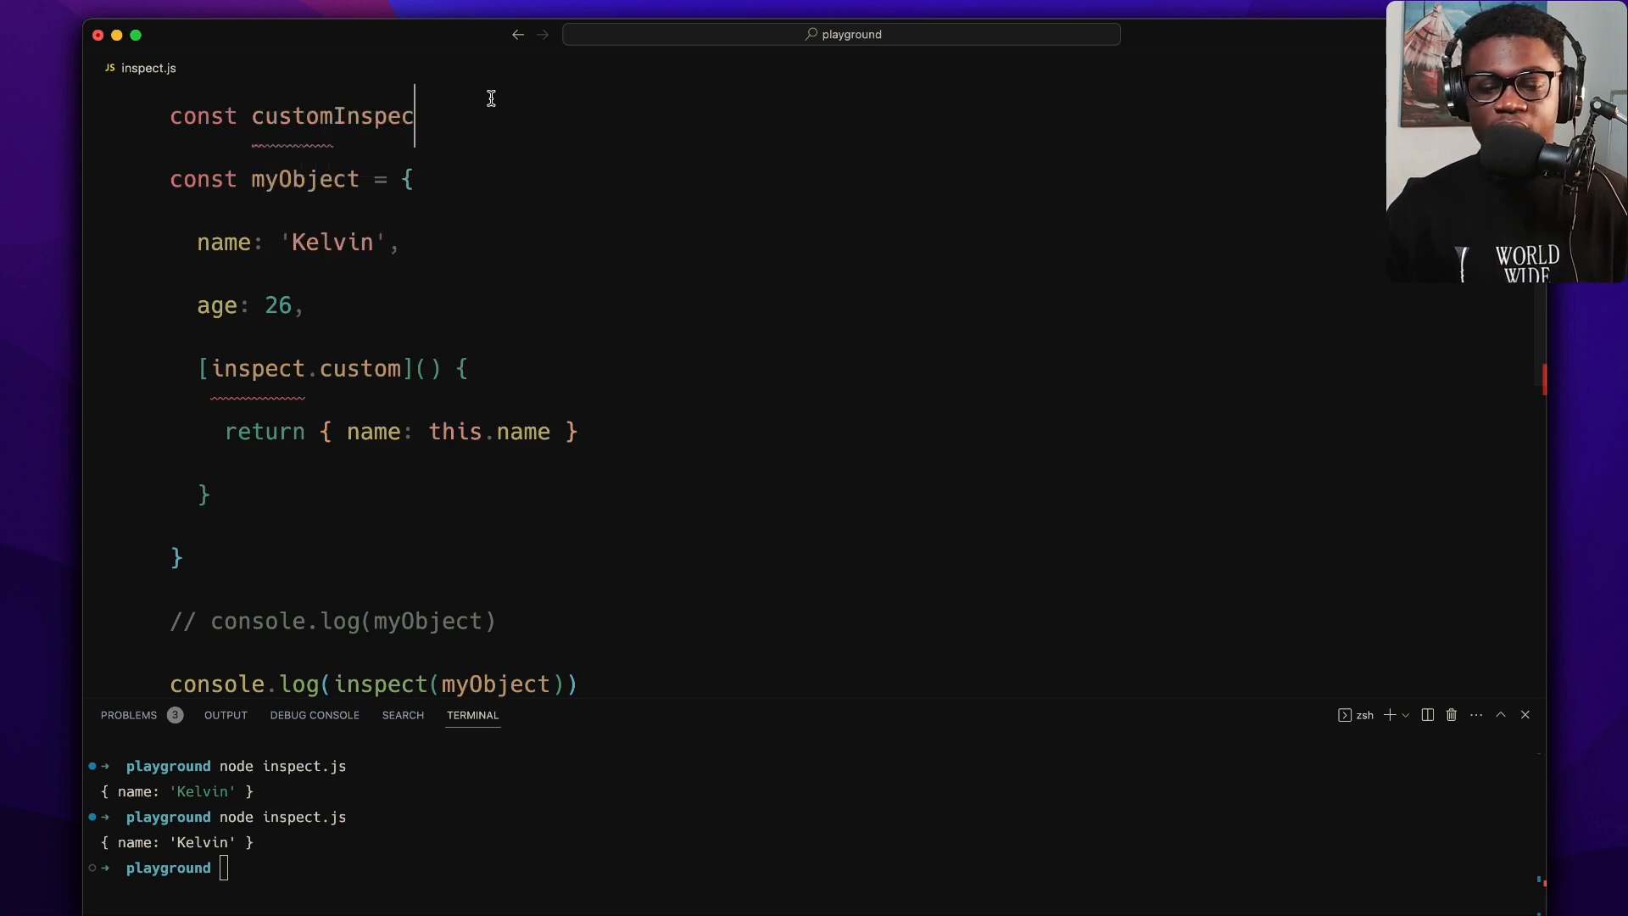
text(S)
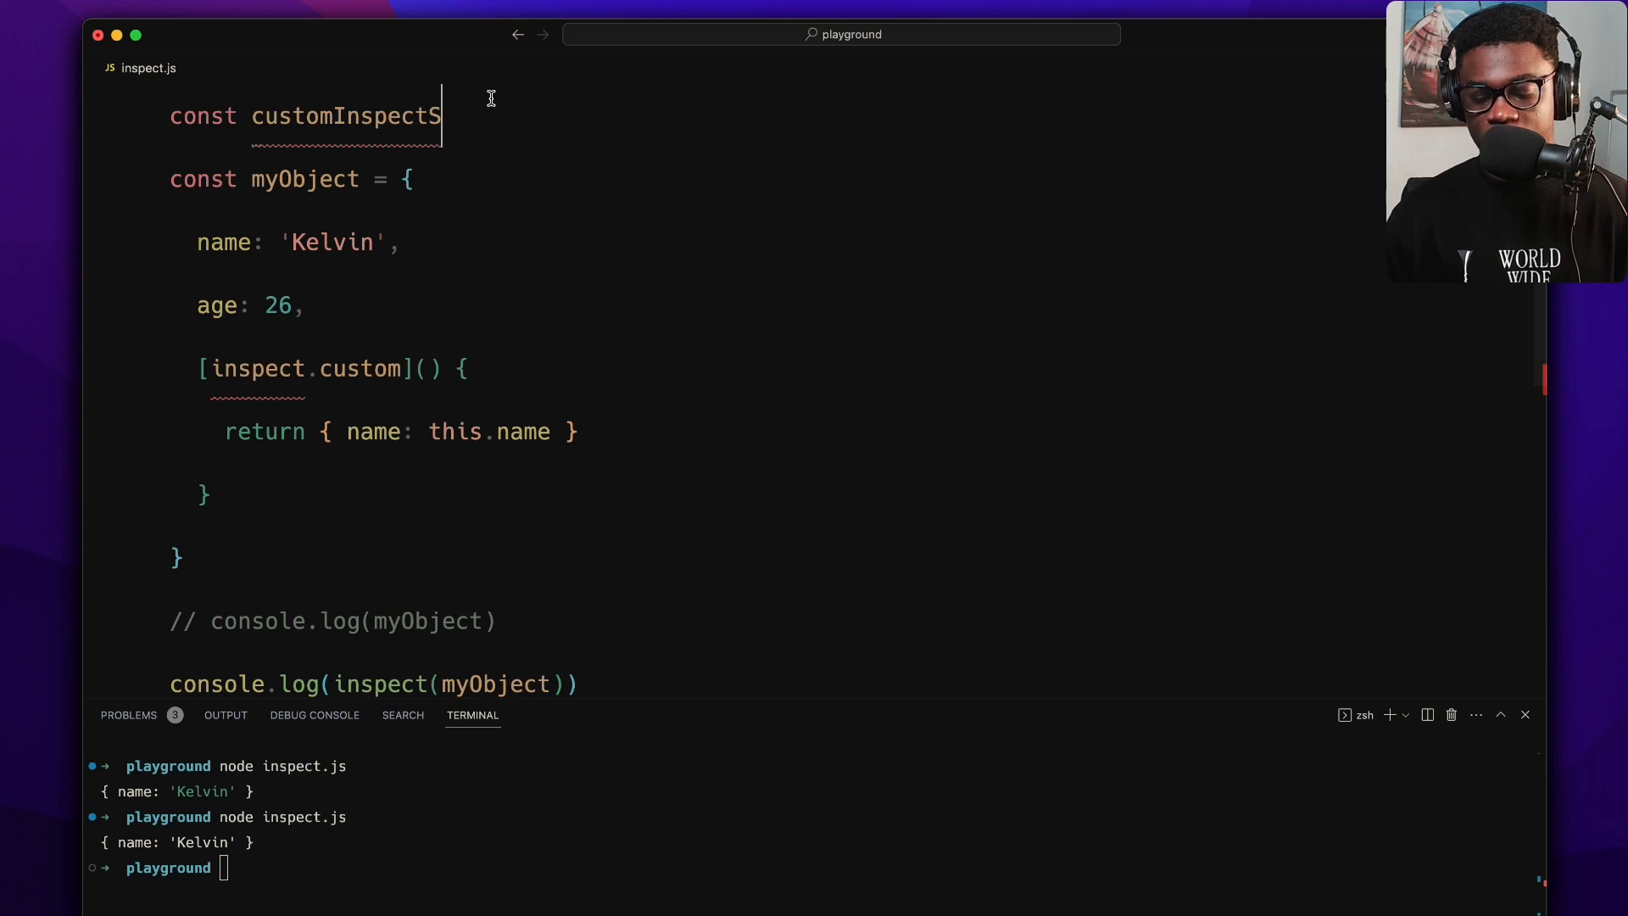
text(yb)
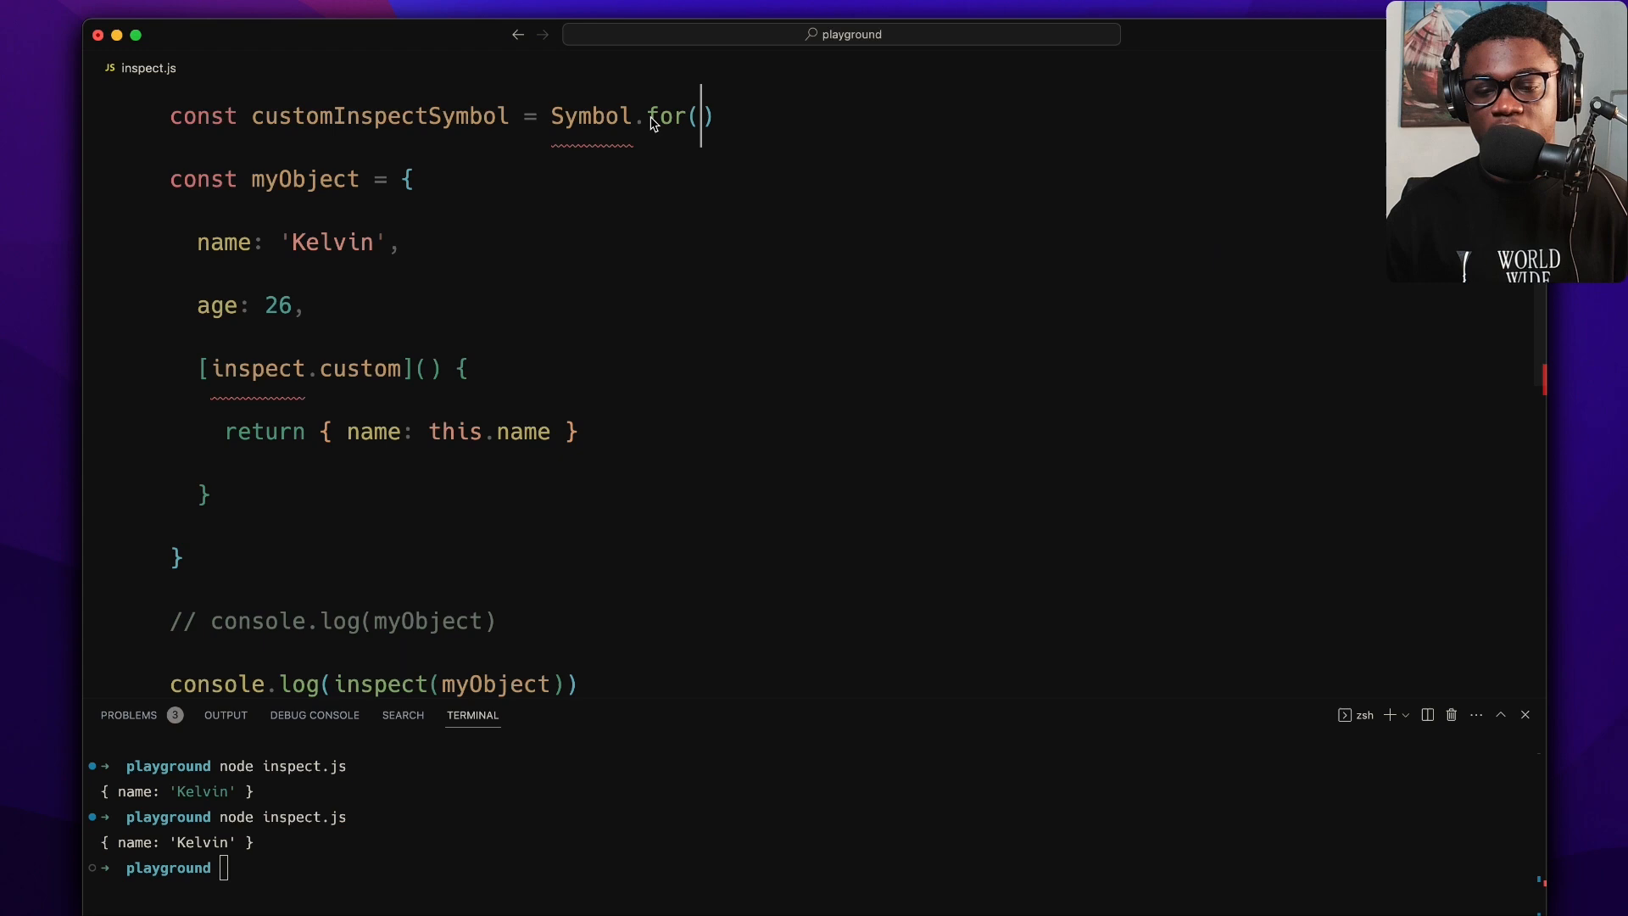
text('nodejs.u)
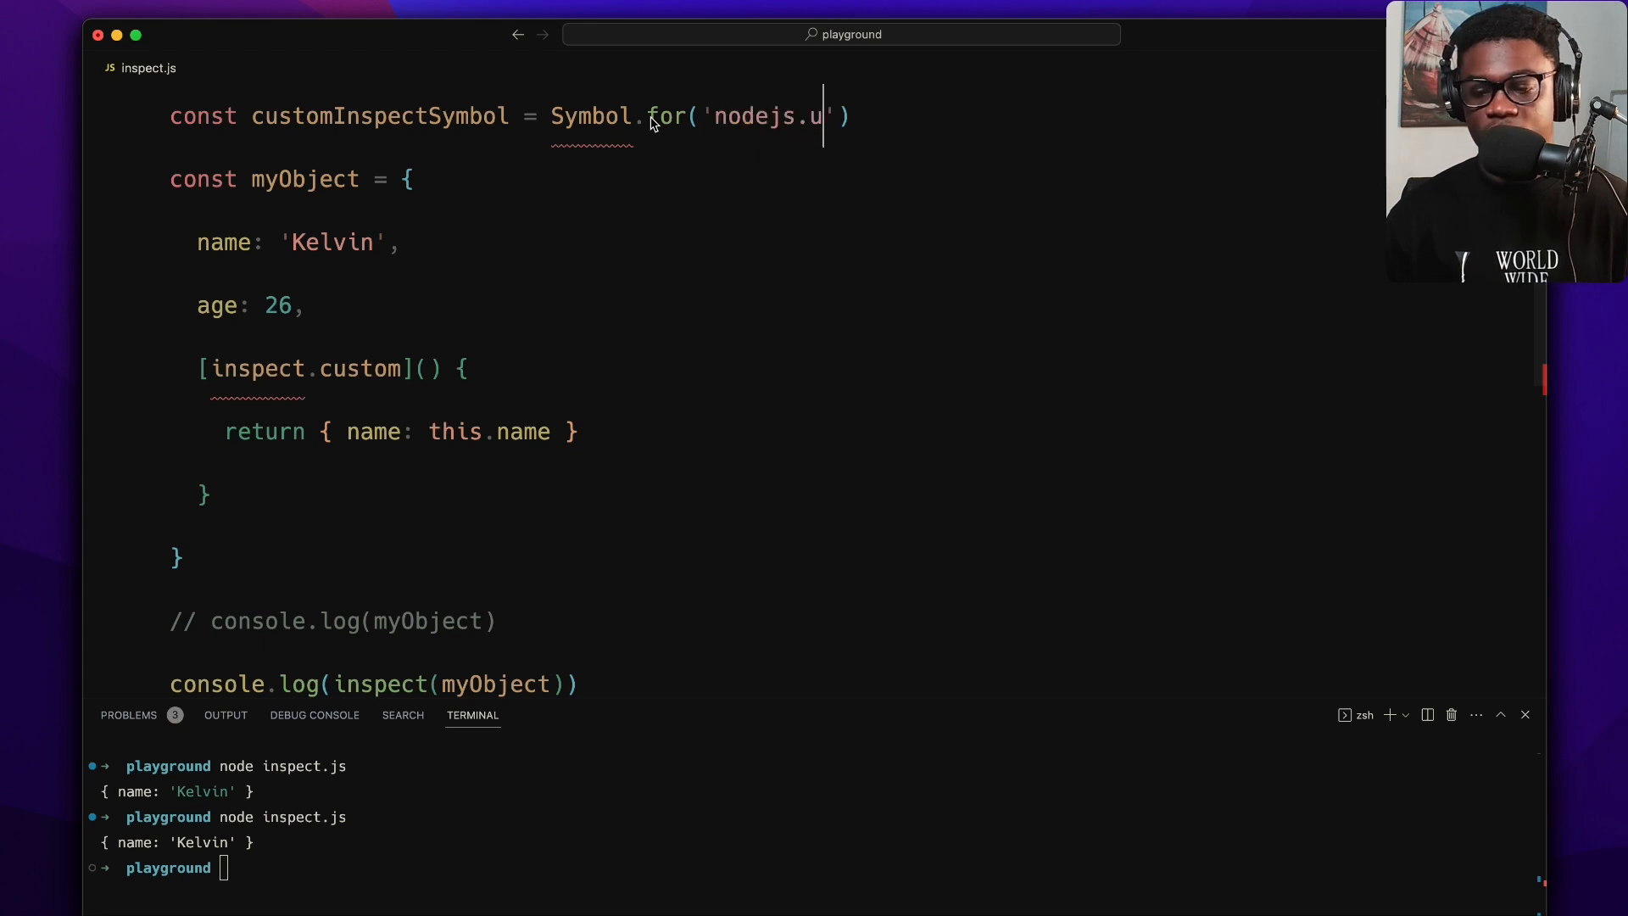
text(til.inspect.custom)
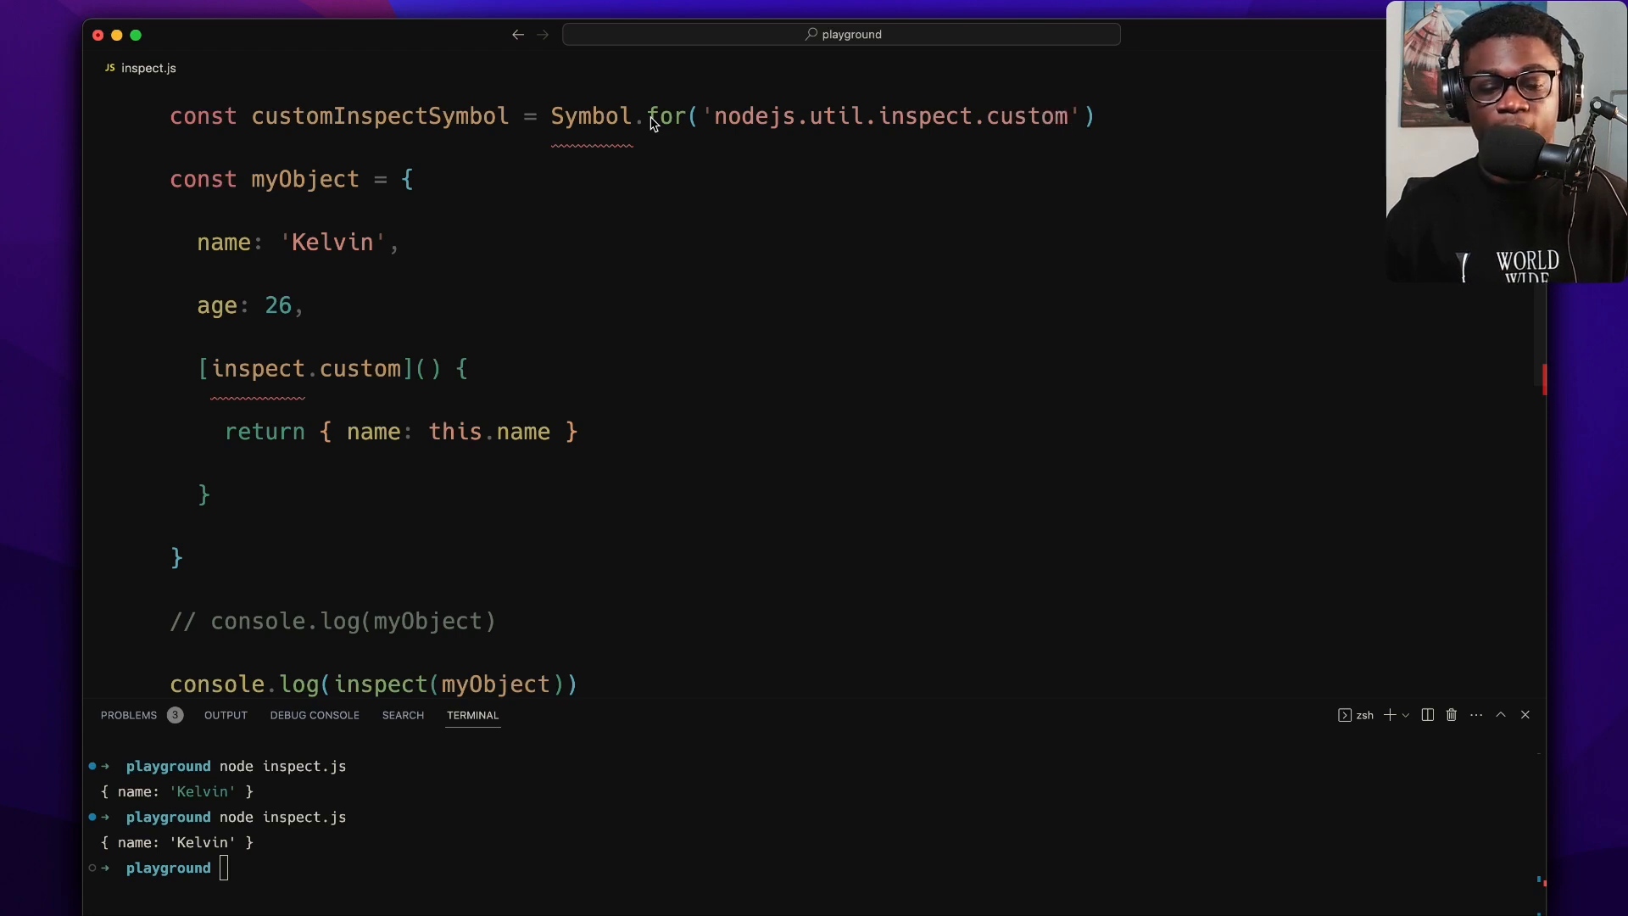
mouse_move(395, 268)
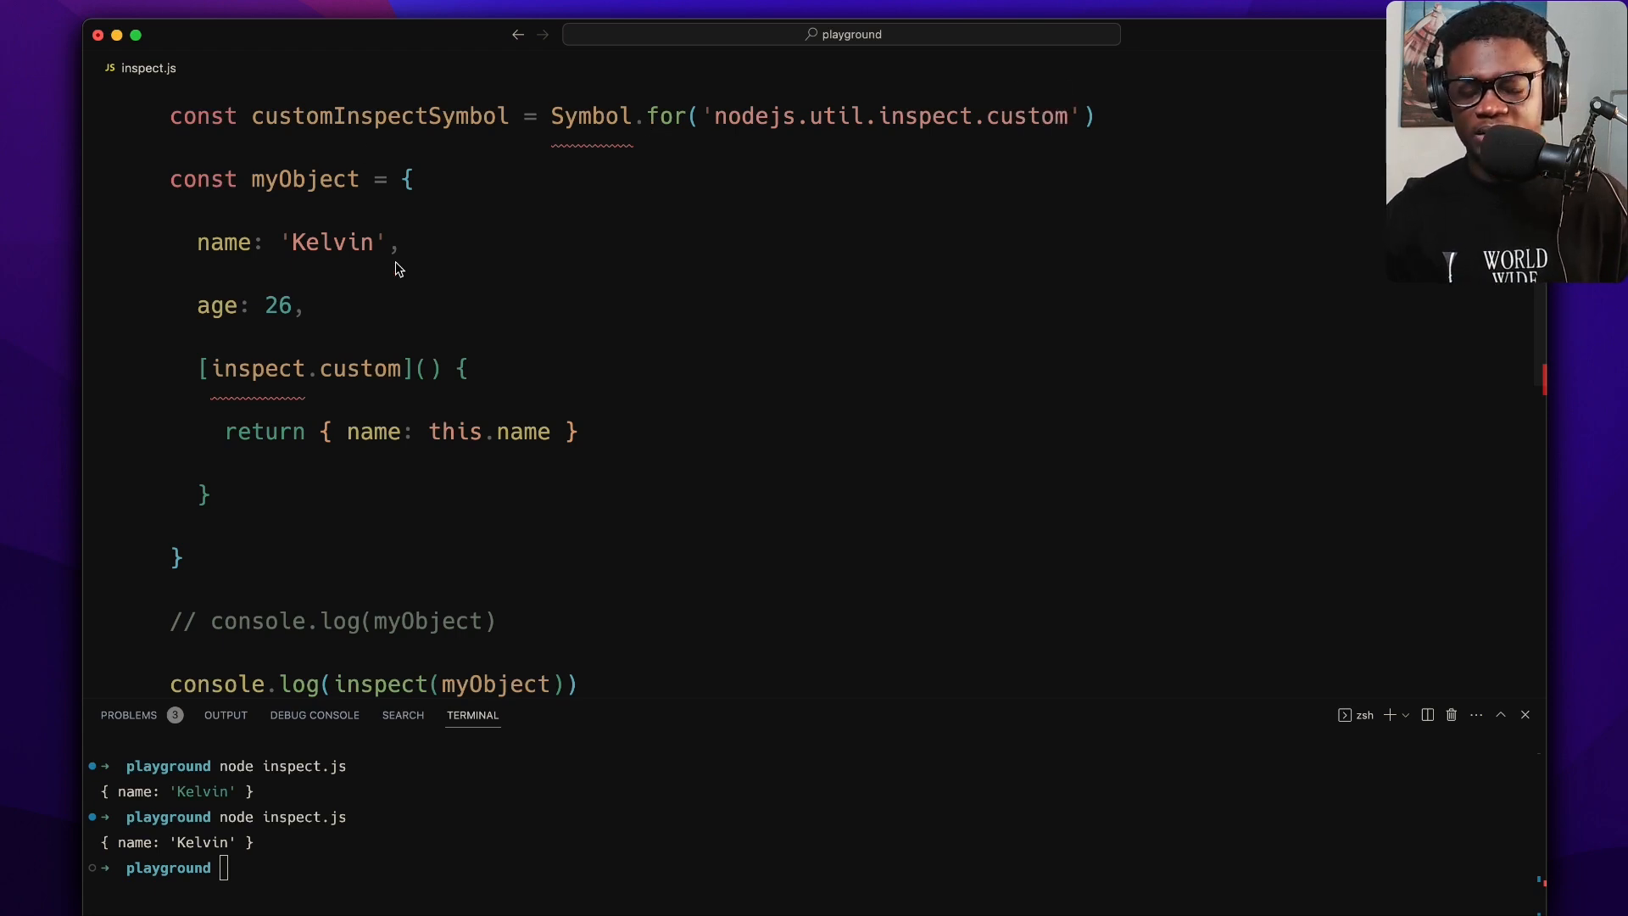
mouse_move(592, 116)
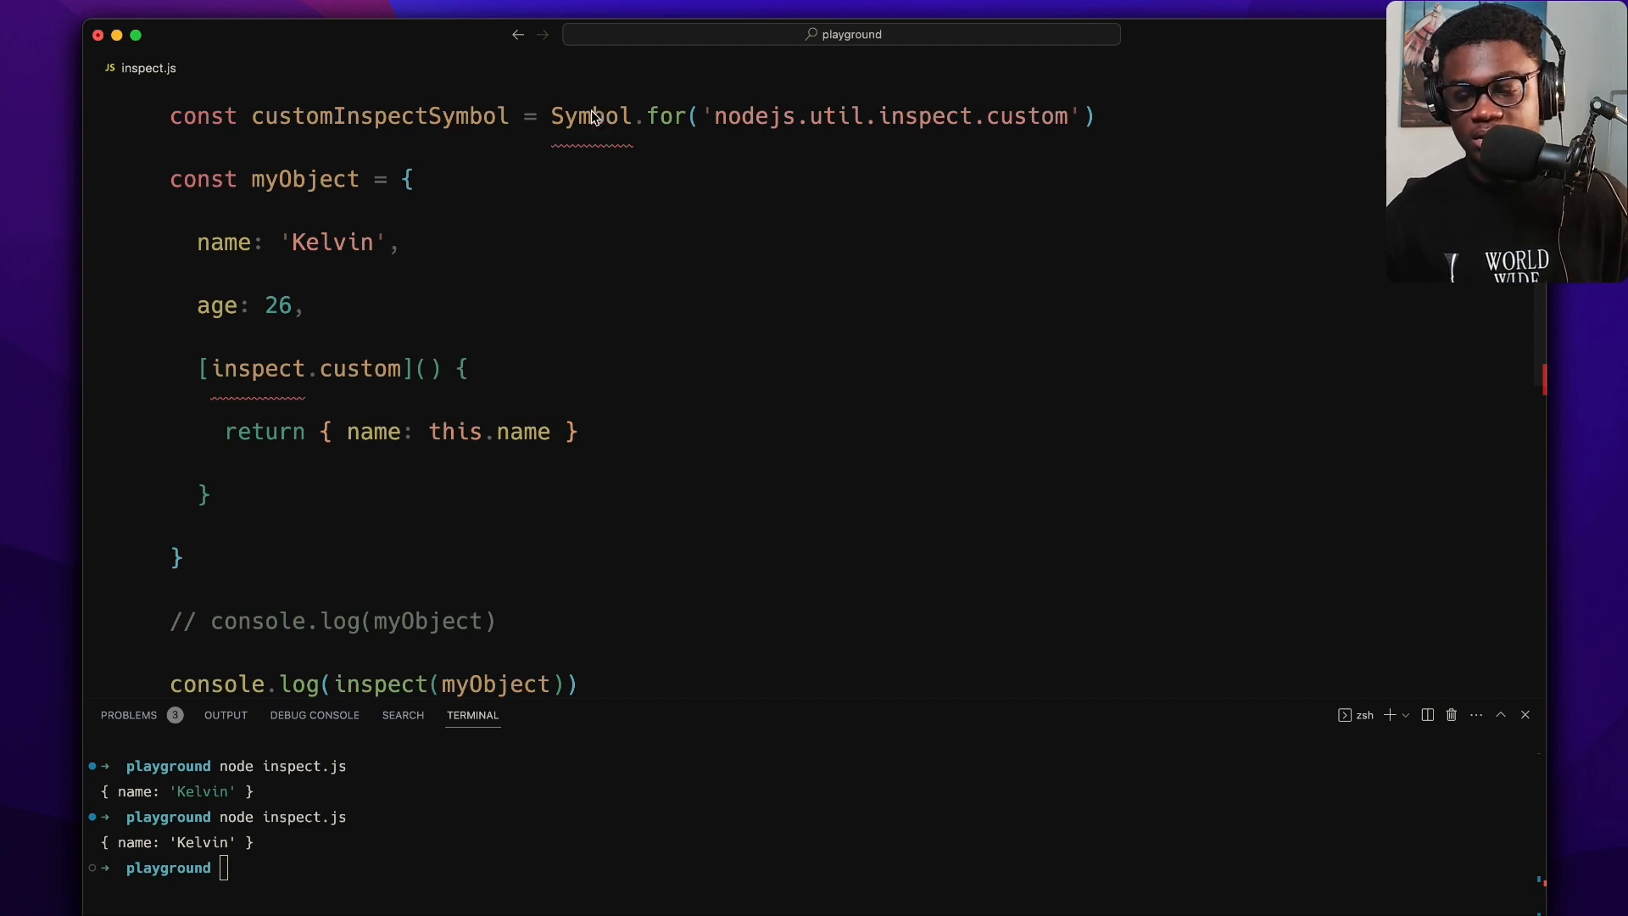
mouse_move(353, 386)
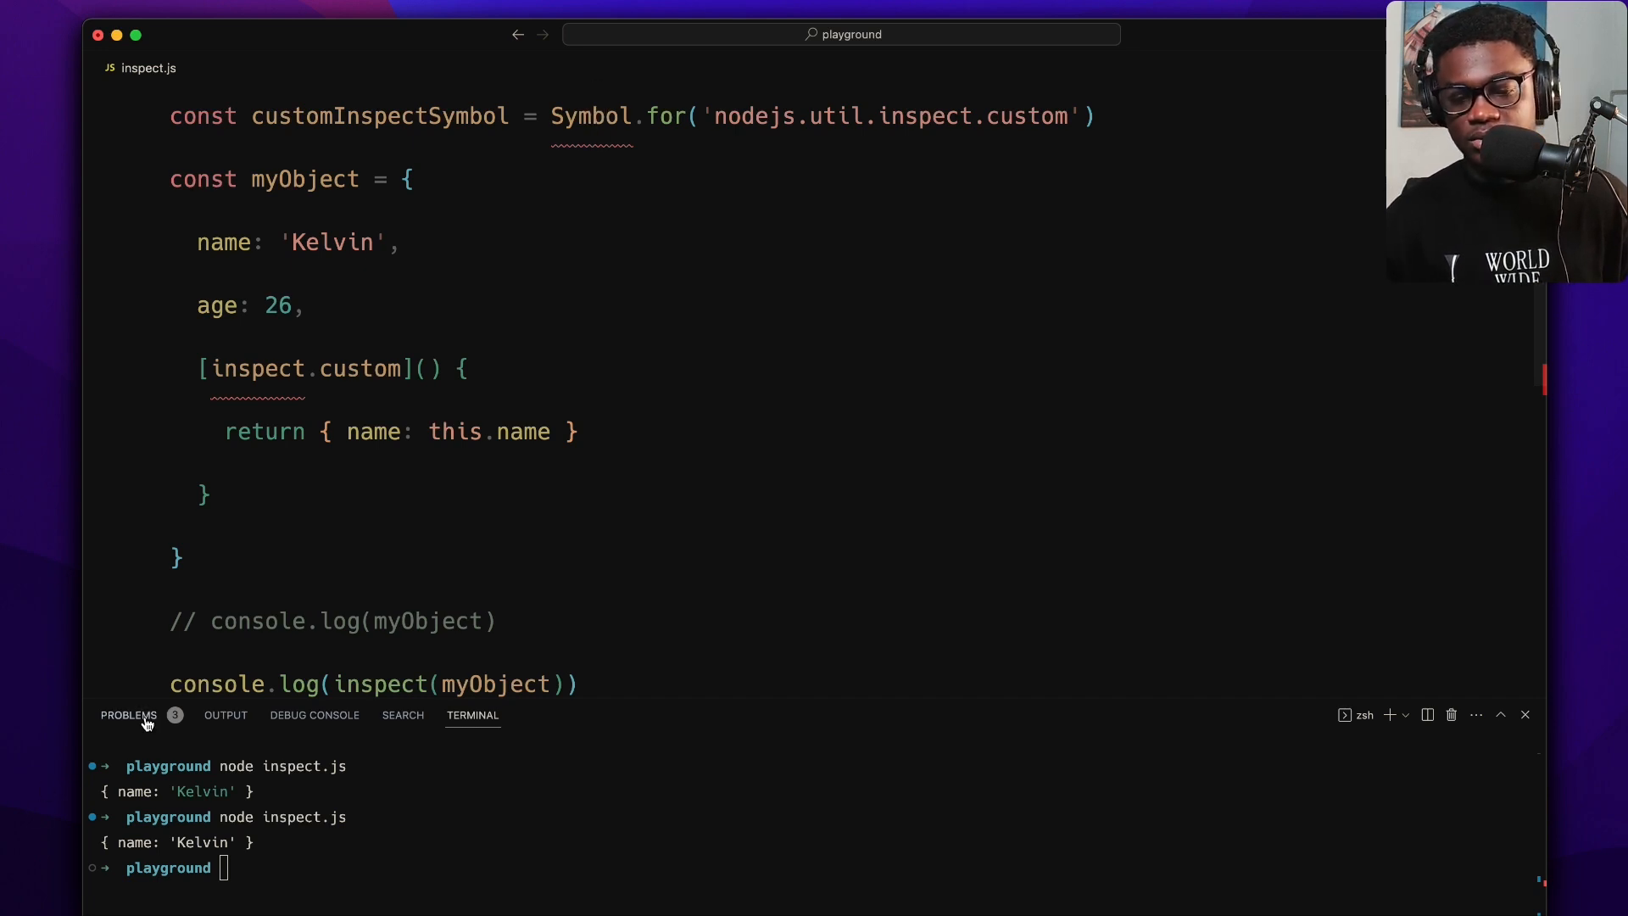
- Ignore the Symbol type error, key the method by customInspectSymbol, and rerun inspect.js
click(129, 714)
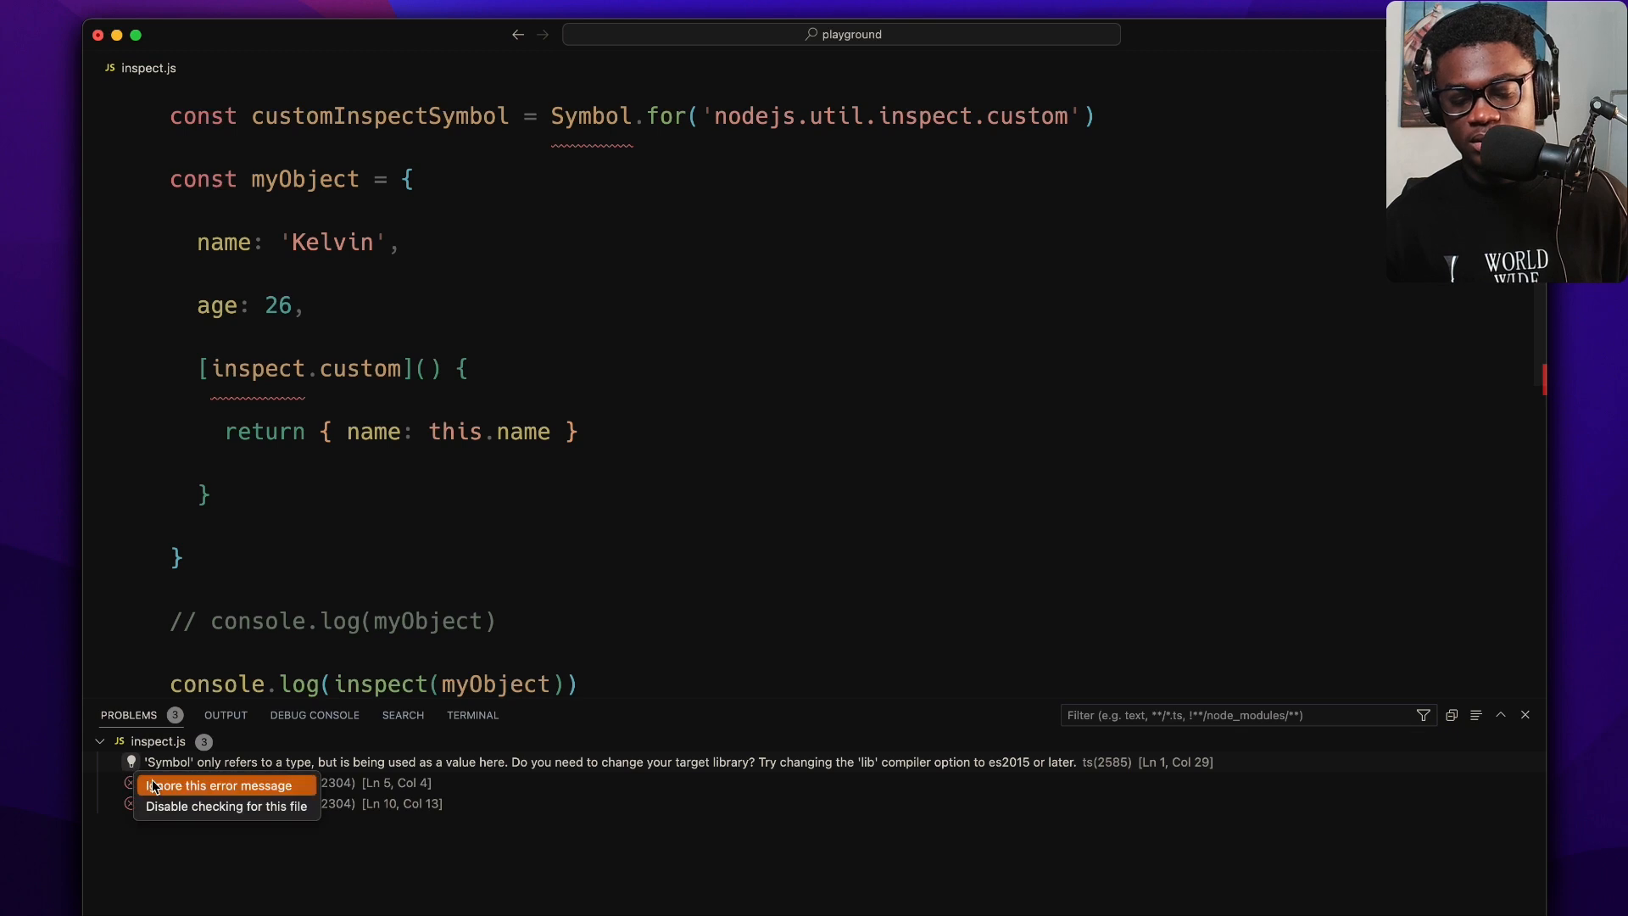
click(219, 784)
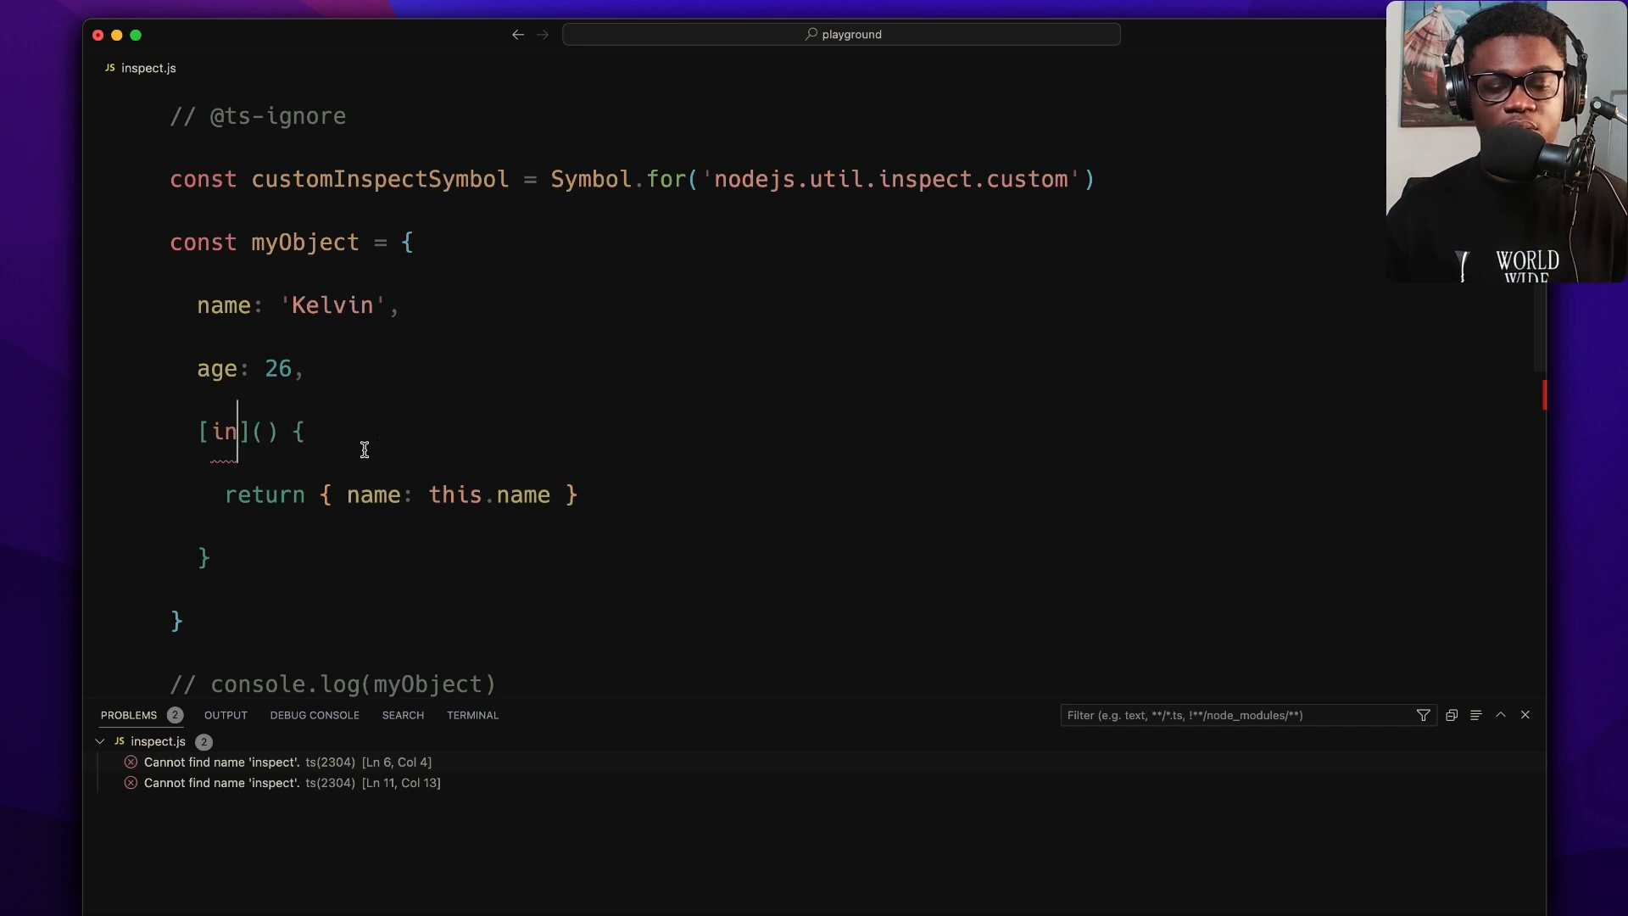
text(customInspectSymbol)
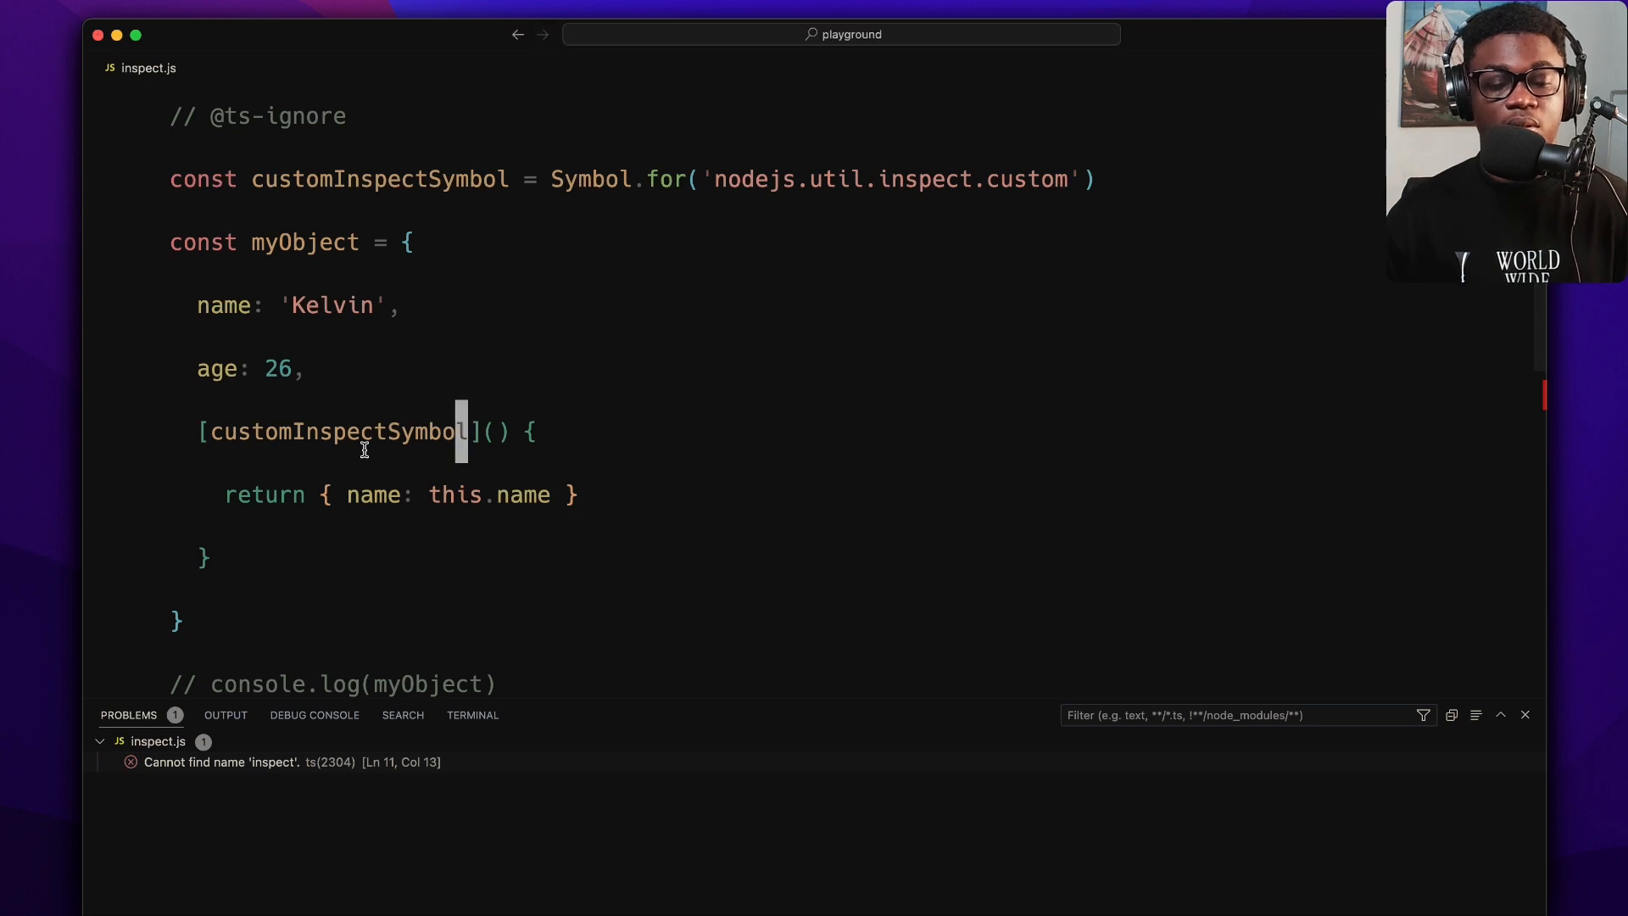
scroll(down, 3)
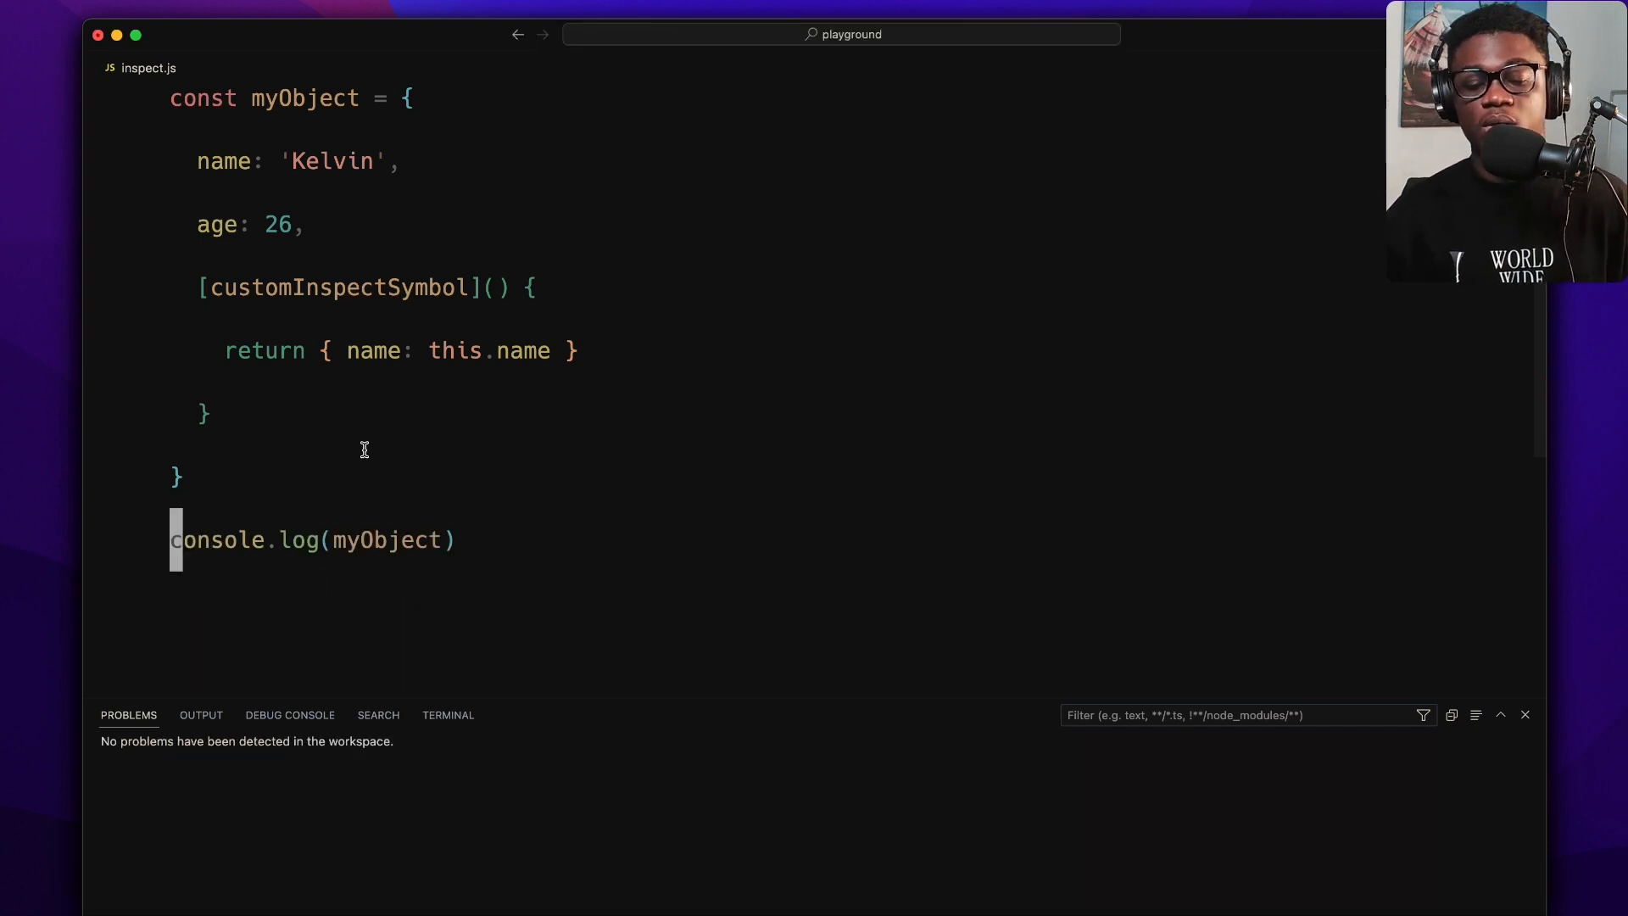
click(447, 714)
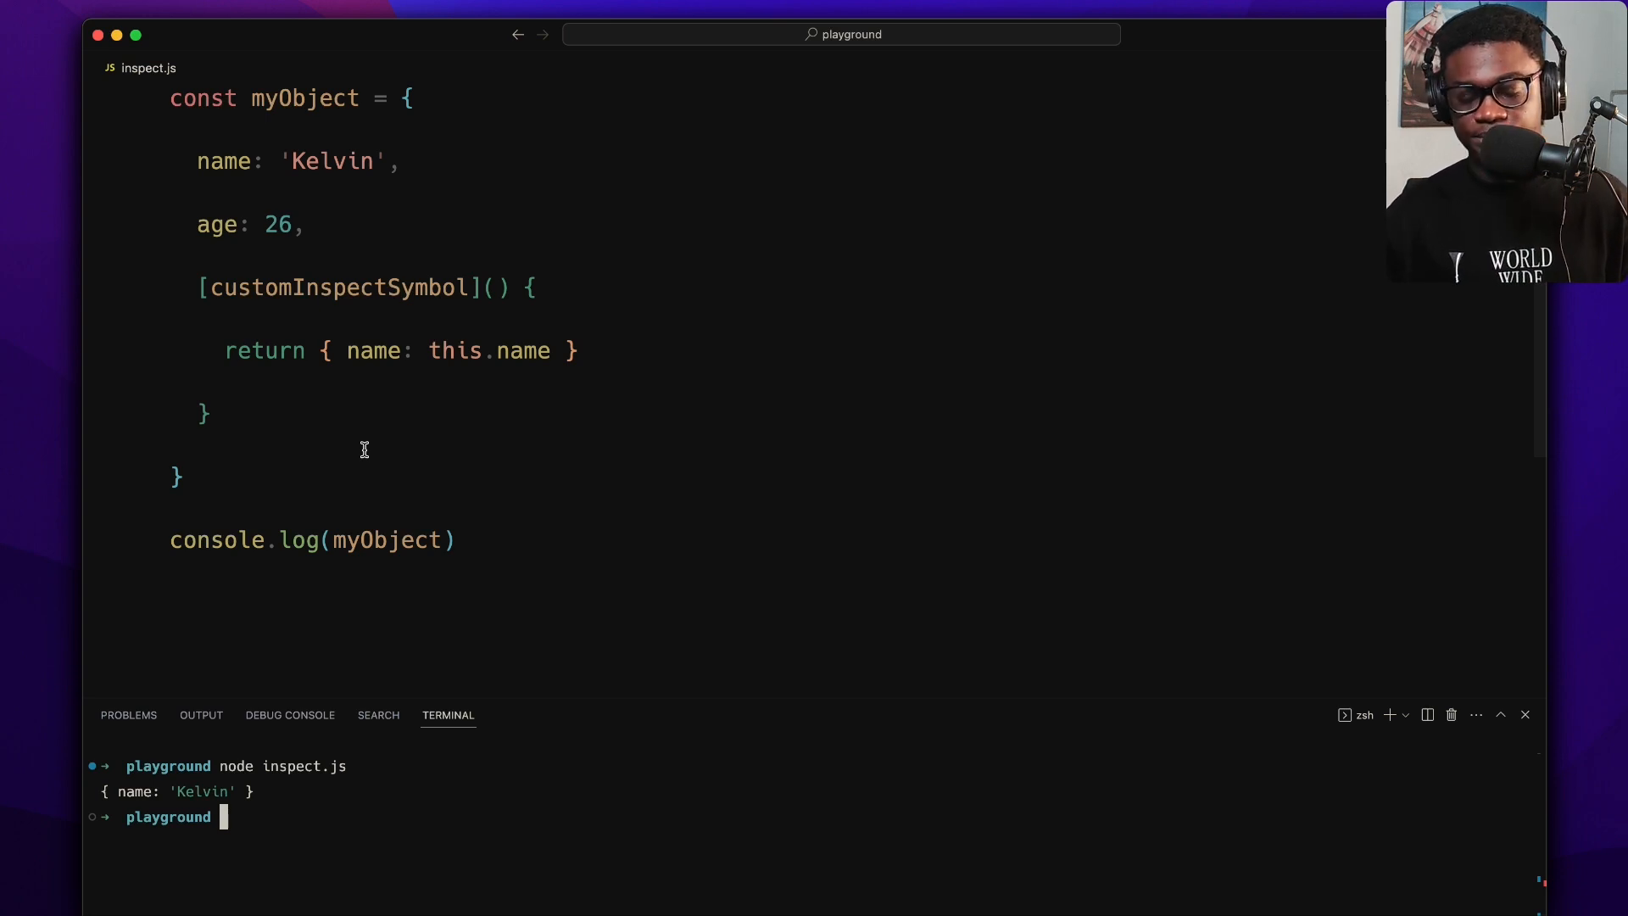
- Open the sails project via 'sai' and scroll lib/hooks/helpers/index.js's tree diagram comments
text(sai)
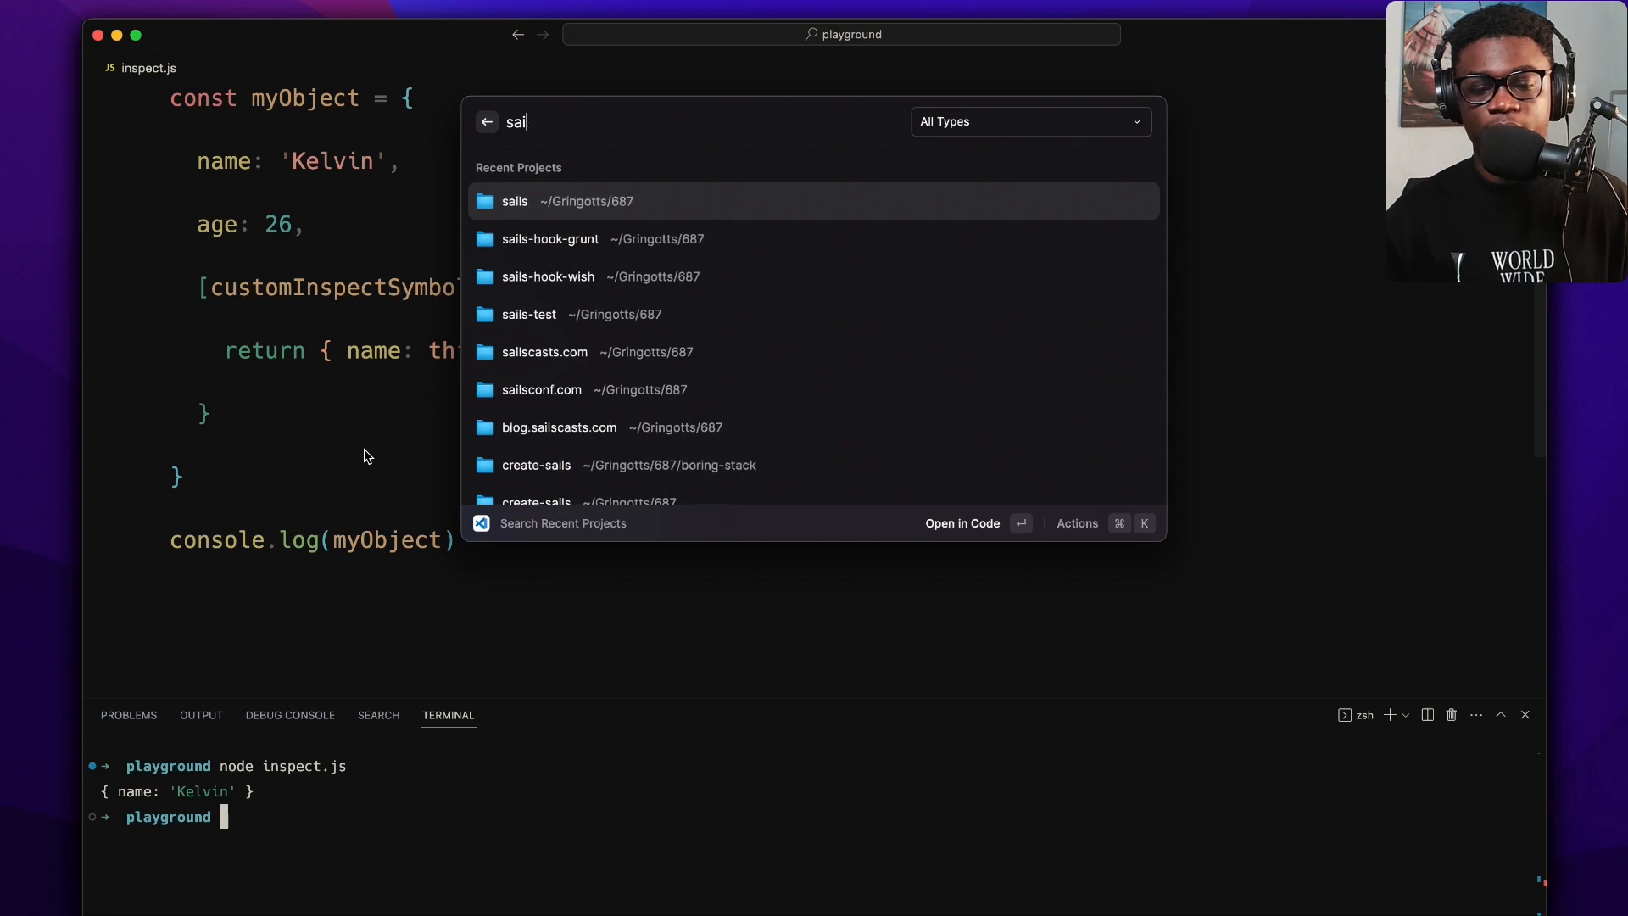
click(514, 200)
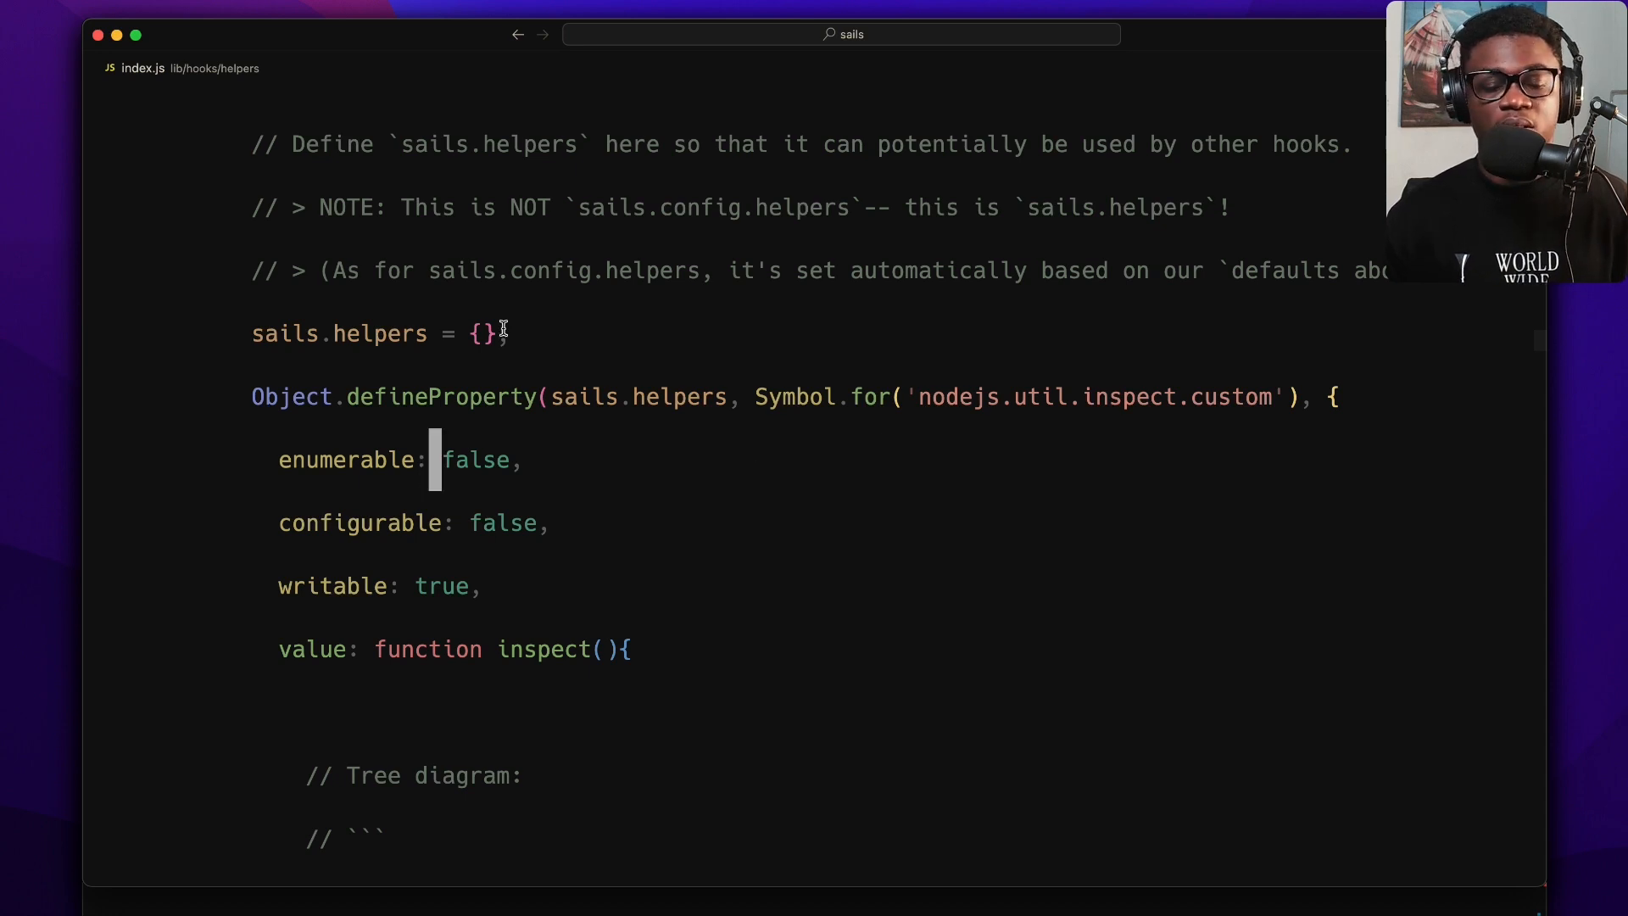
mouse_move(574, 475)
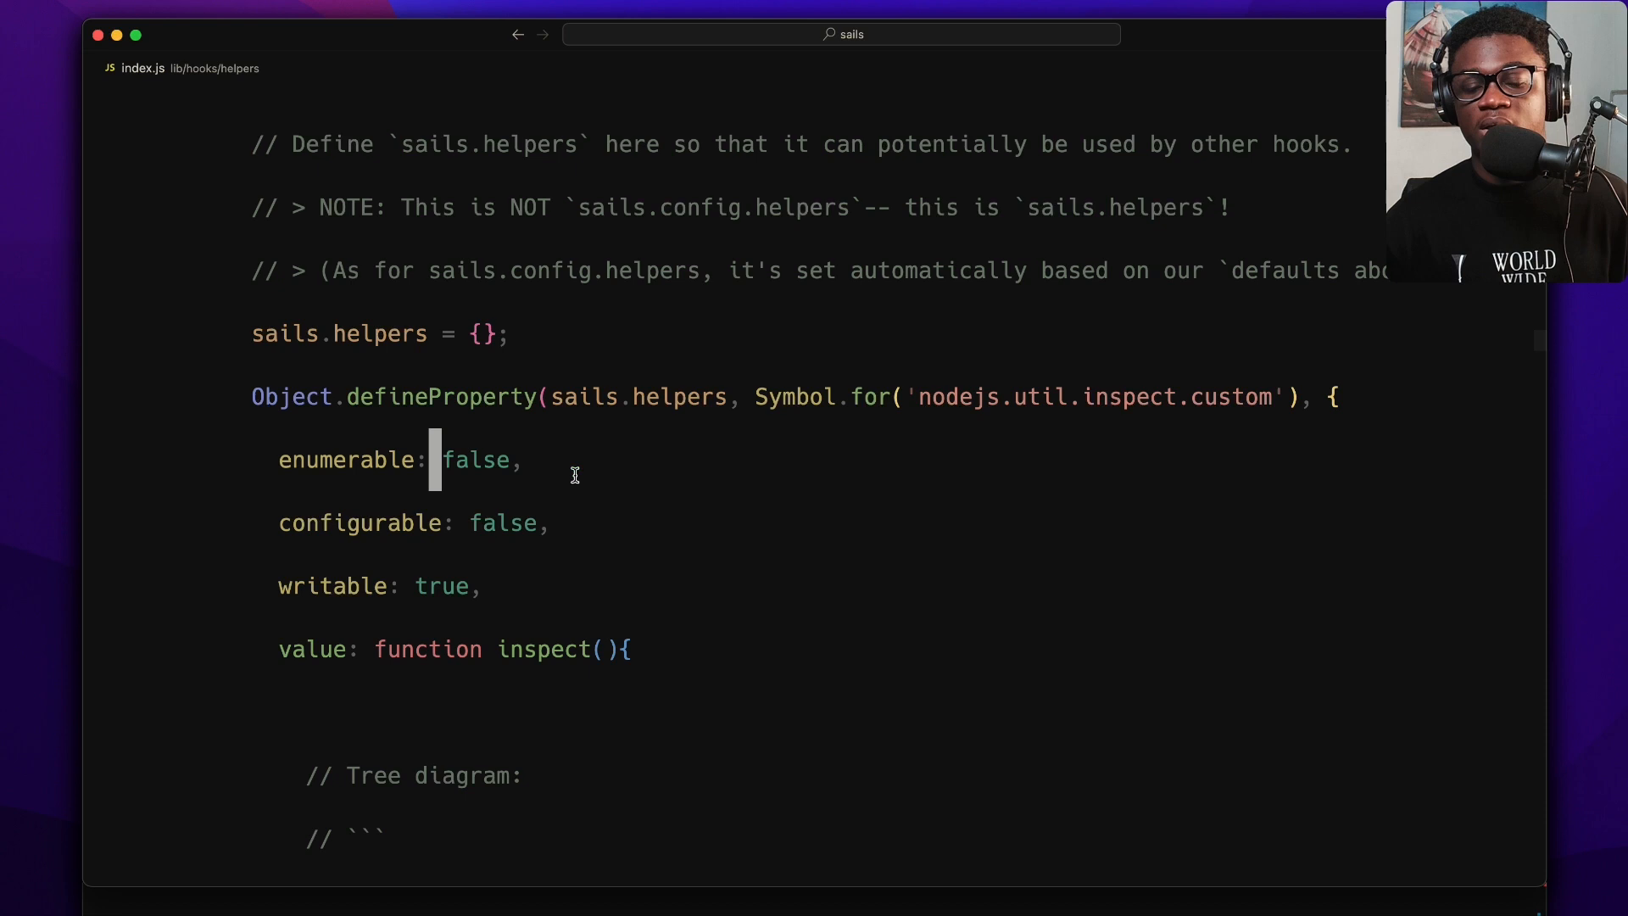
mouse_move(967, 475)
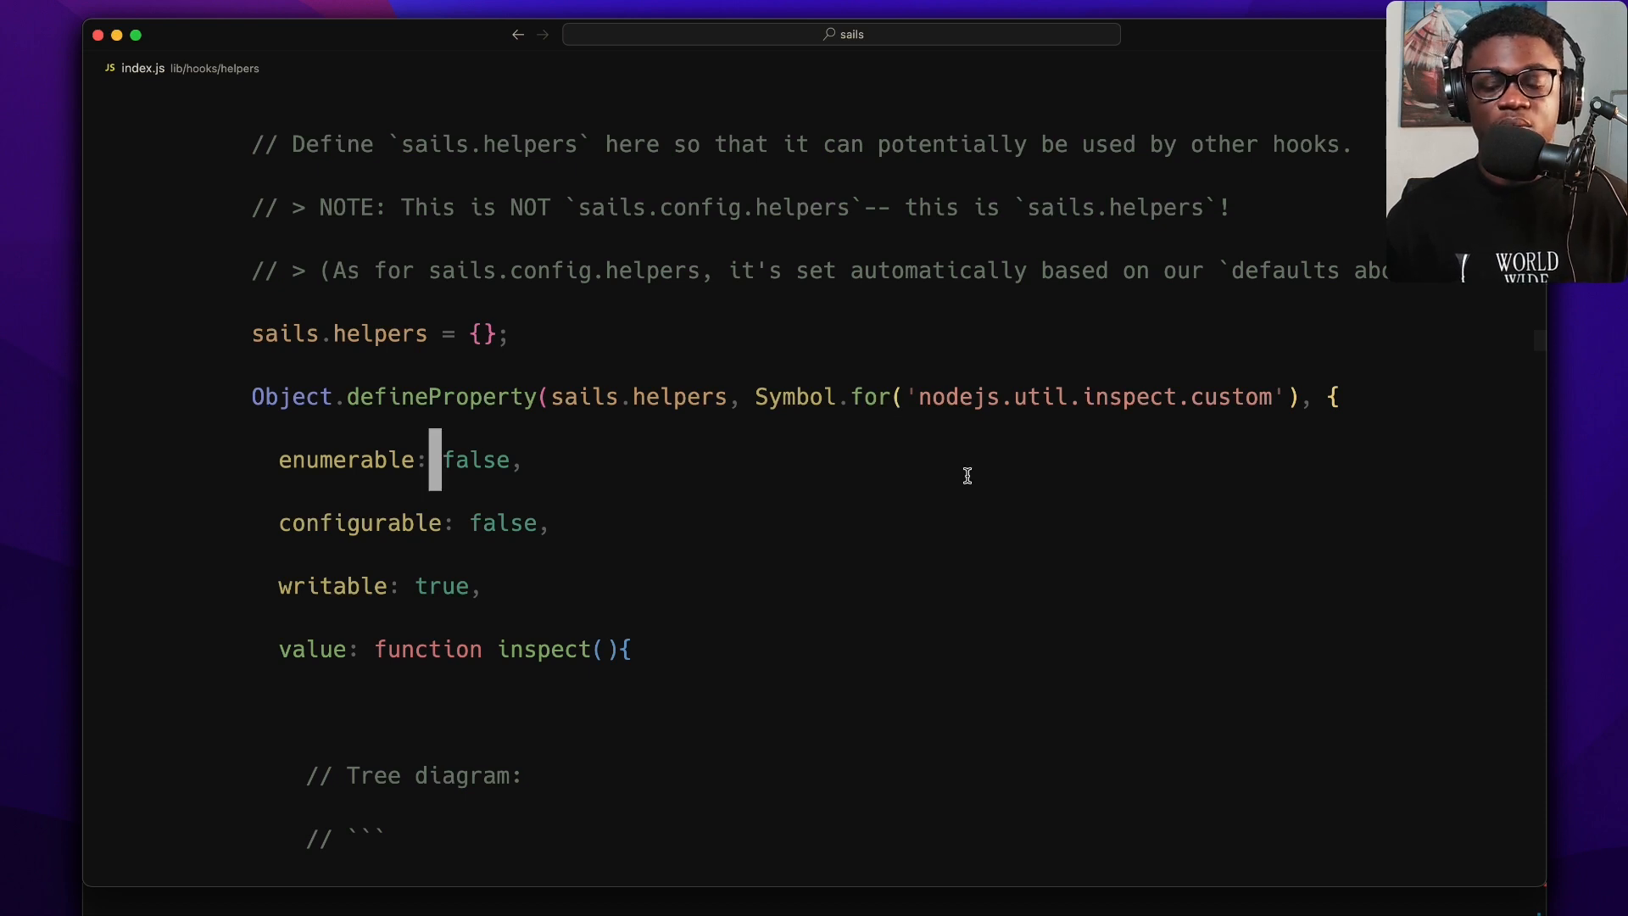
scroll(down, 3)
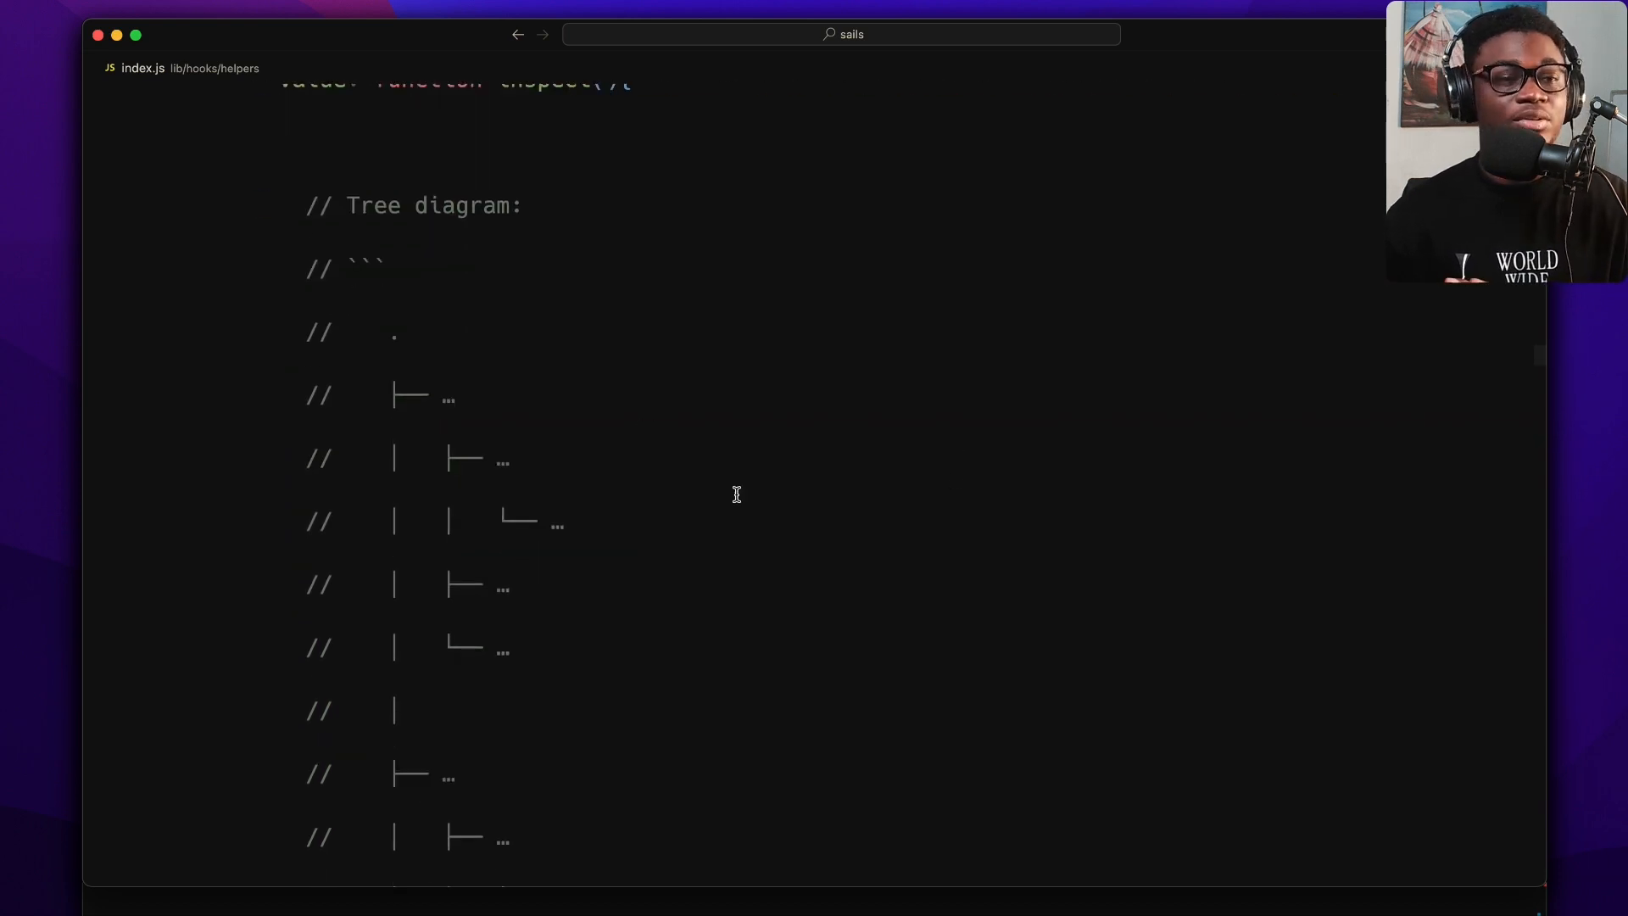
scroll(up, 3)
text(w)
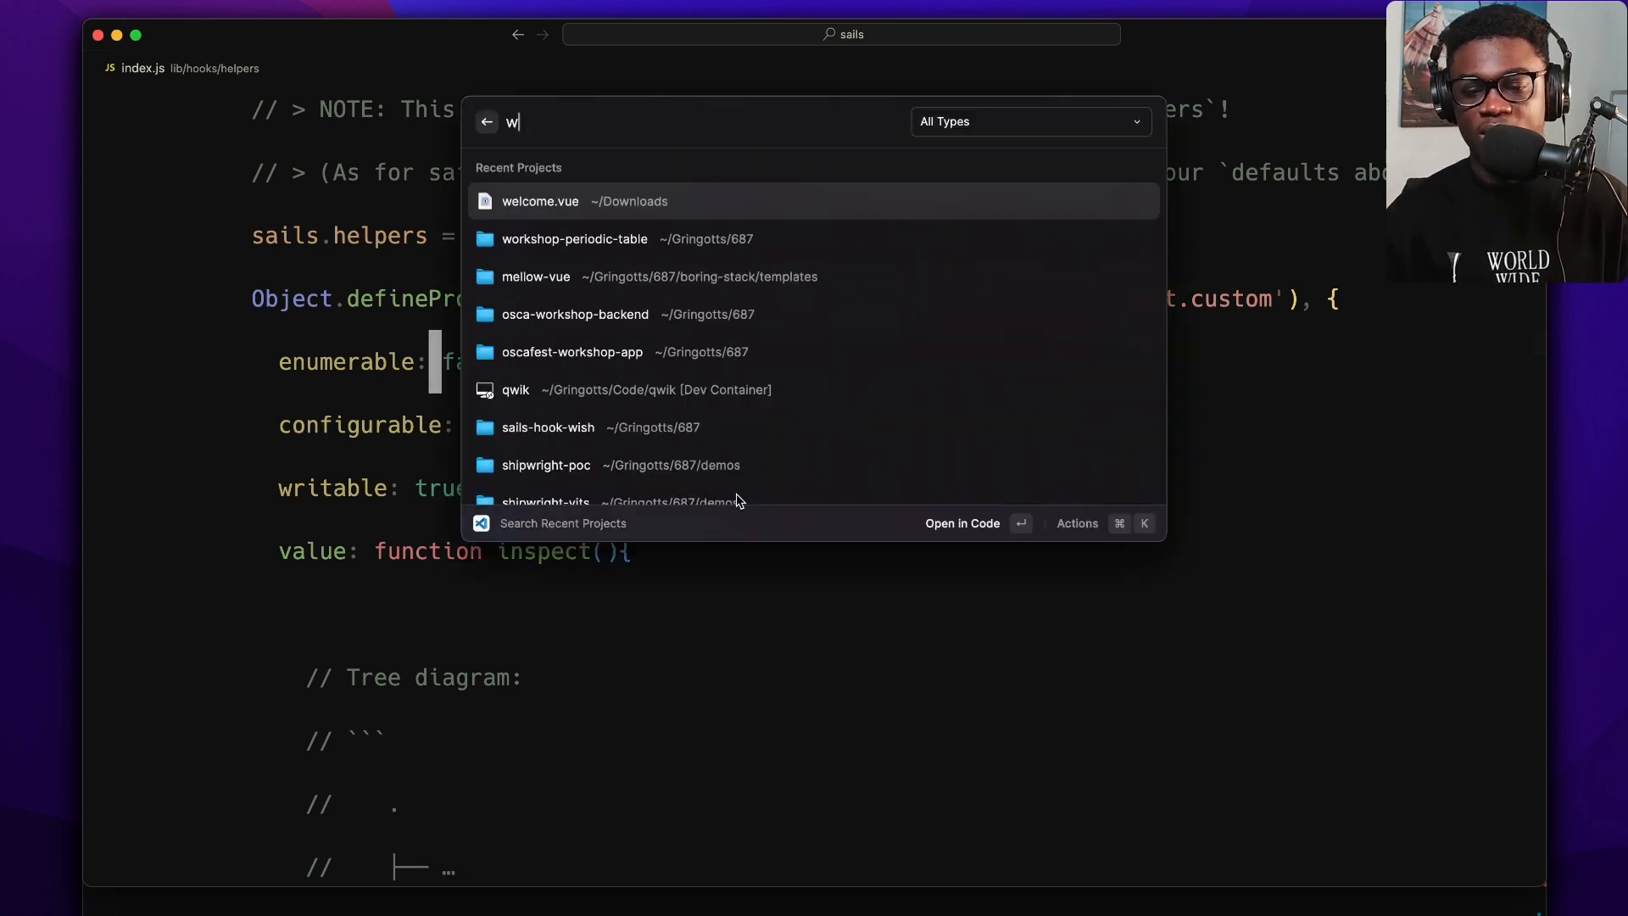
- Start the Sails console in sails-test with sails c --dontLift
key(Escape)
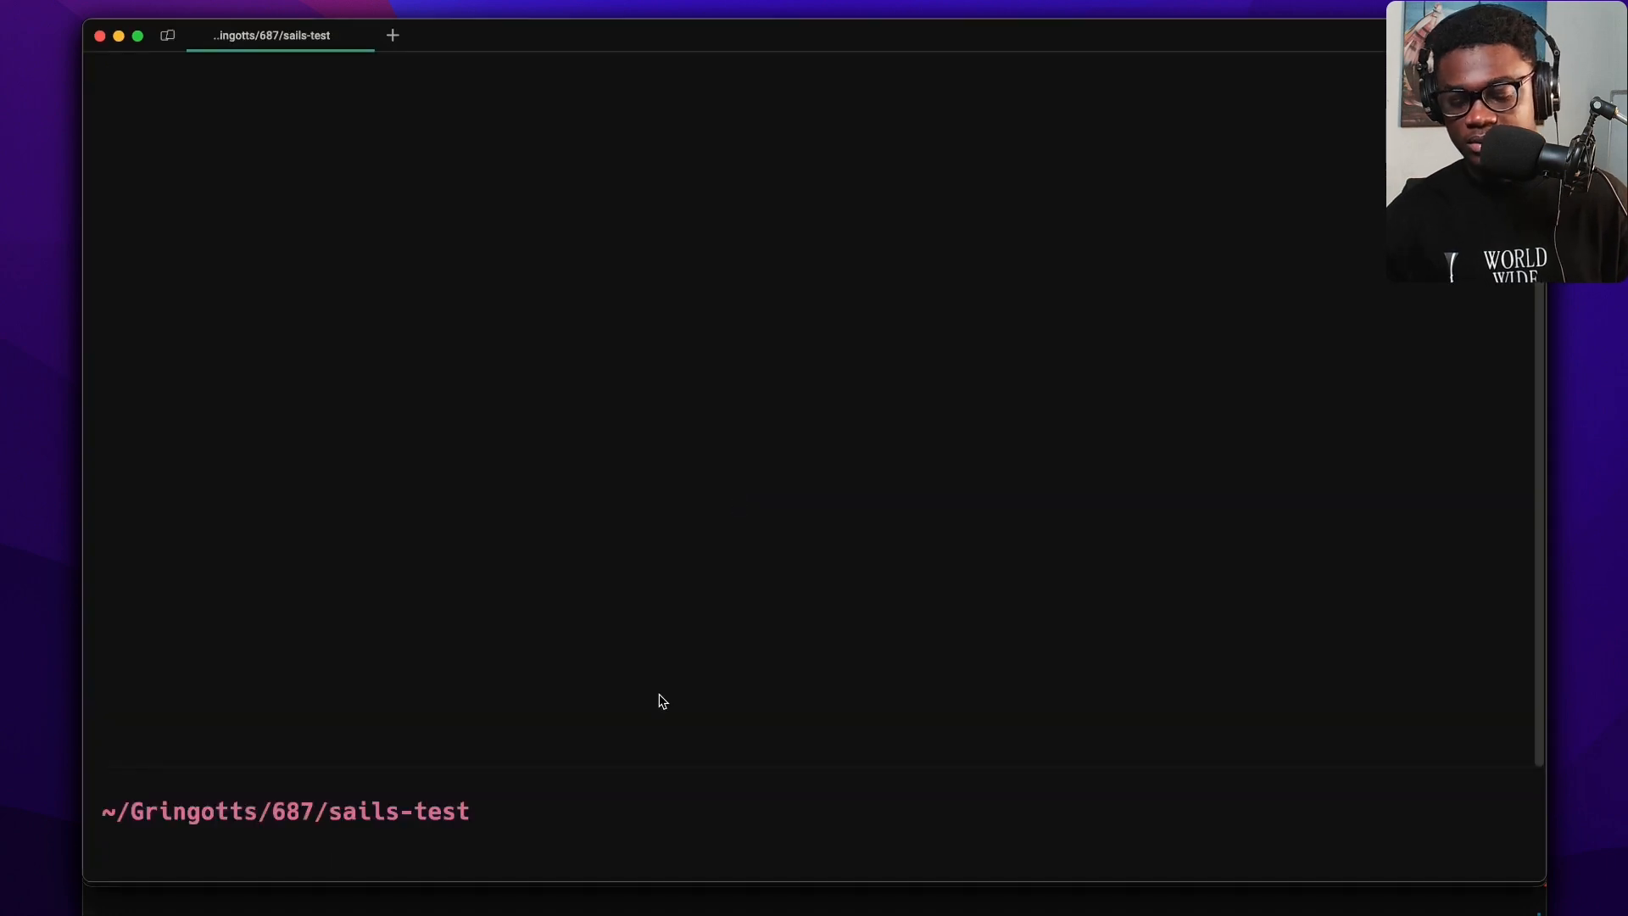
text(sails c --dontLift)
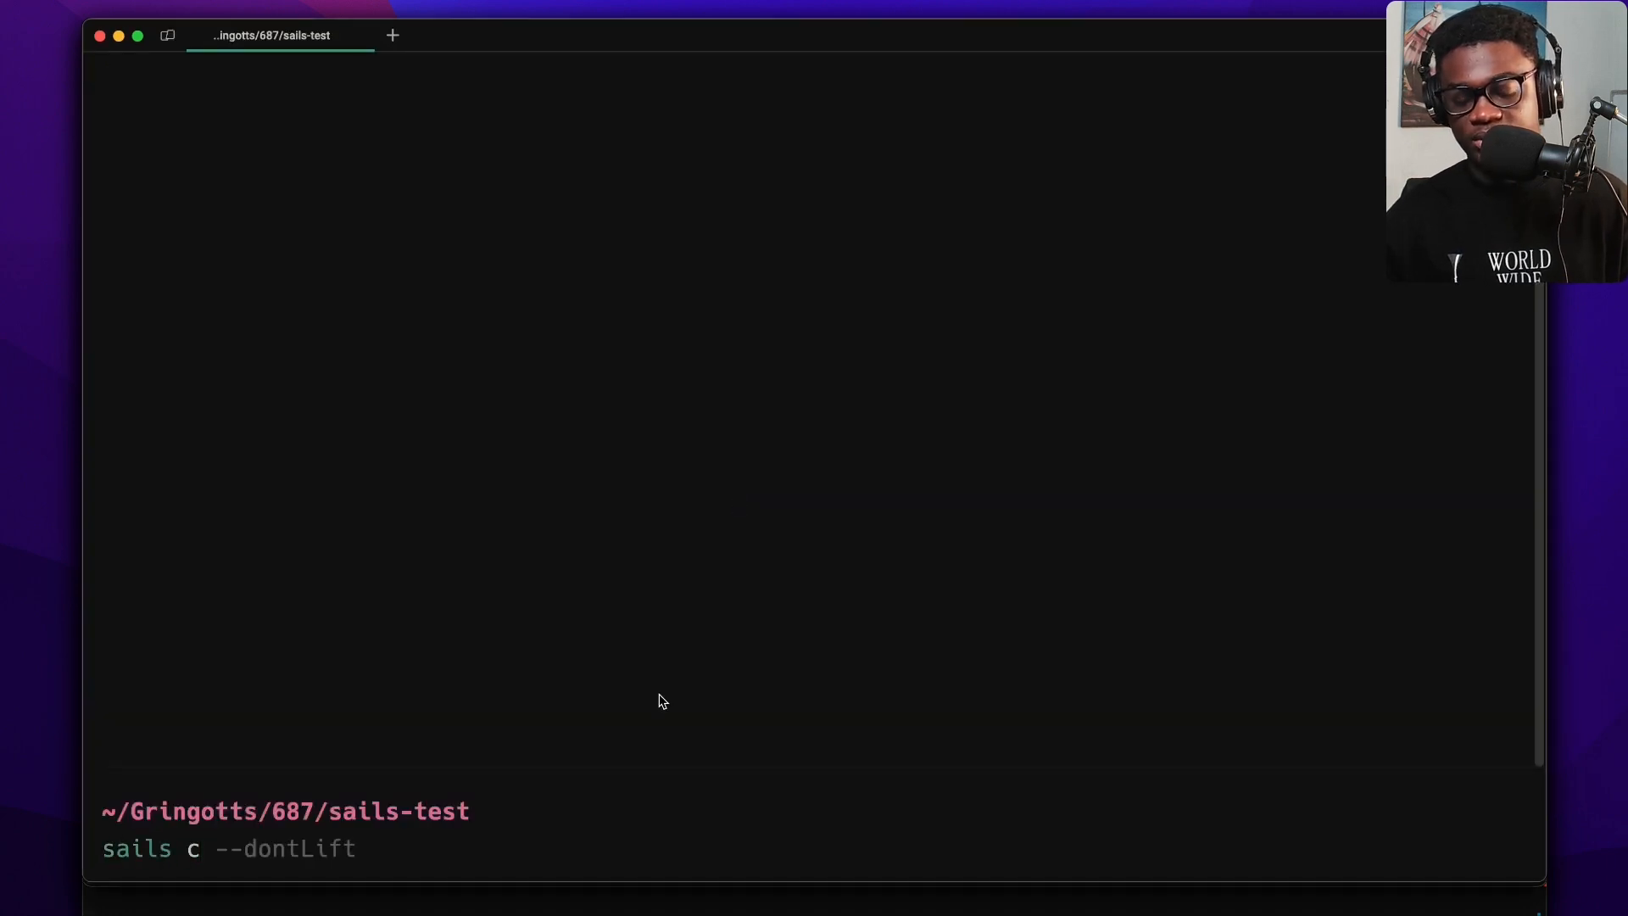
key(Return)
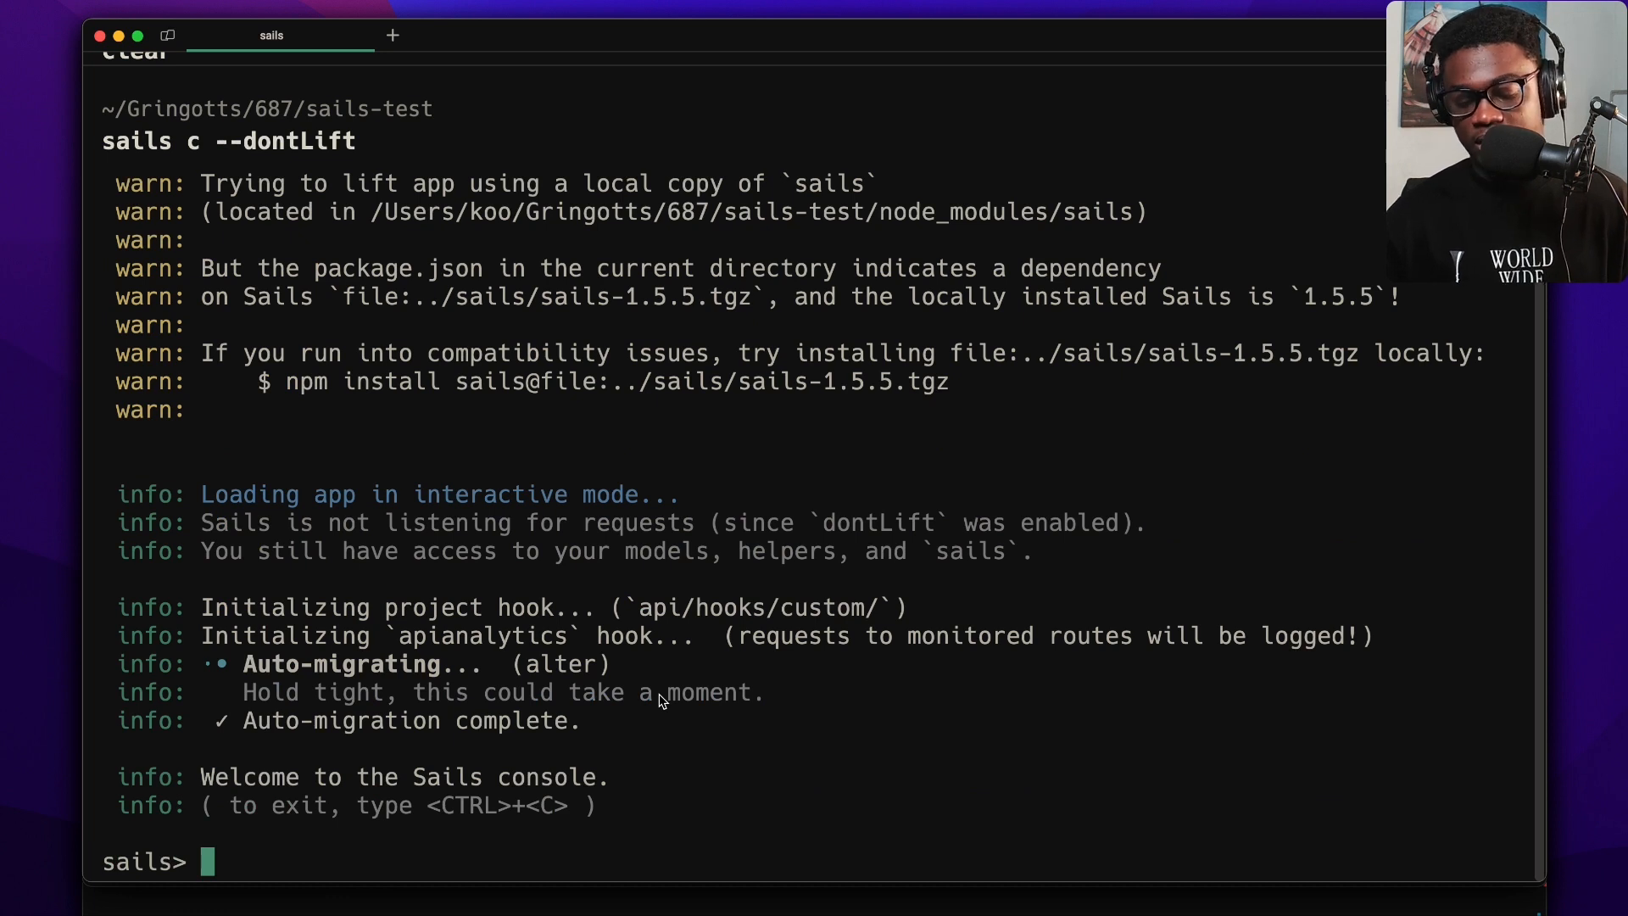
- Enter sails.helpers and scroll through the printed tree of helper methods
text(sails.helper)
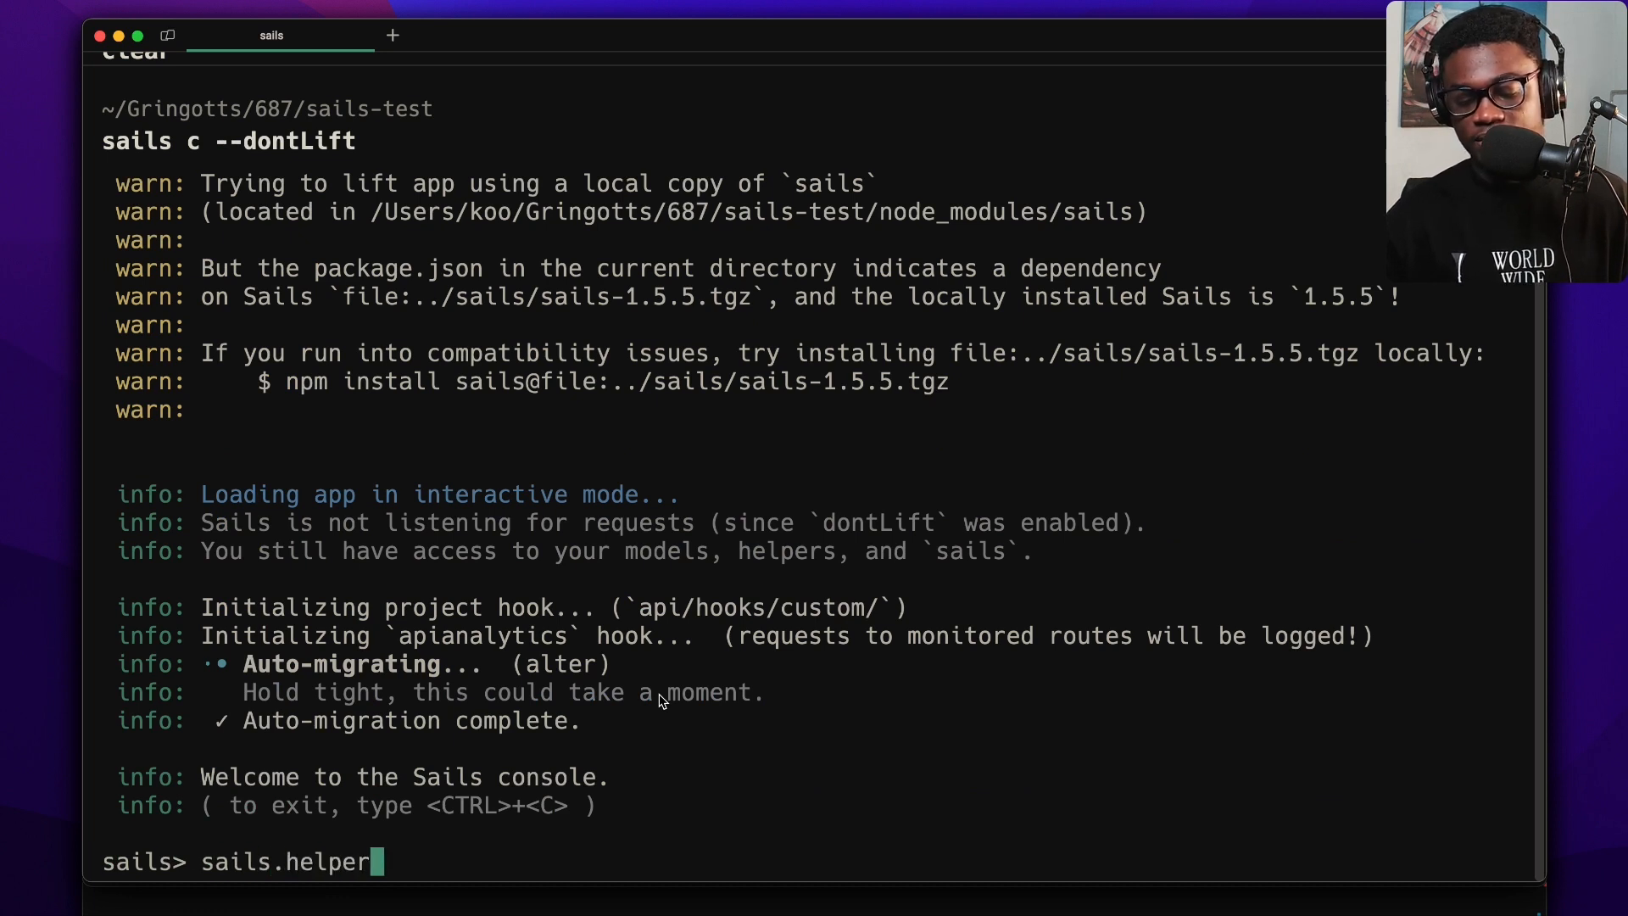
key(Return)
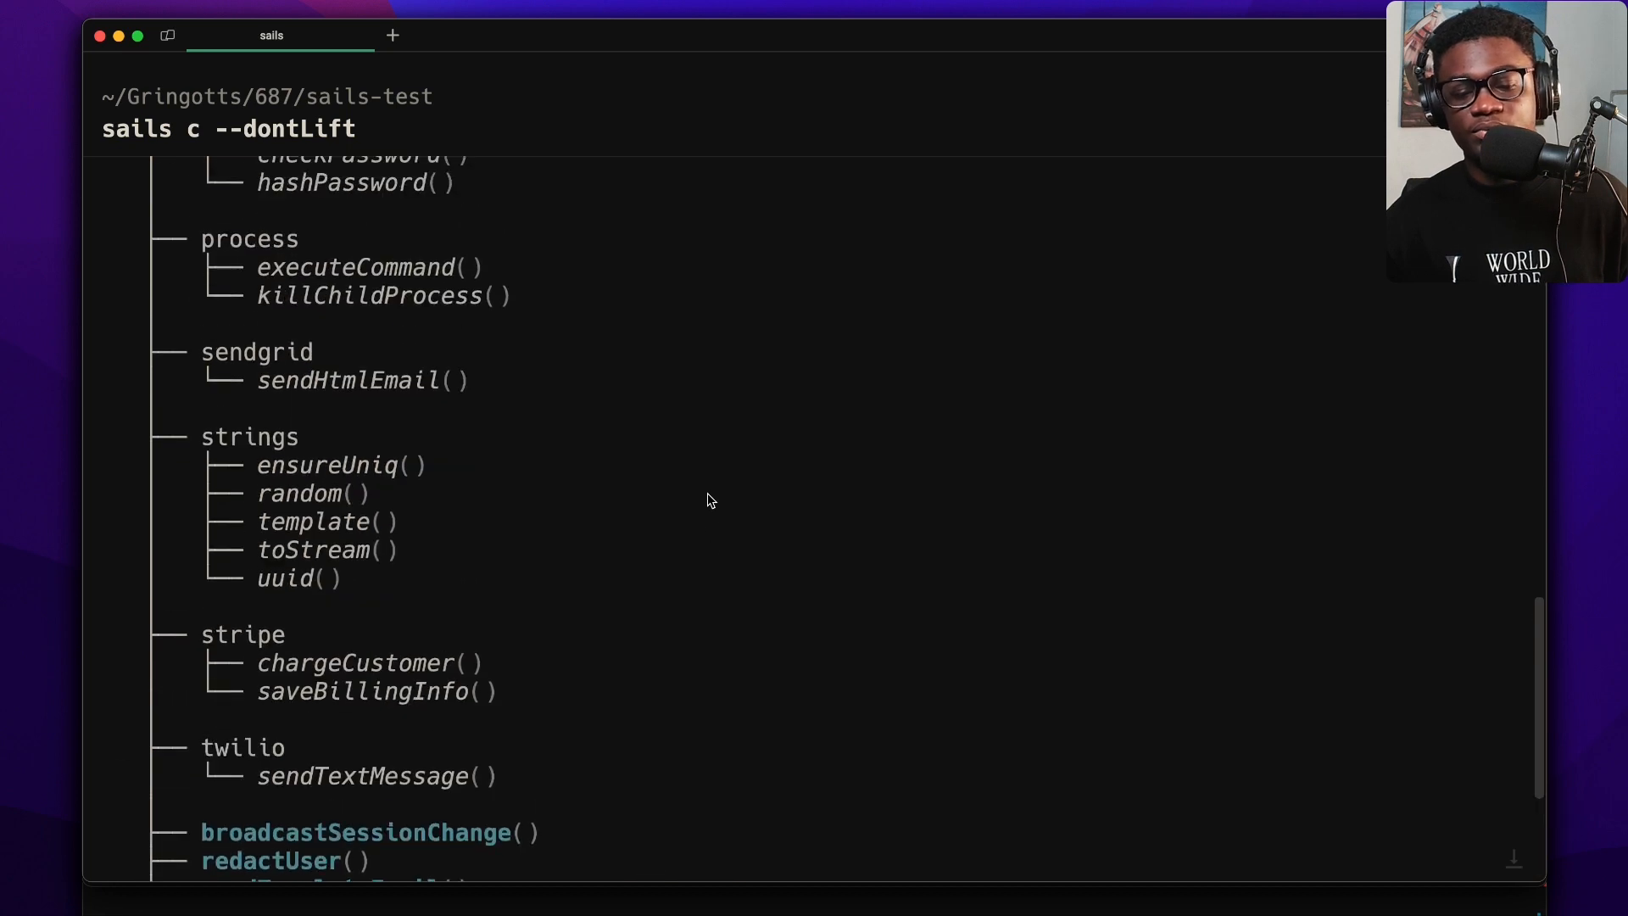
scroll(up, 3)
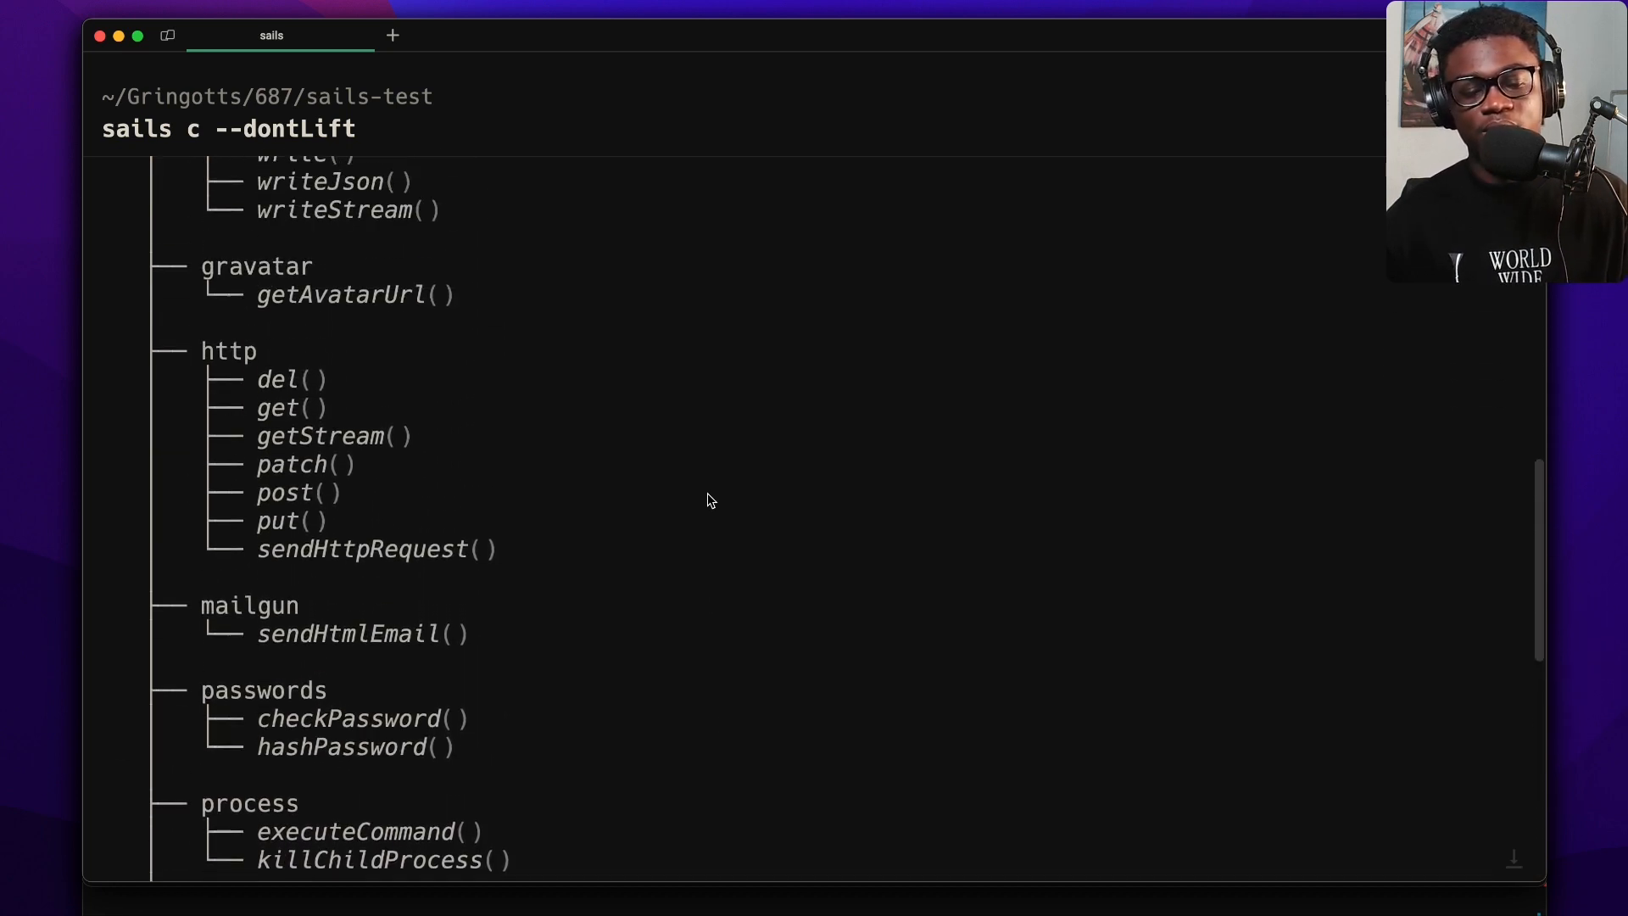
scroll(up, 3)
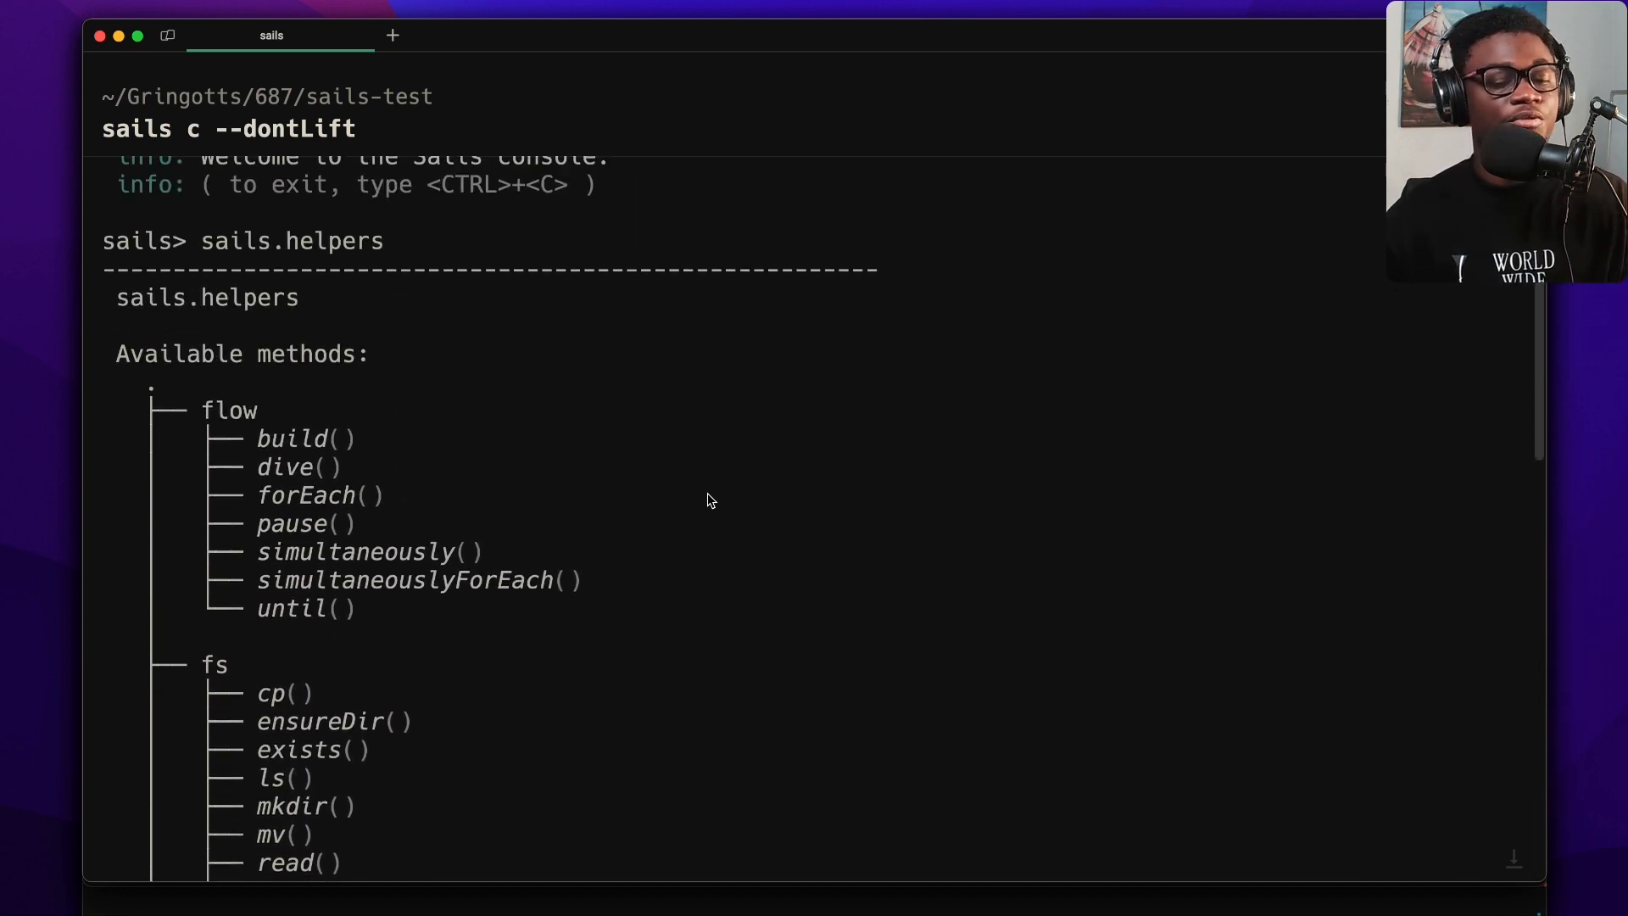
scroll(up, 3)
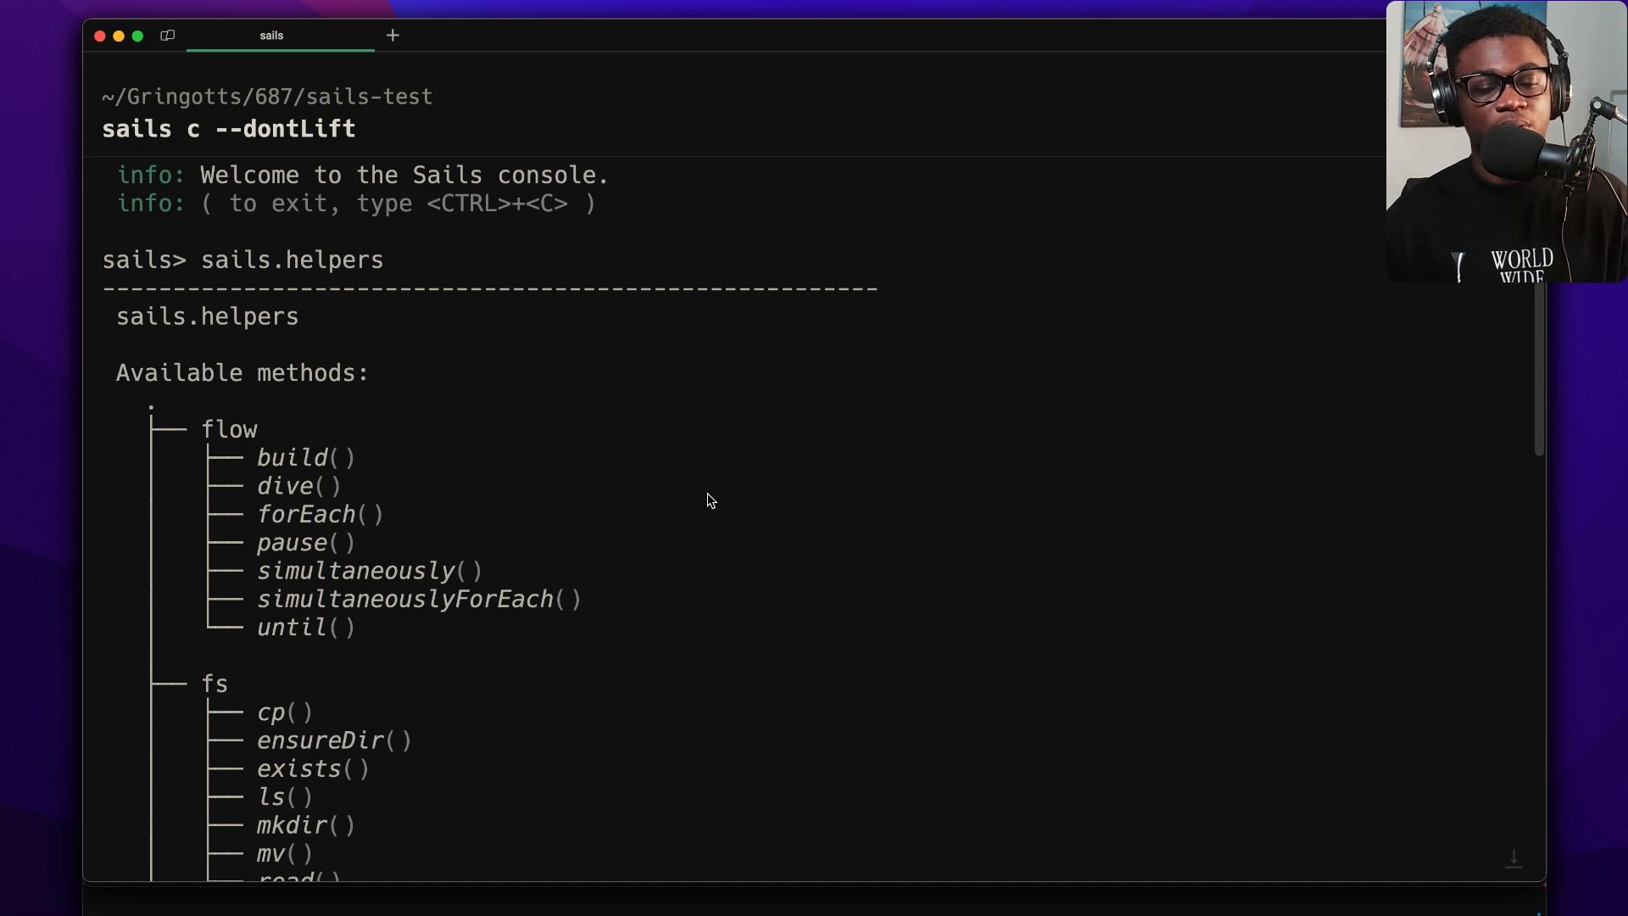